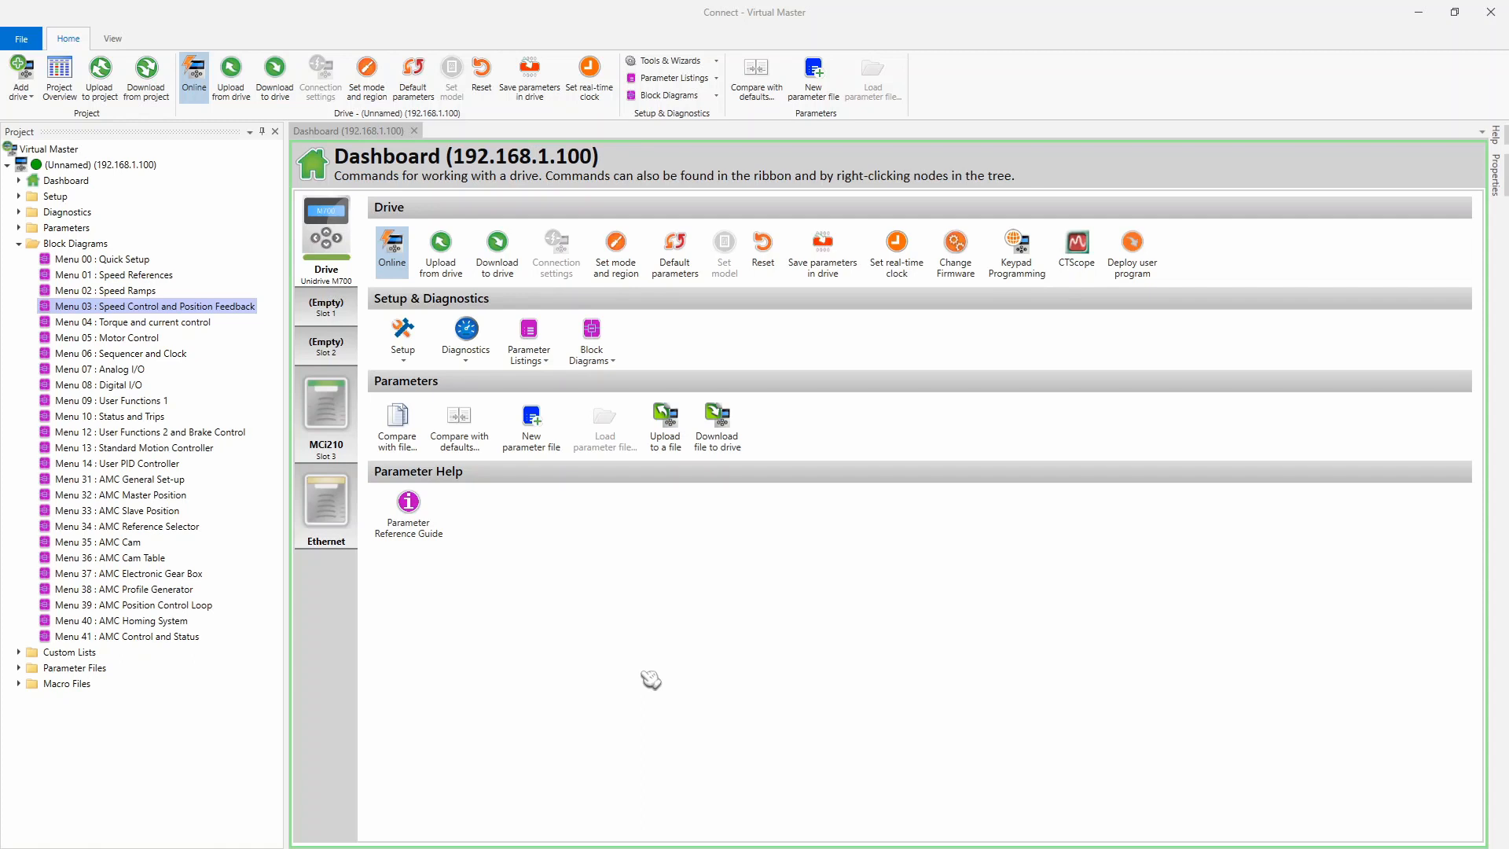
pyautogui.moveTo(623, 690)
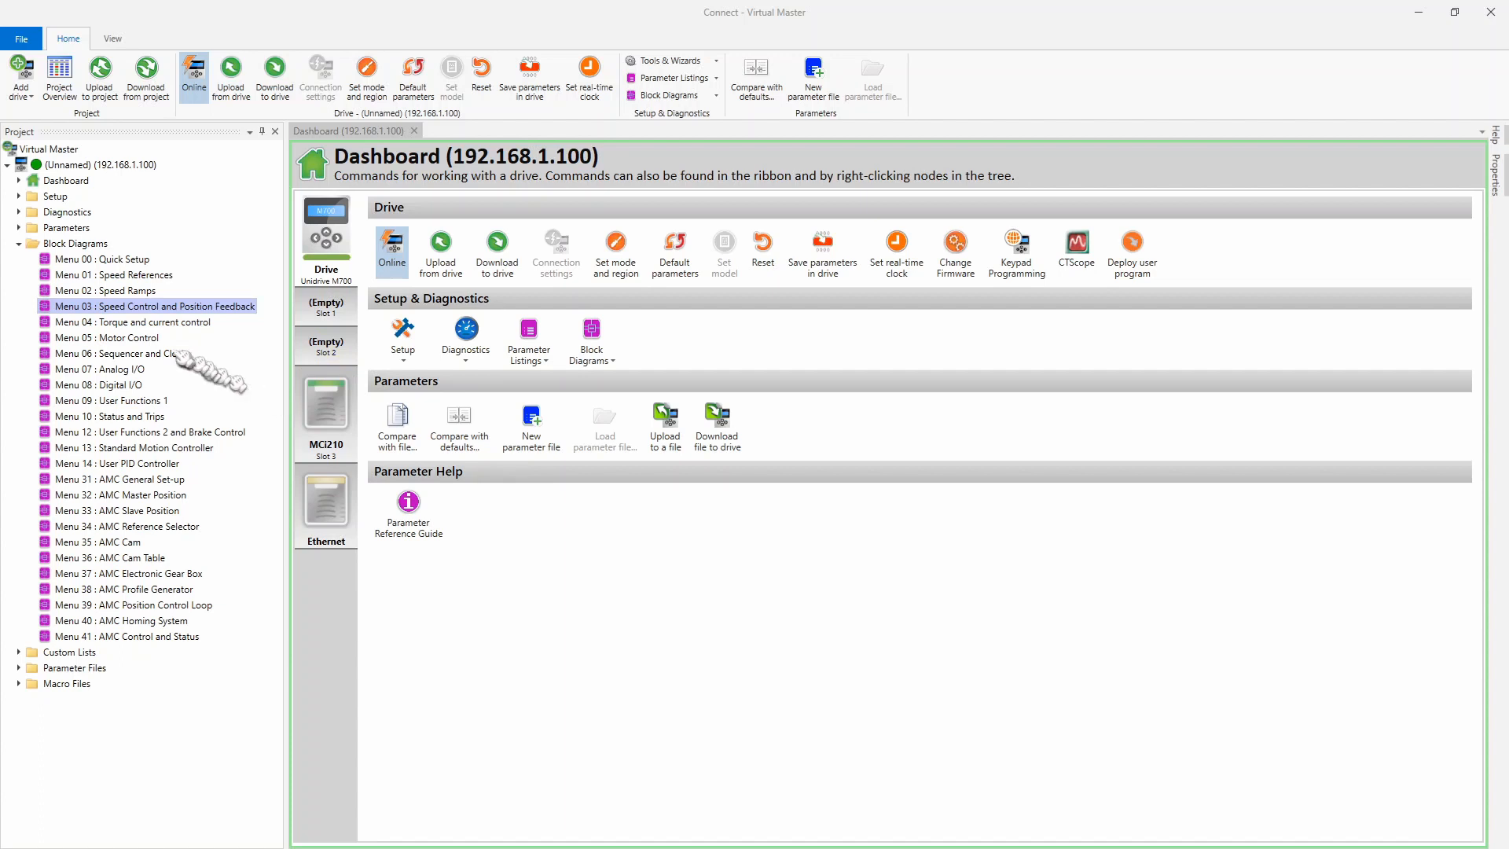
pyautogui.moveTo(110, 322)
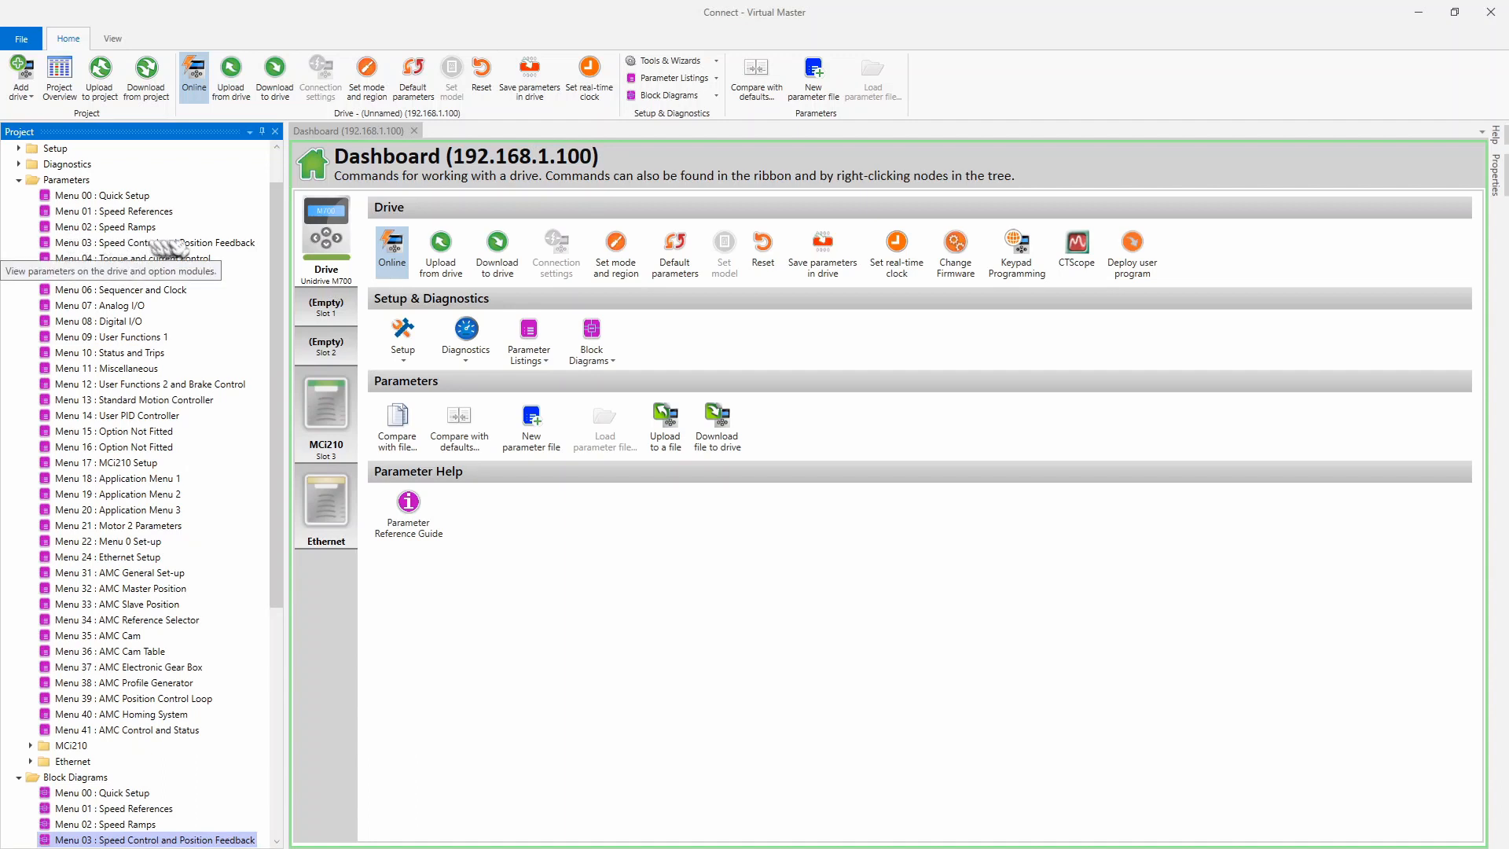
# Scroll through the Menu 03 freeze parameters, then close the listing and collapse Parameters
pyautogui.click(145, 242)
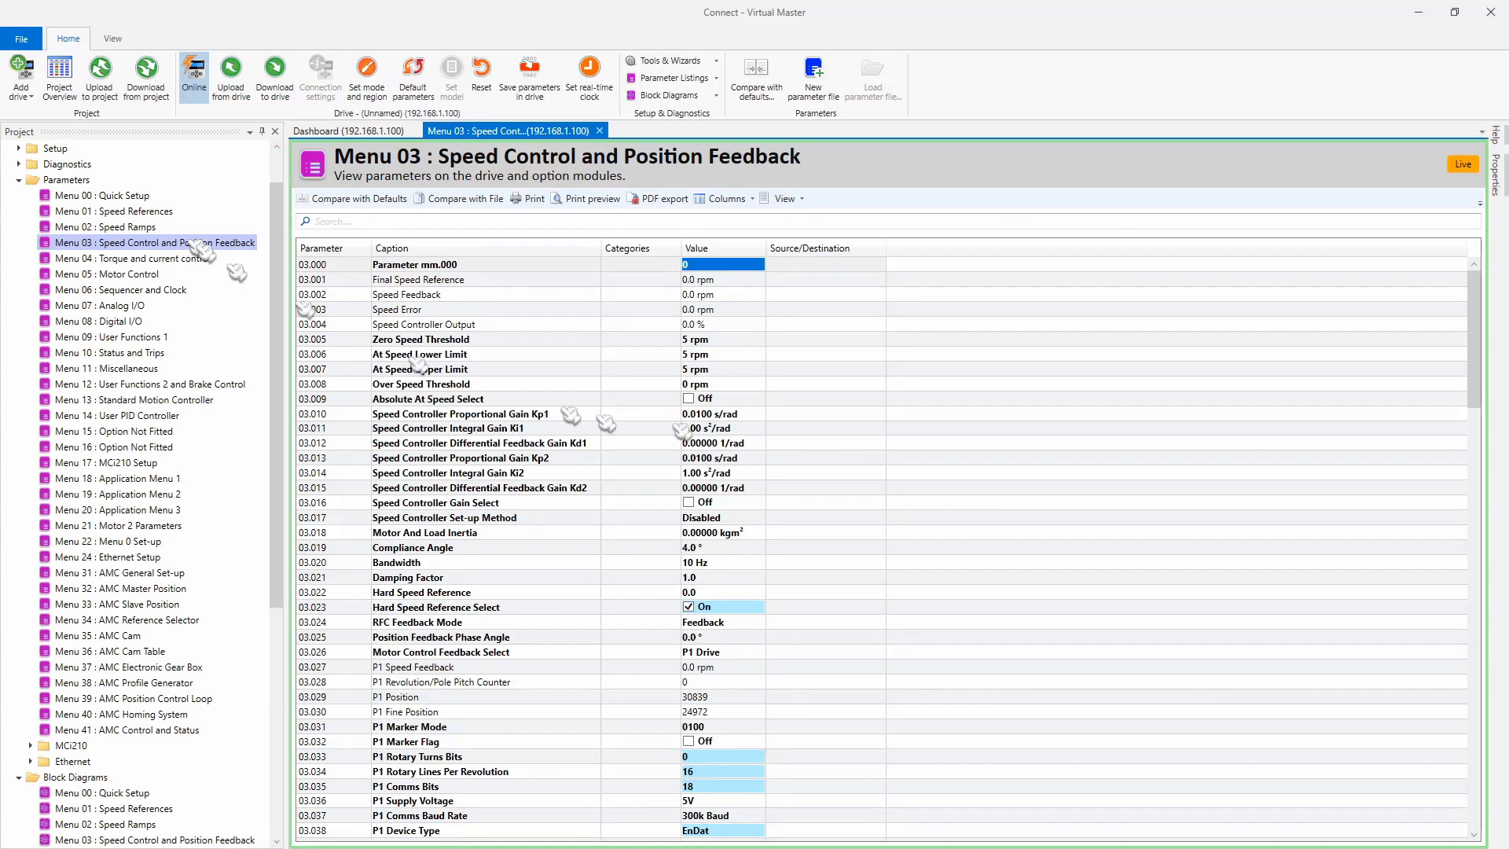
pyautogui.scroll(-3)
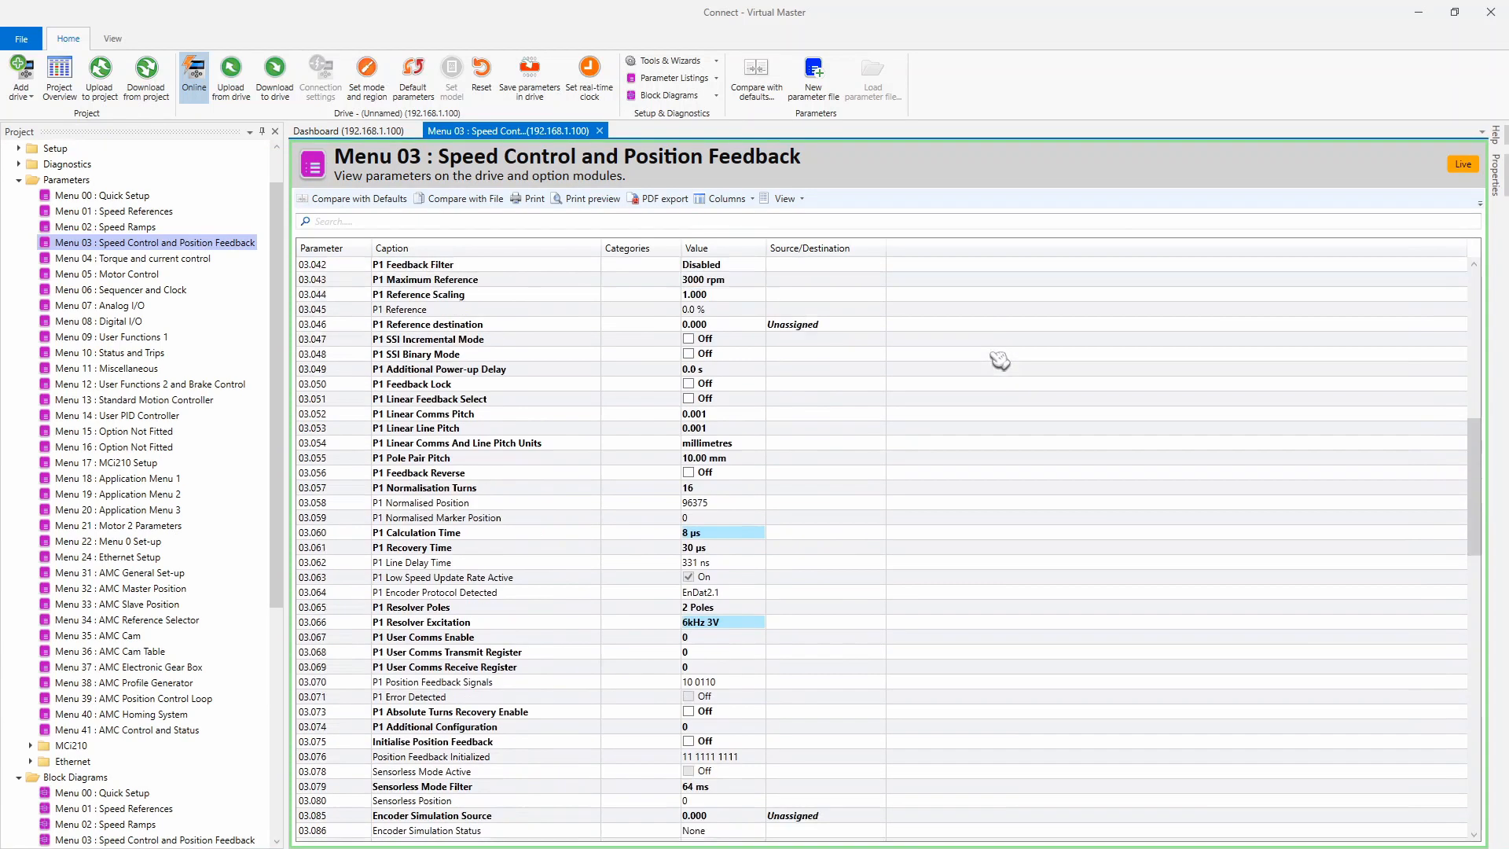
pyautogui.scroll(-3)
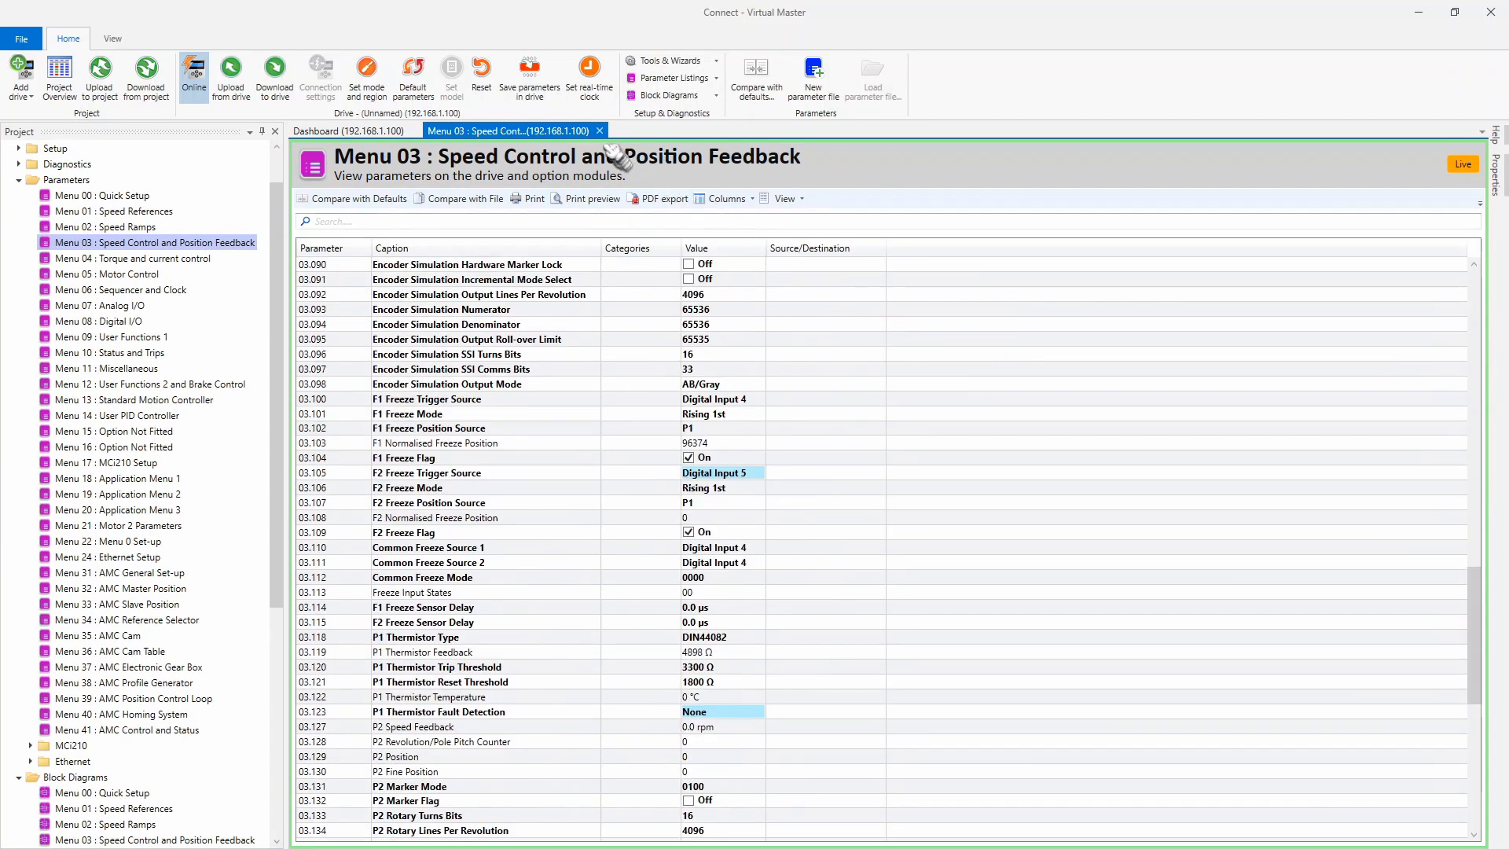
pyautogui.click(349, 130)
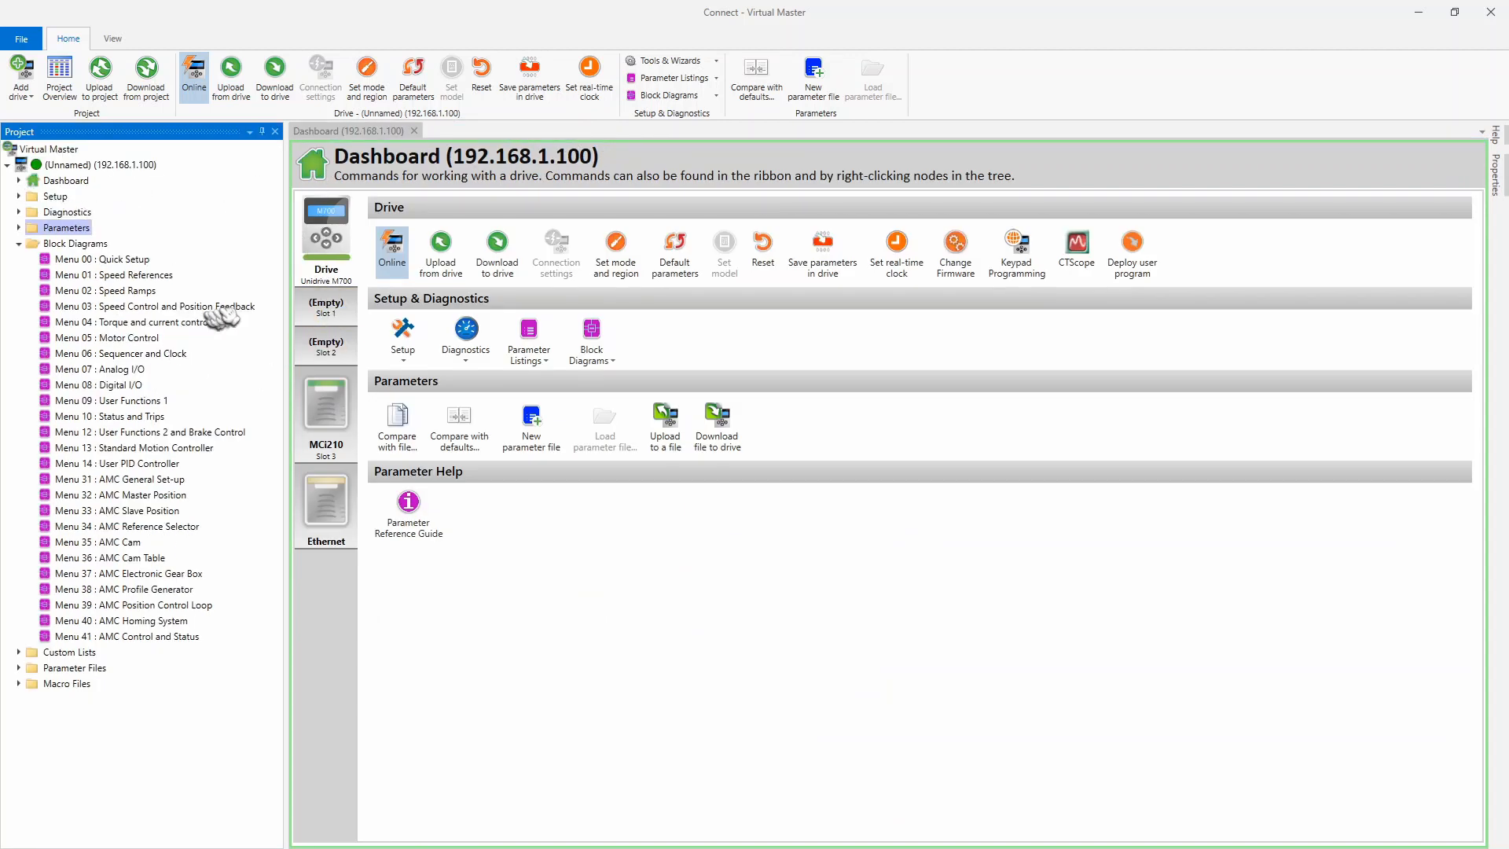
pyautogui.click(154, 305)
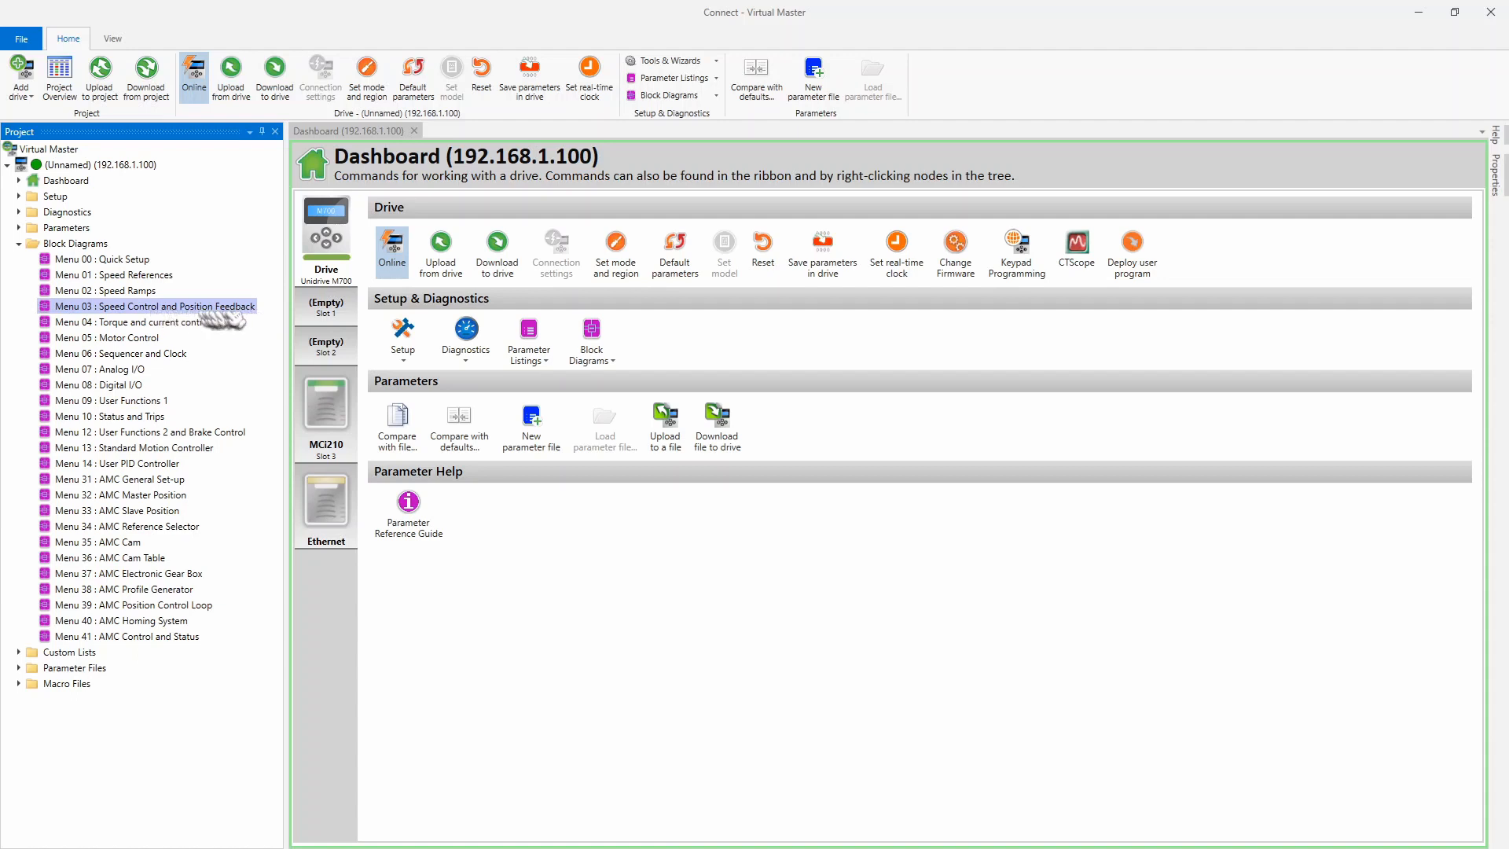
pyautogui.moveTo(192, 309)
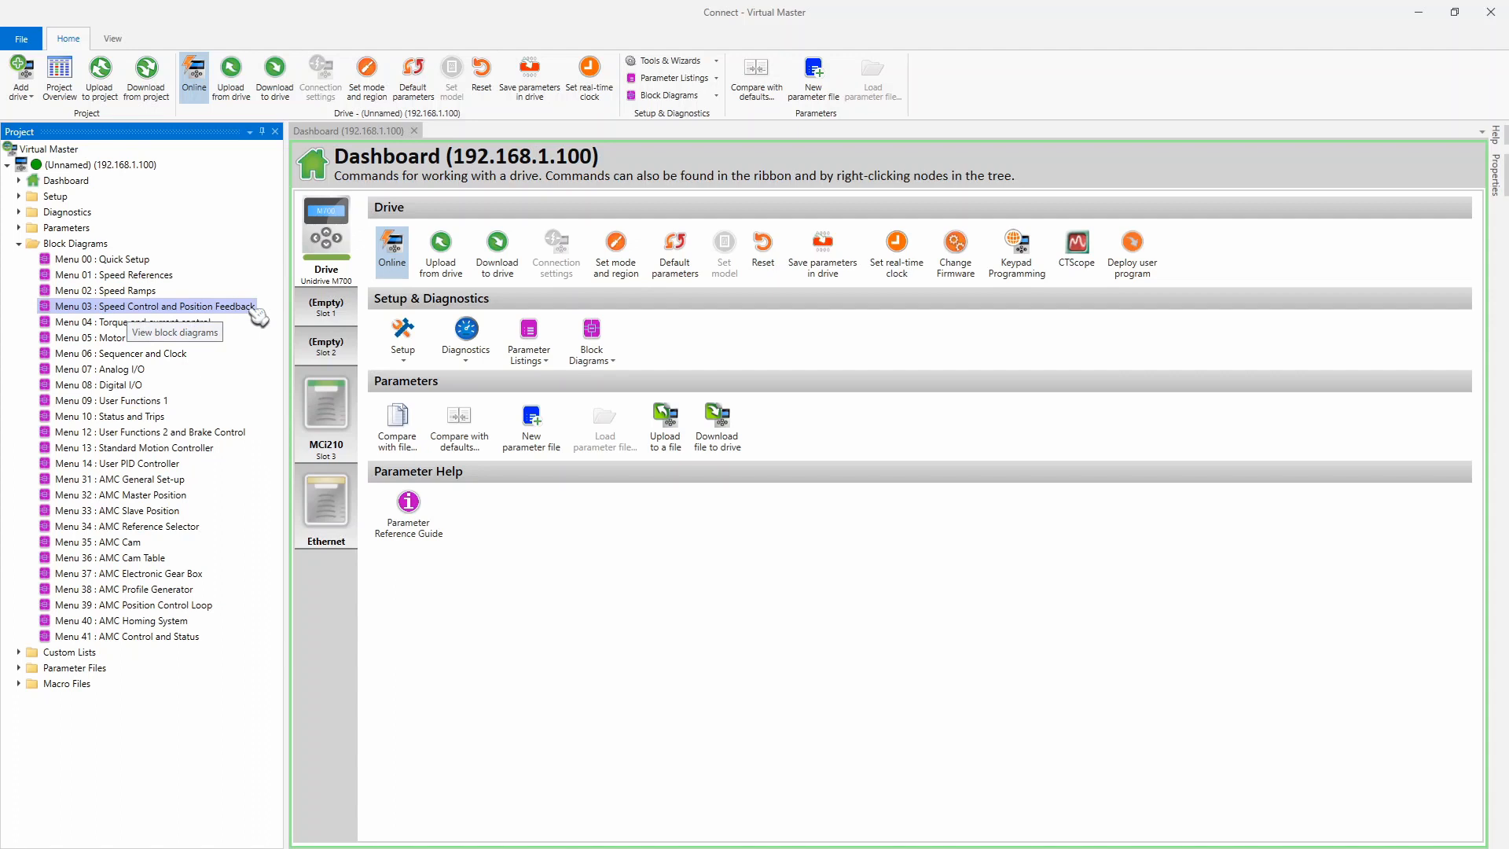
# Open the 'Menu 03: Speed Control and Position Feedback' block diagram from Block Diagrams
pyautogui.doubleClick(154, 305)
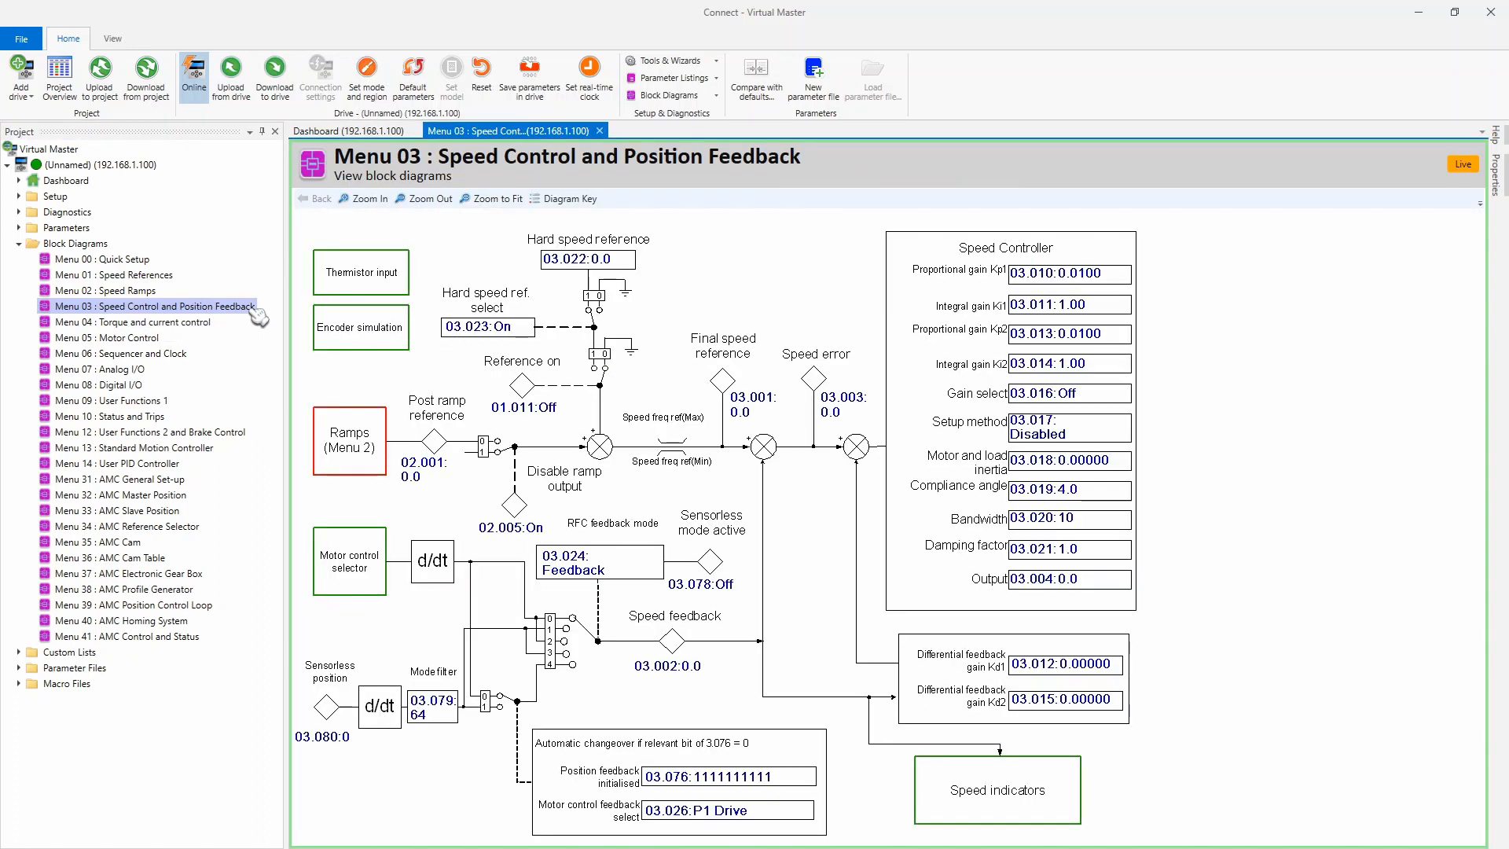
pyautogui.moveTo(1299, 491)
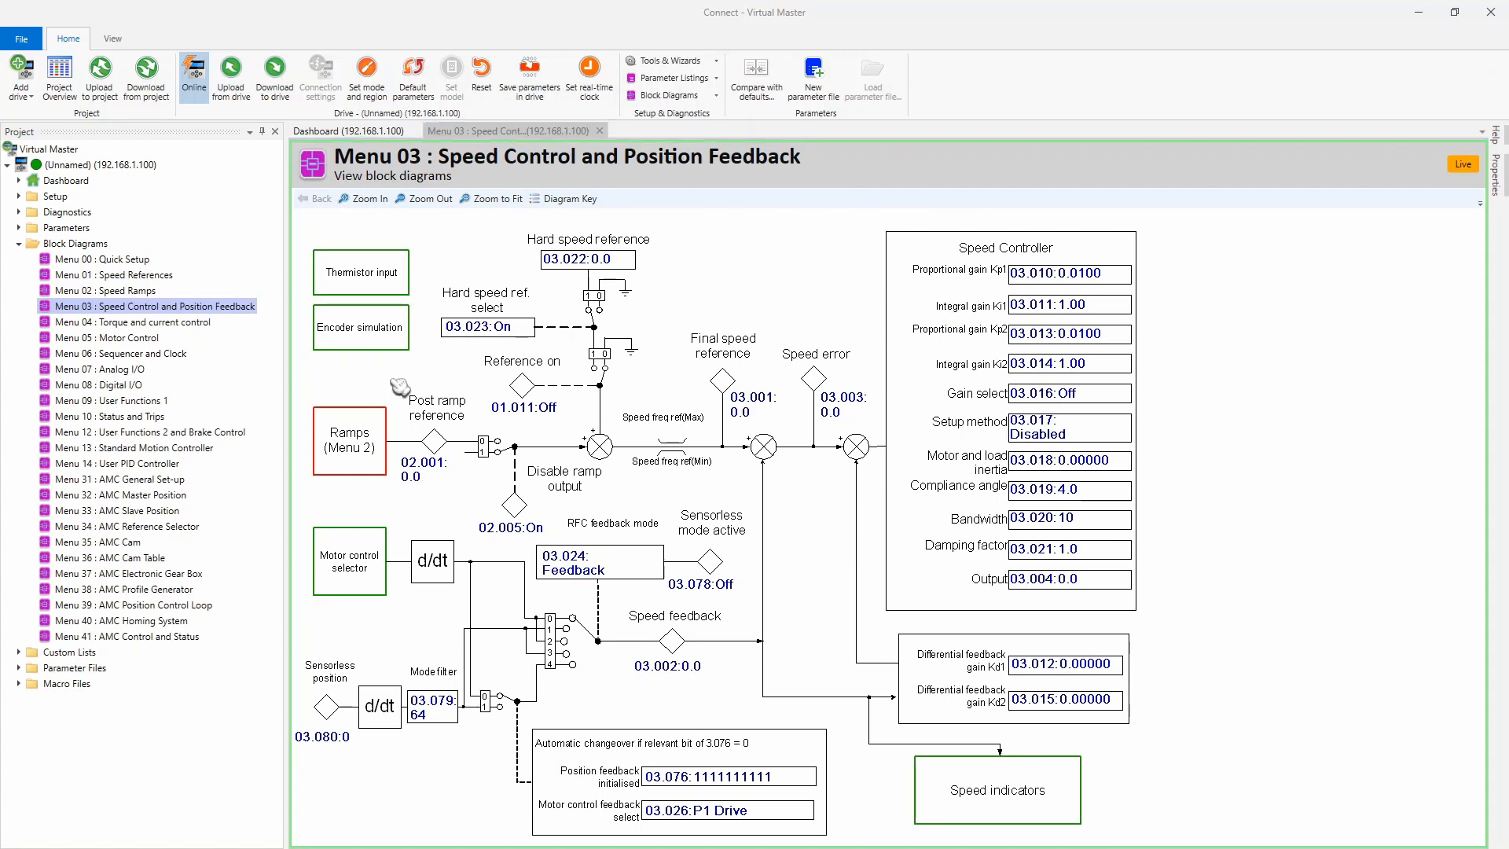
pyautogui.moveTo(382, 354)
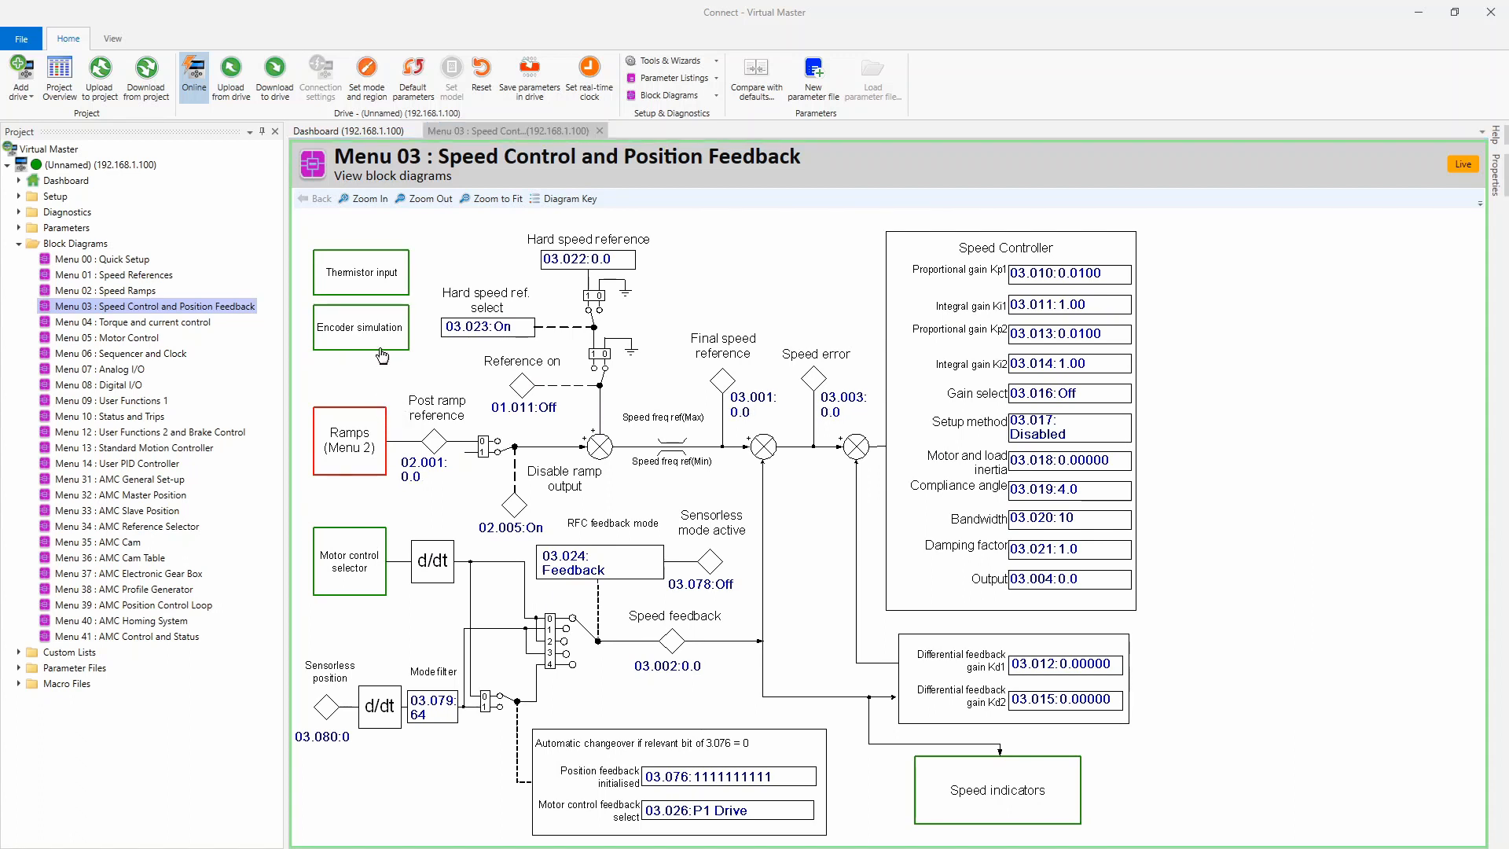
pyautogui.moveTo(383, 414)
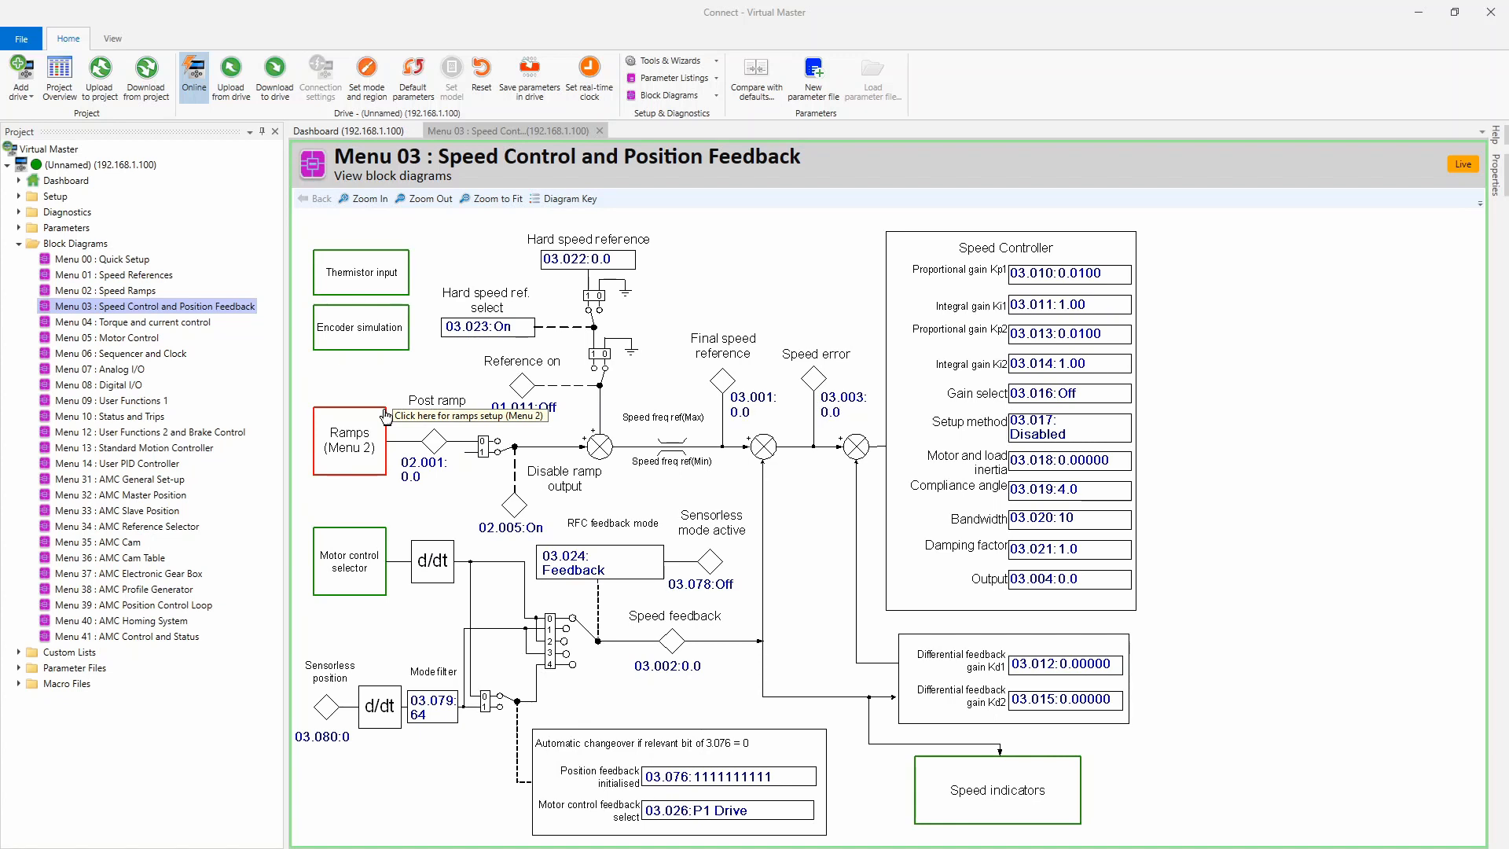
pyautogui.moveTo(348, 313)
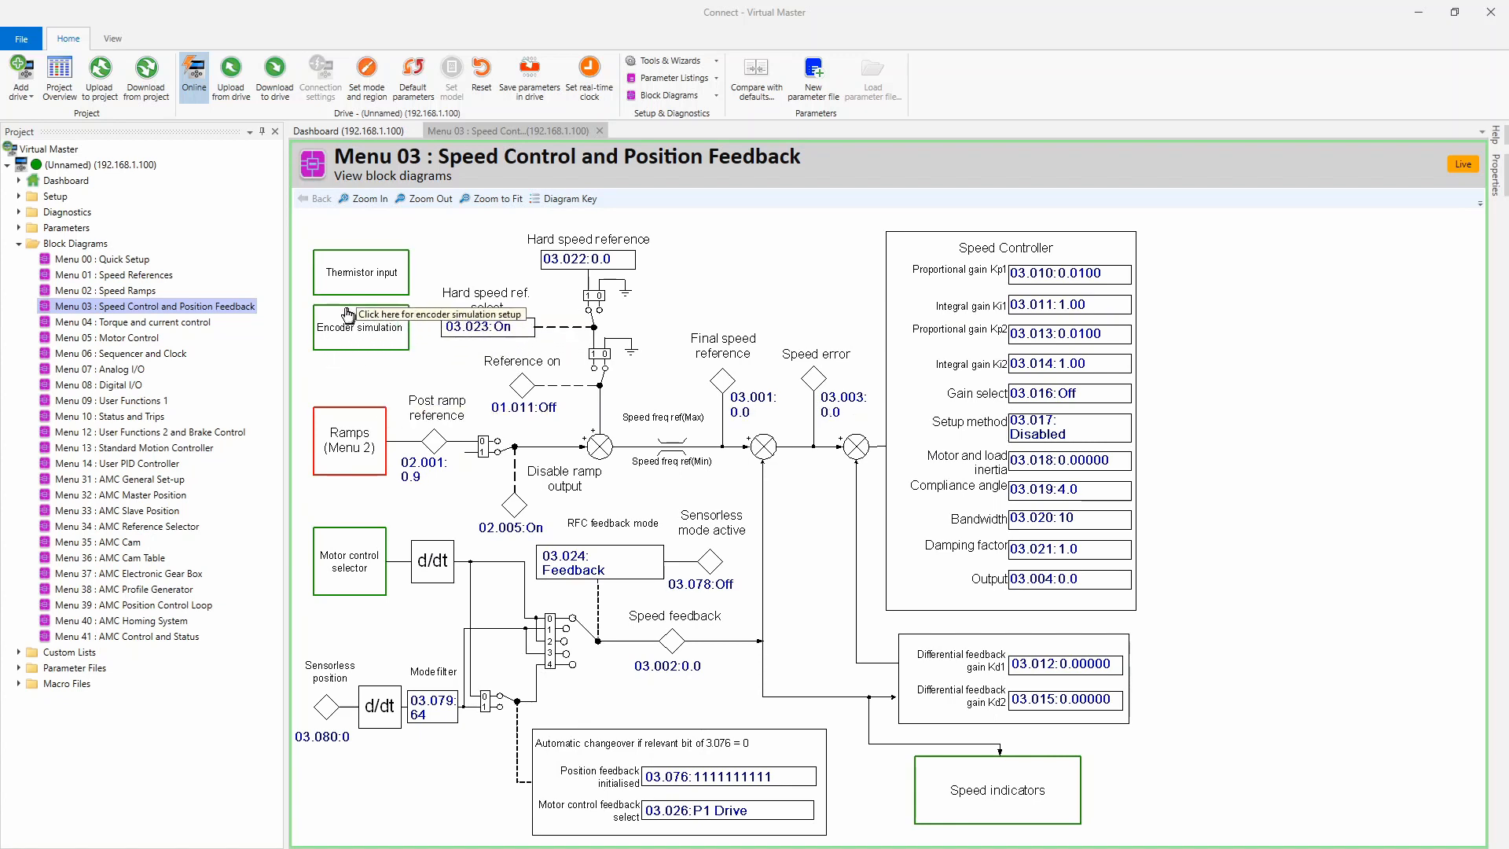
pyautogui.moveTo(352, 258)
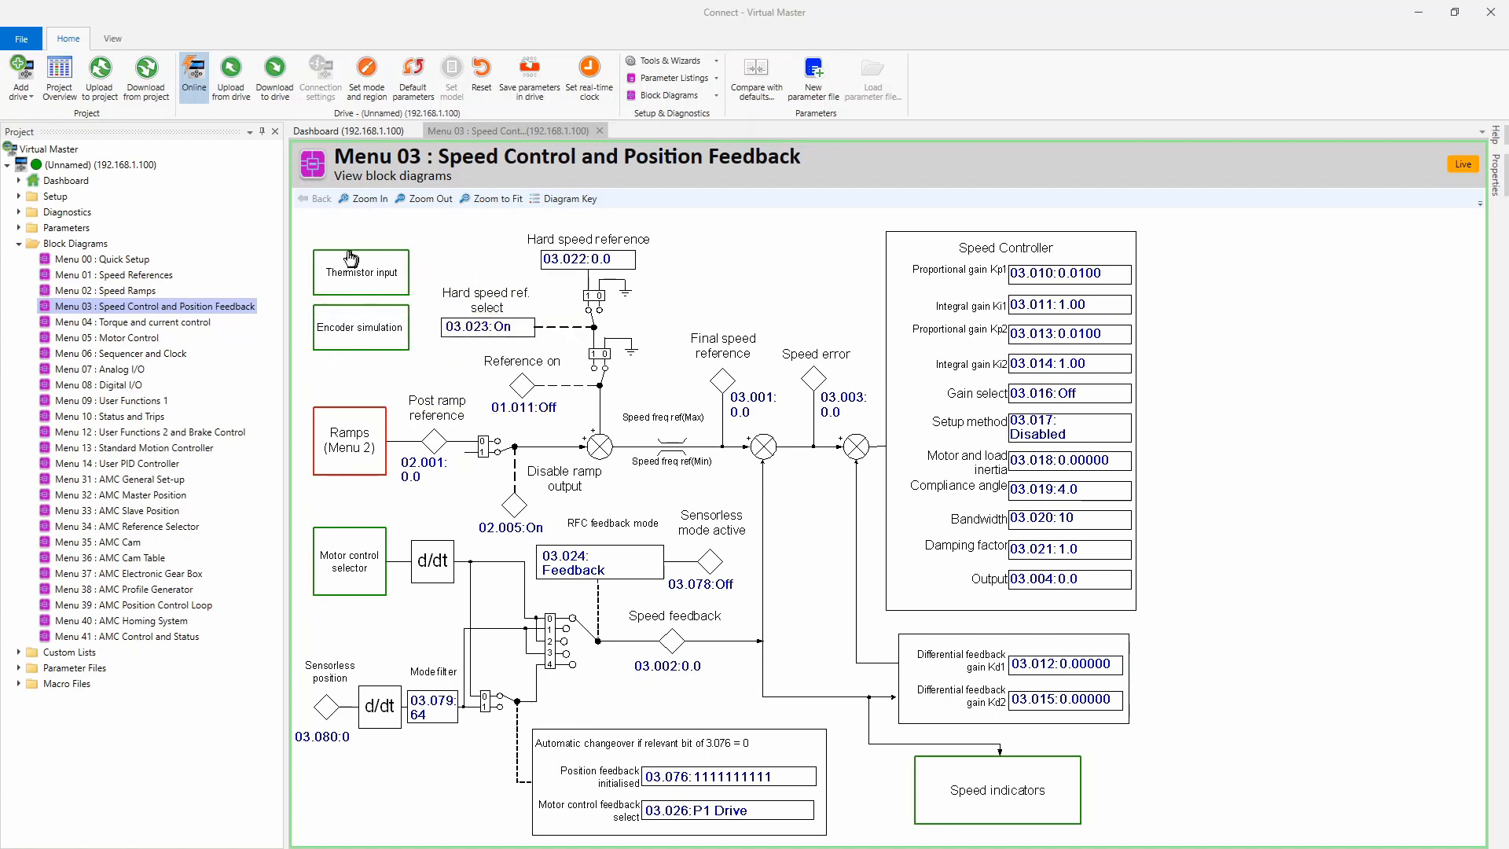
pyautogui.moveTo(354, 258)
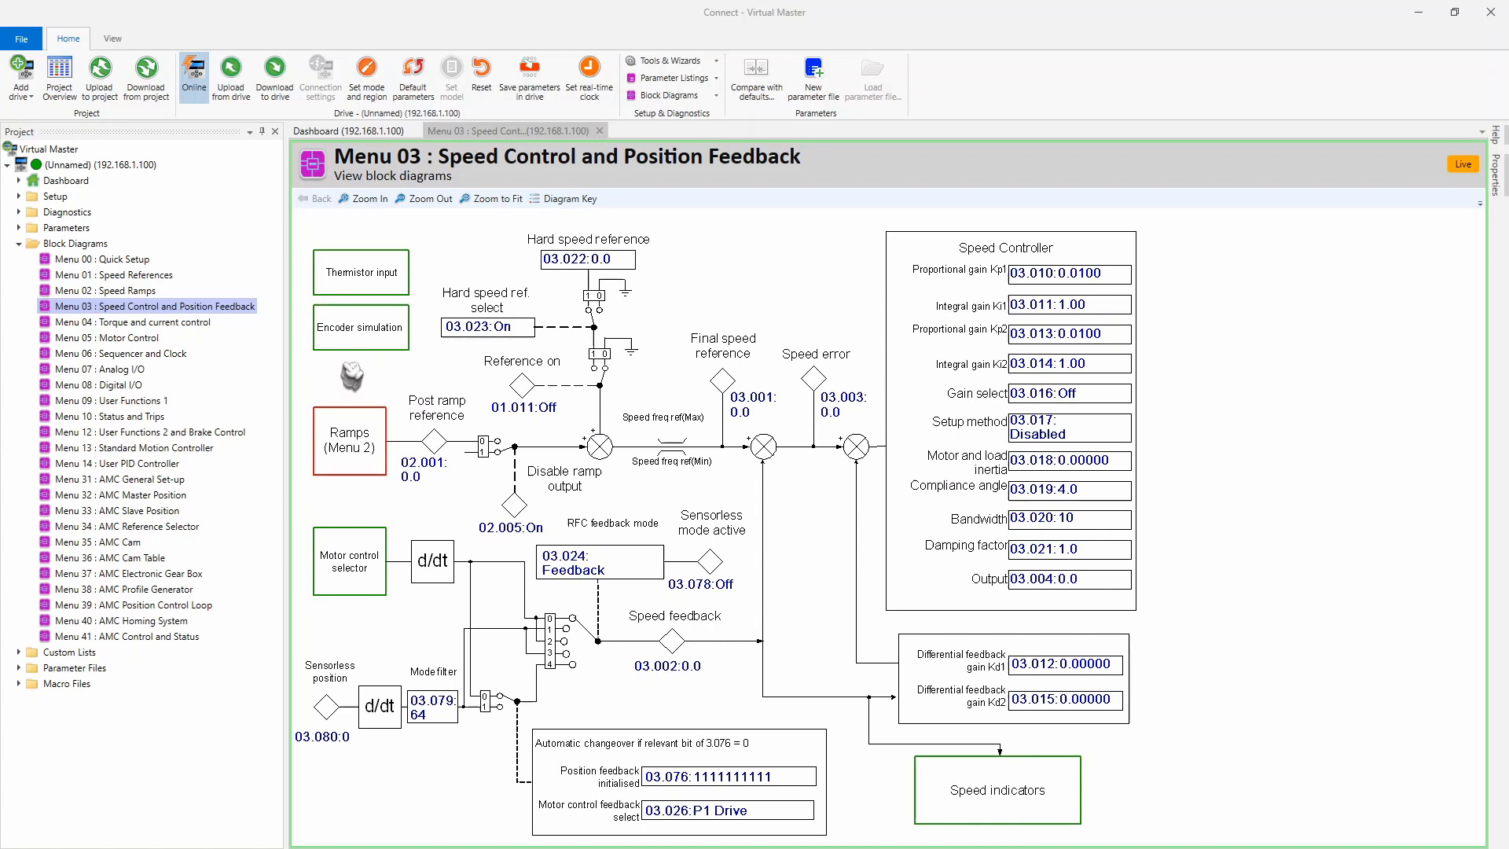
# Open the Encoder Simulation sub-diagram within the Menu 03 block diagram
pyautogui.click(360, 327)
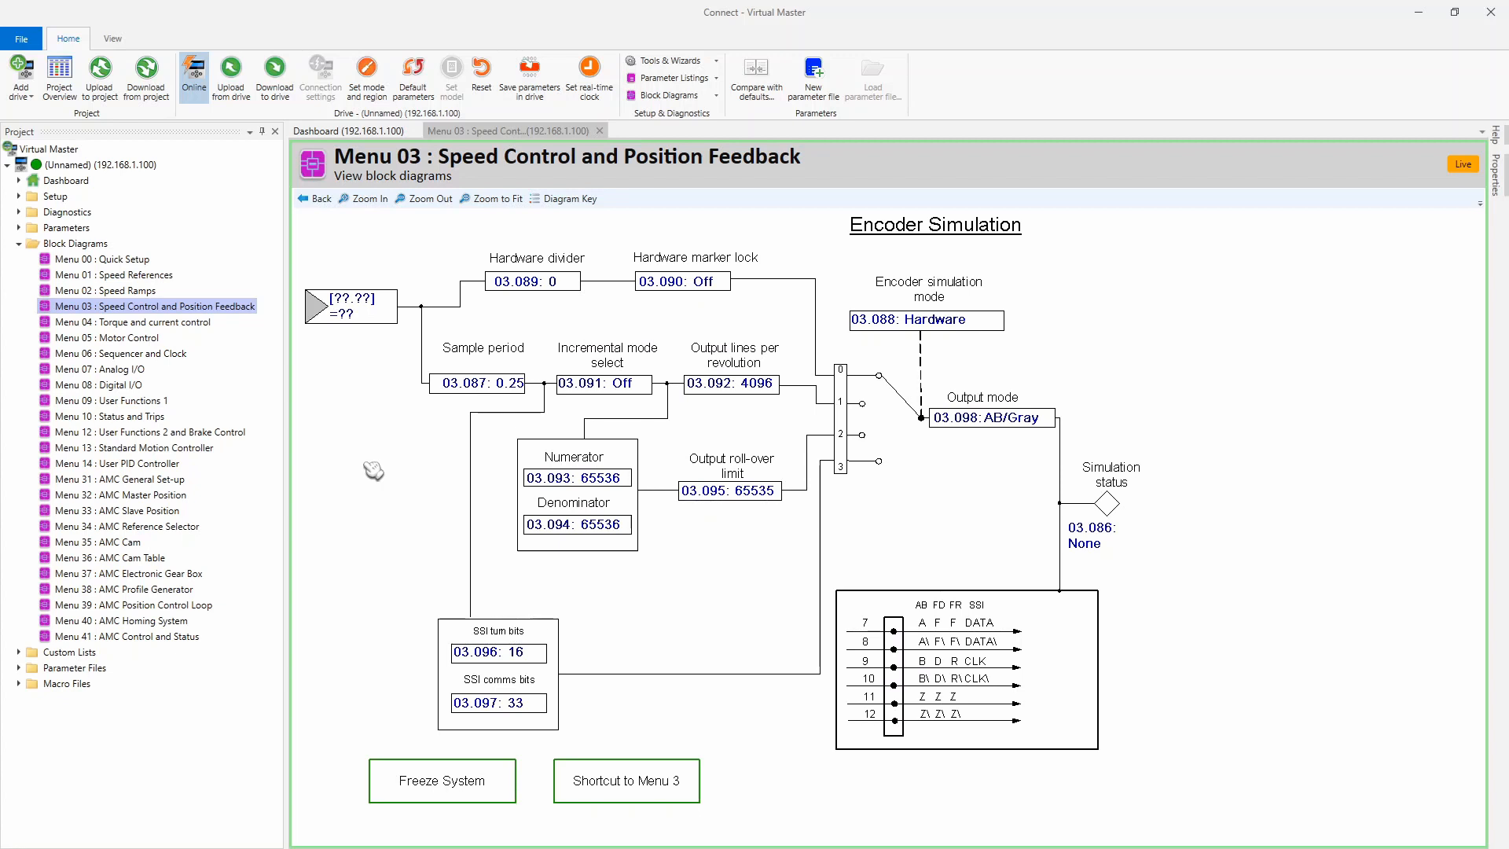
pyautogui.moveTo(381, 506)
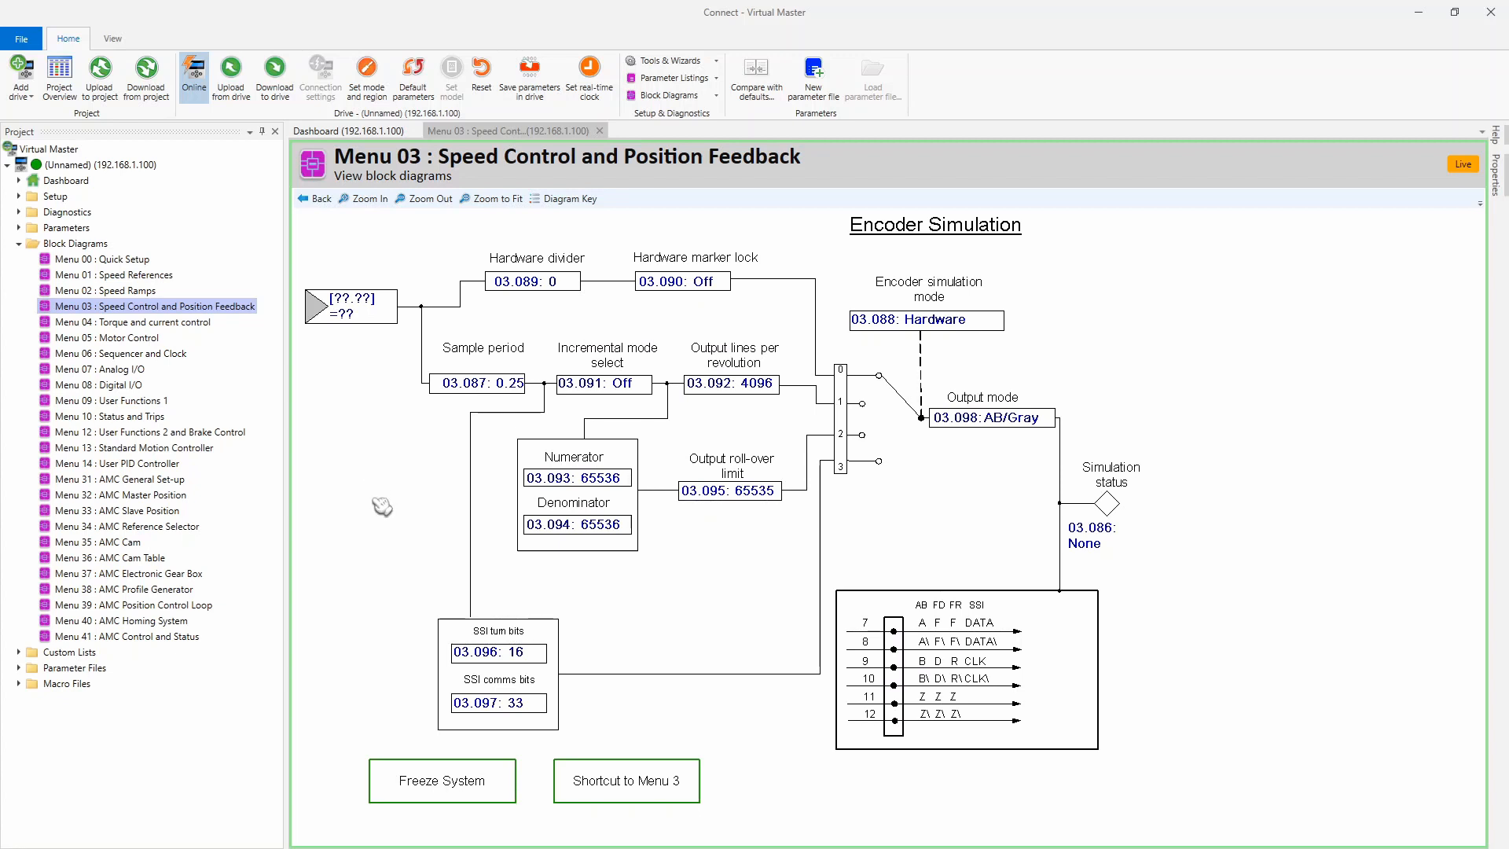
pyautogui.moveTo(481, 802)
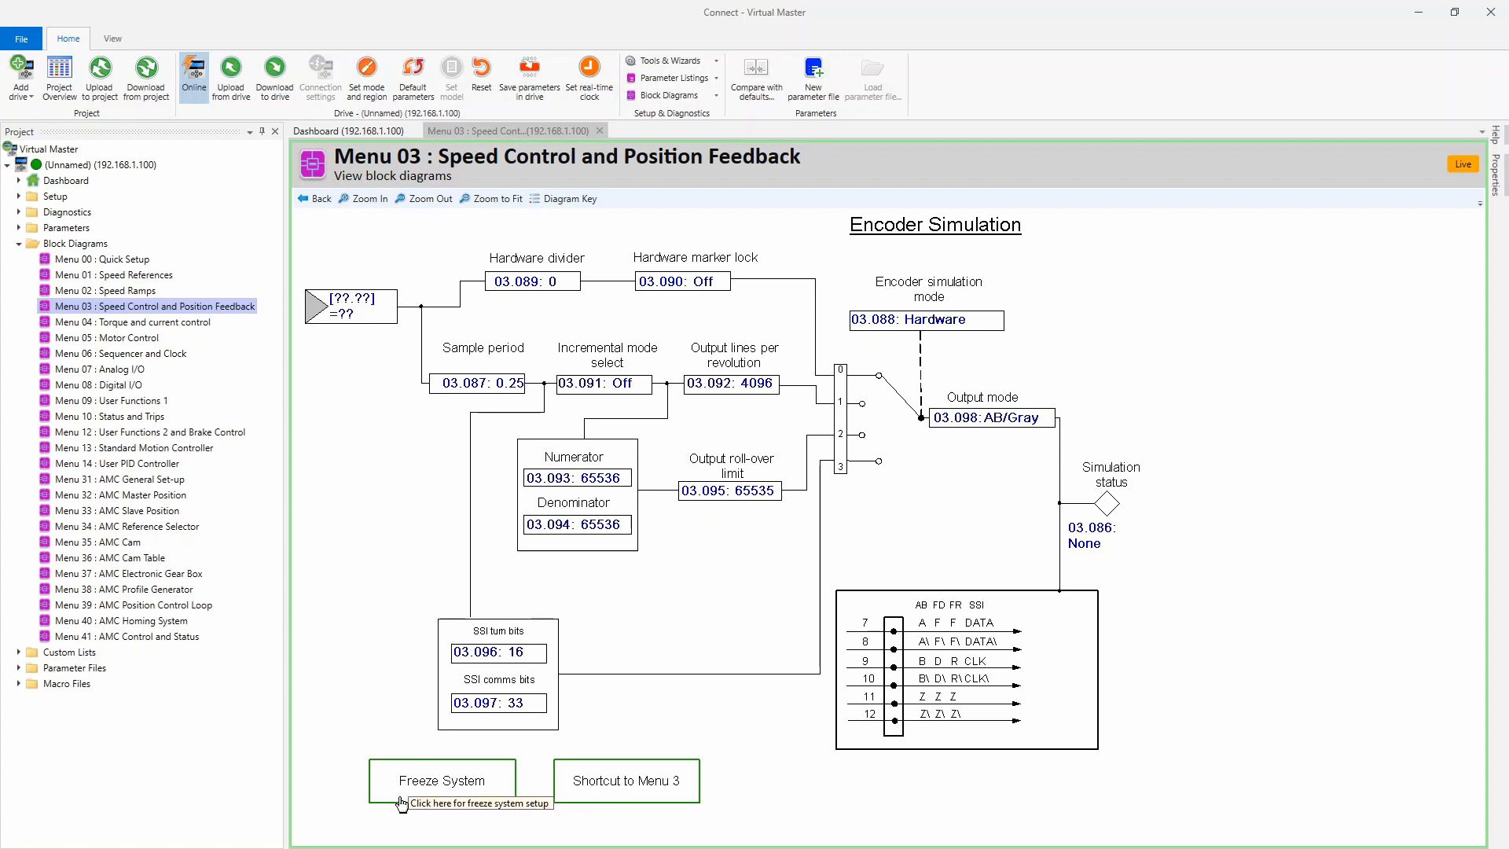
# Open the Freeze System sub-diagram showing the F1 and F2 freeze trigger and mode values
pyautogui.click(442, 780)
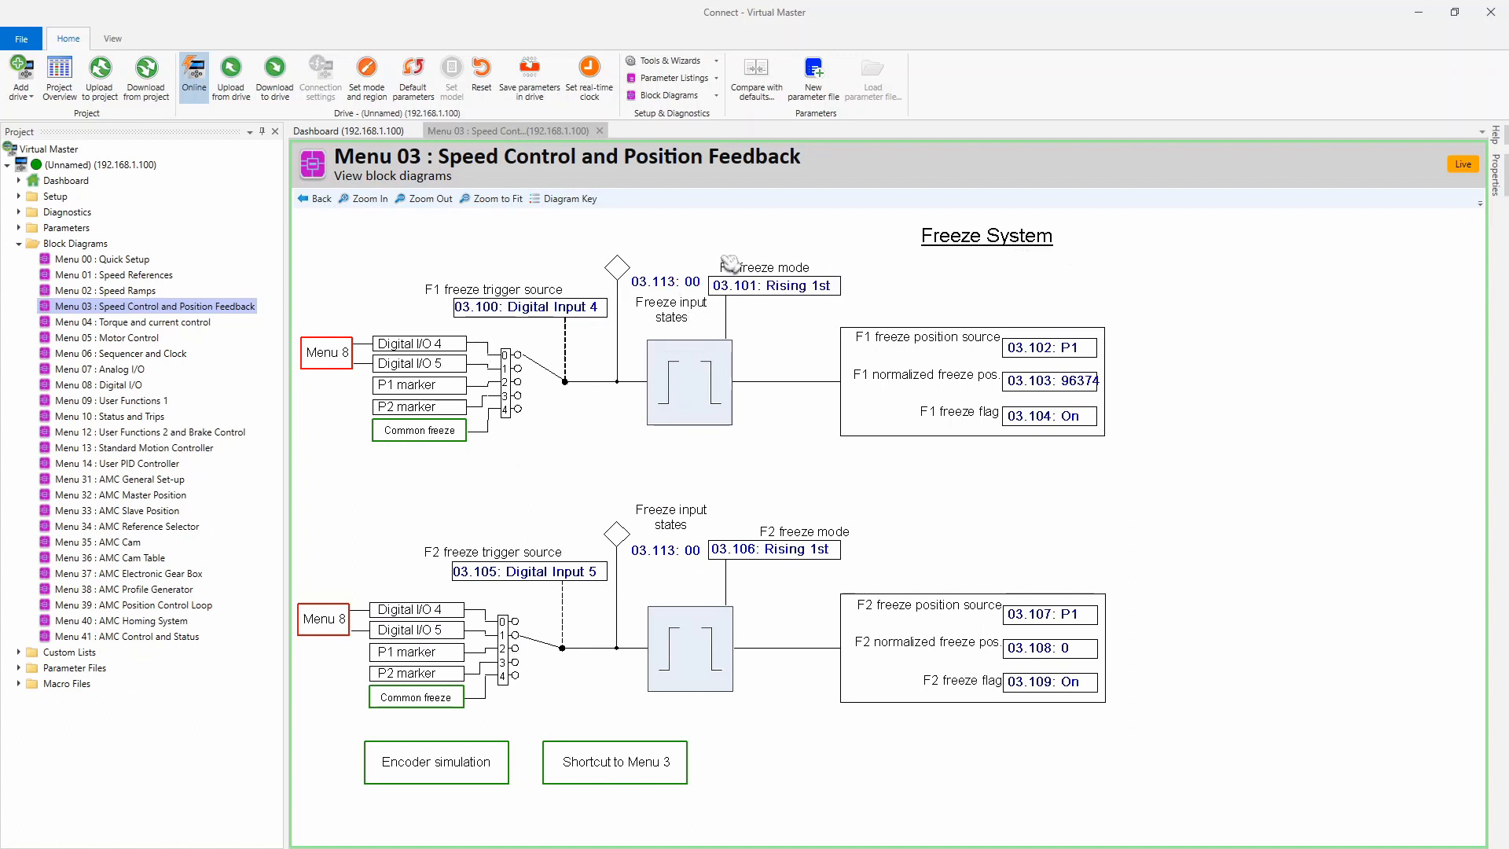
pyautogui.moveTo(773, 573)
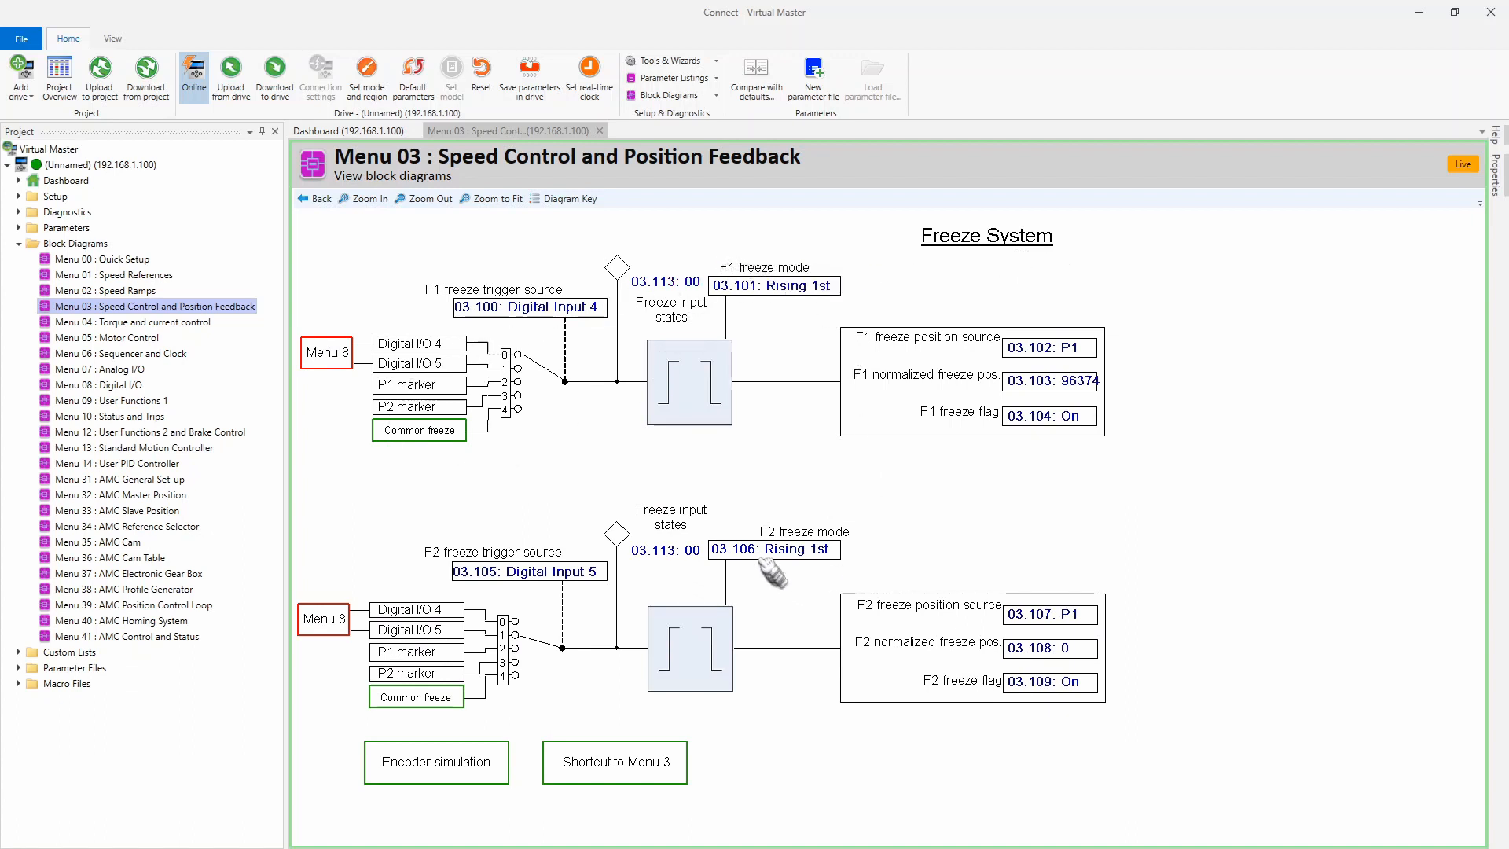
pyautogui.moveTo(886, 539)
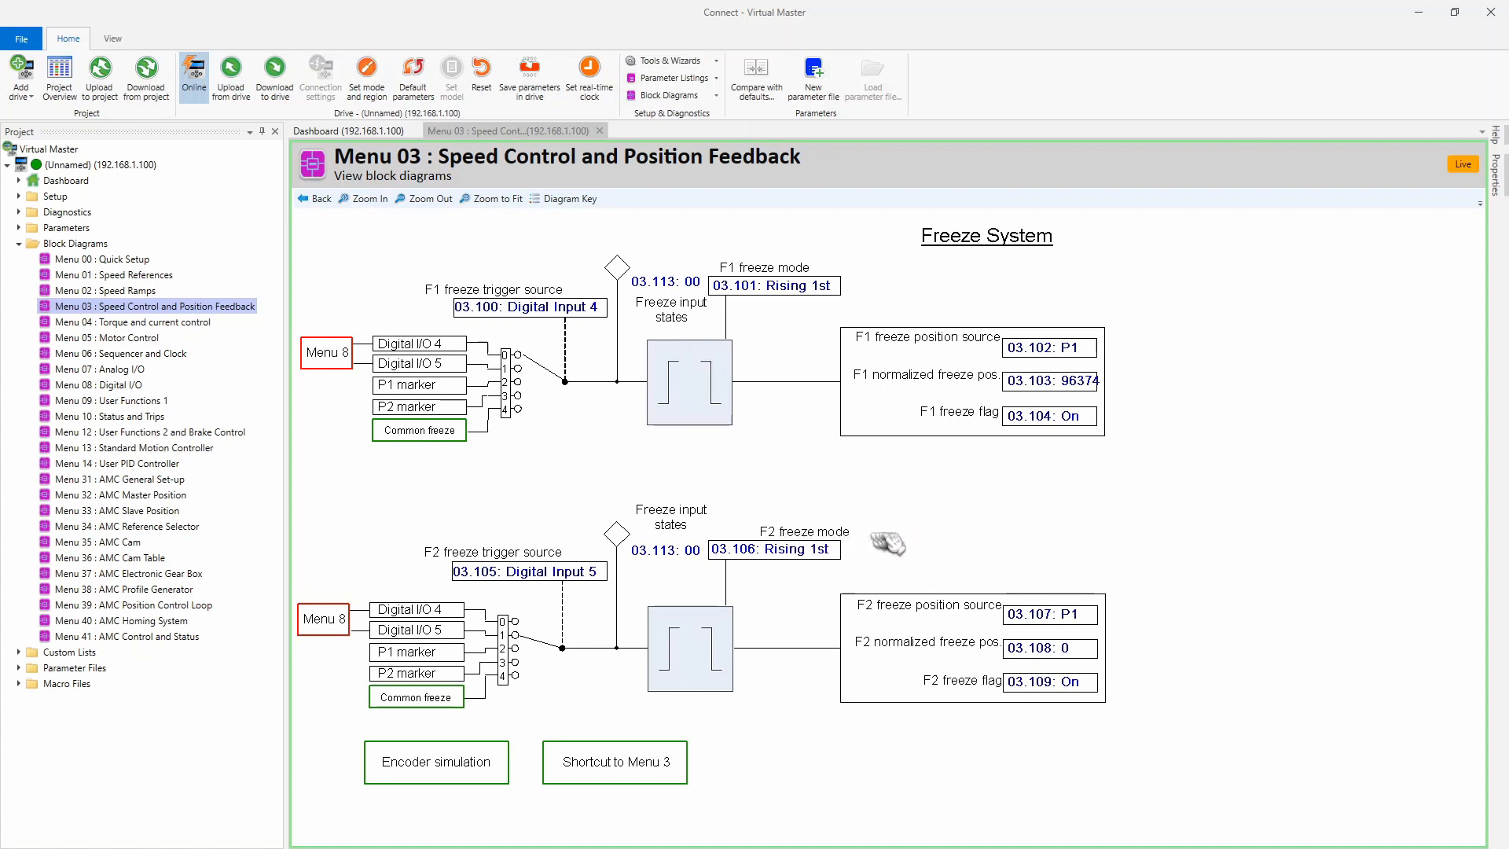
pyautogui.moveTo(563, 679)
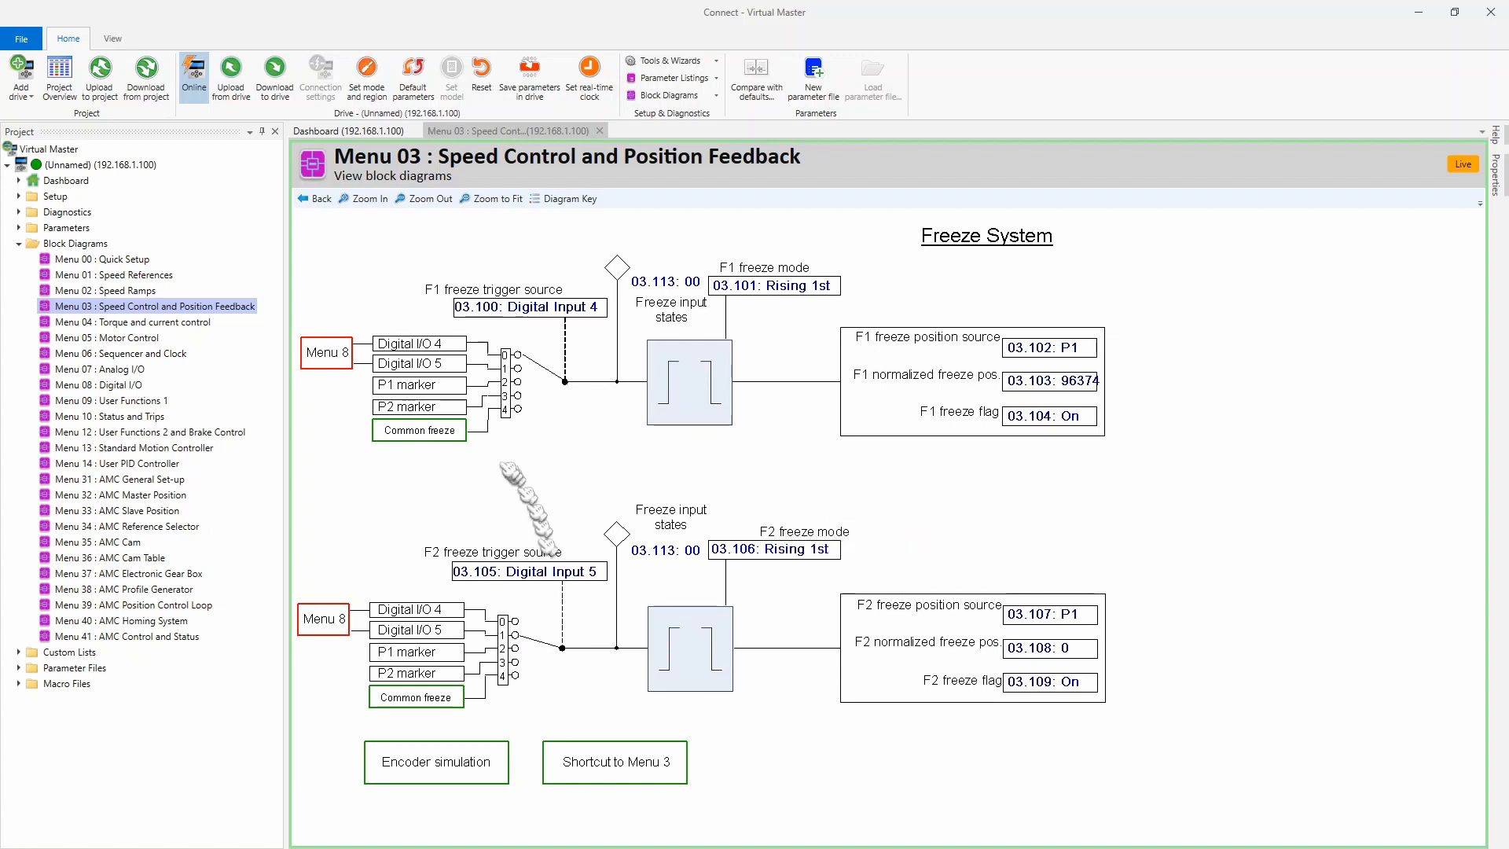
pyautogui.moveTo(577, 260)
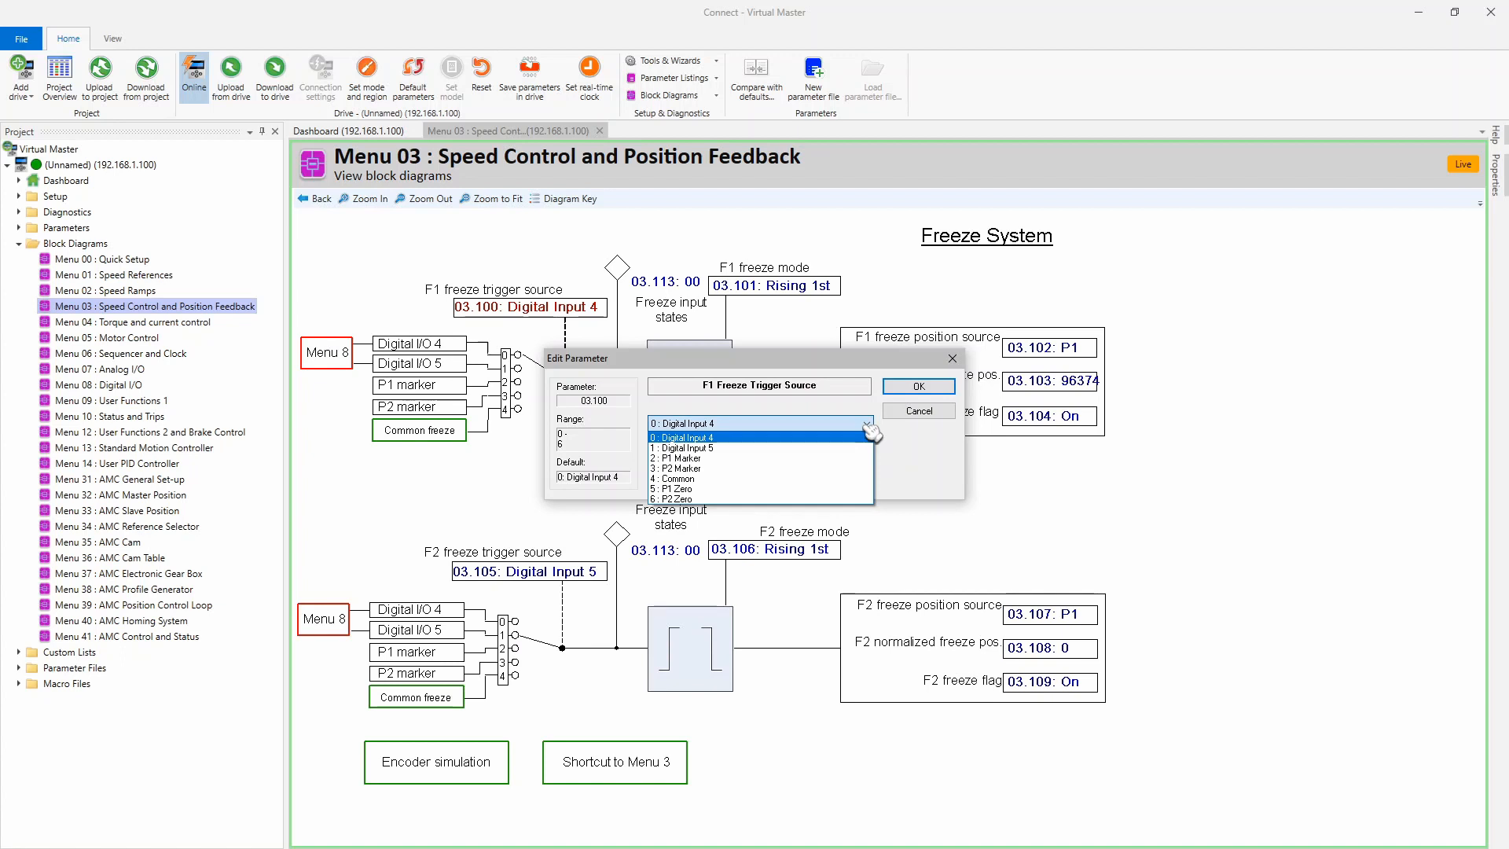
# Keep F1 trigger source as Digital Input 4 and F1 freeze mode as Rising 1st
pyautogui.click(759, 423)
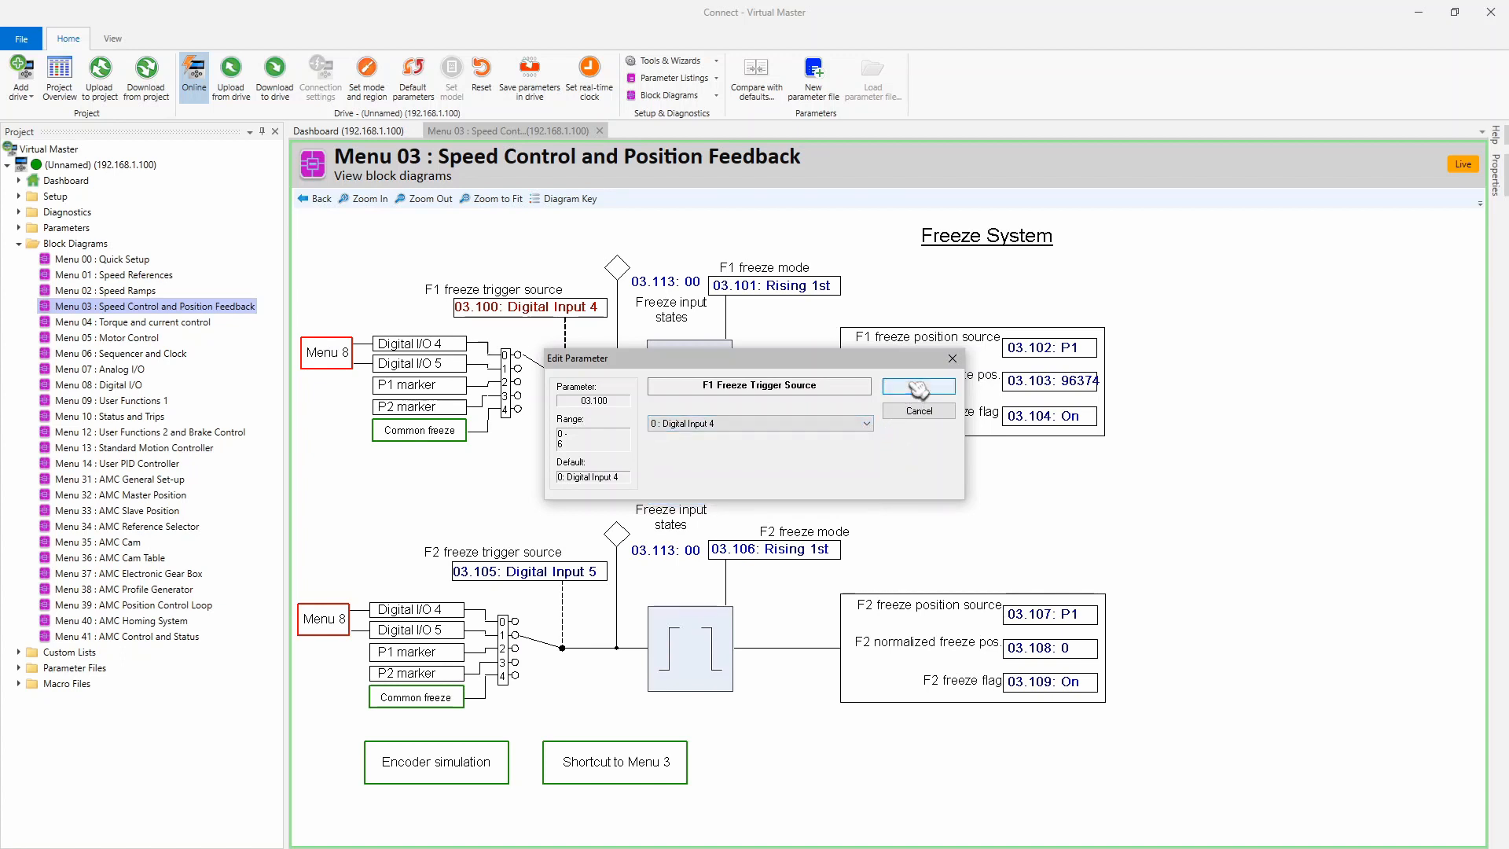
pyautogui.click(916, 410)
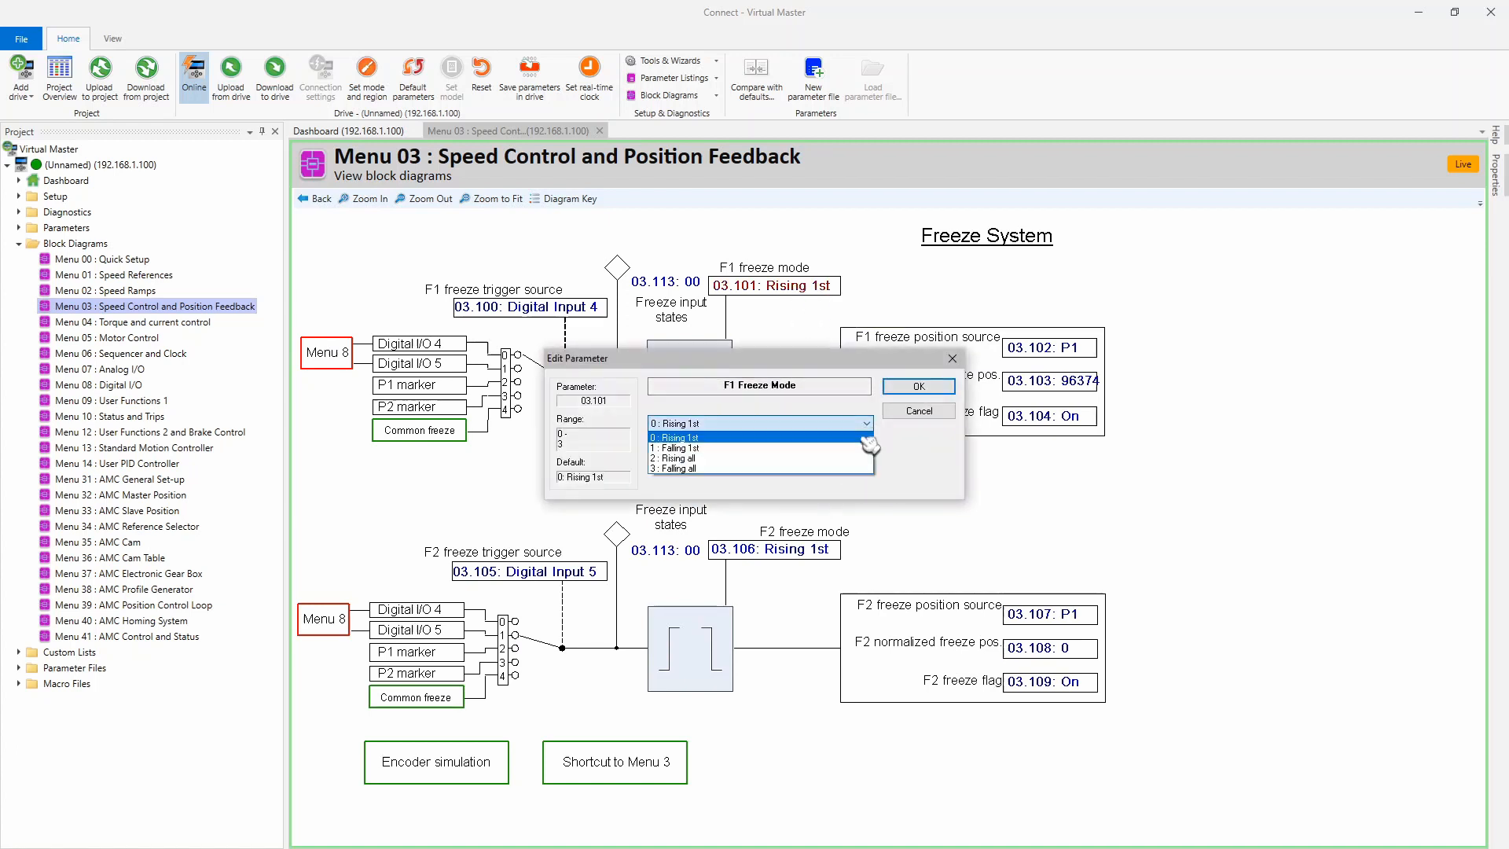
pyautogui.moveTo(868, 445)
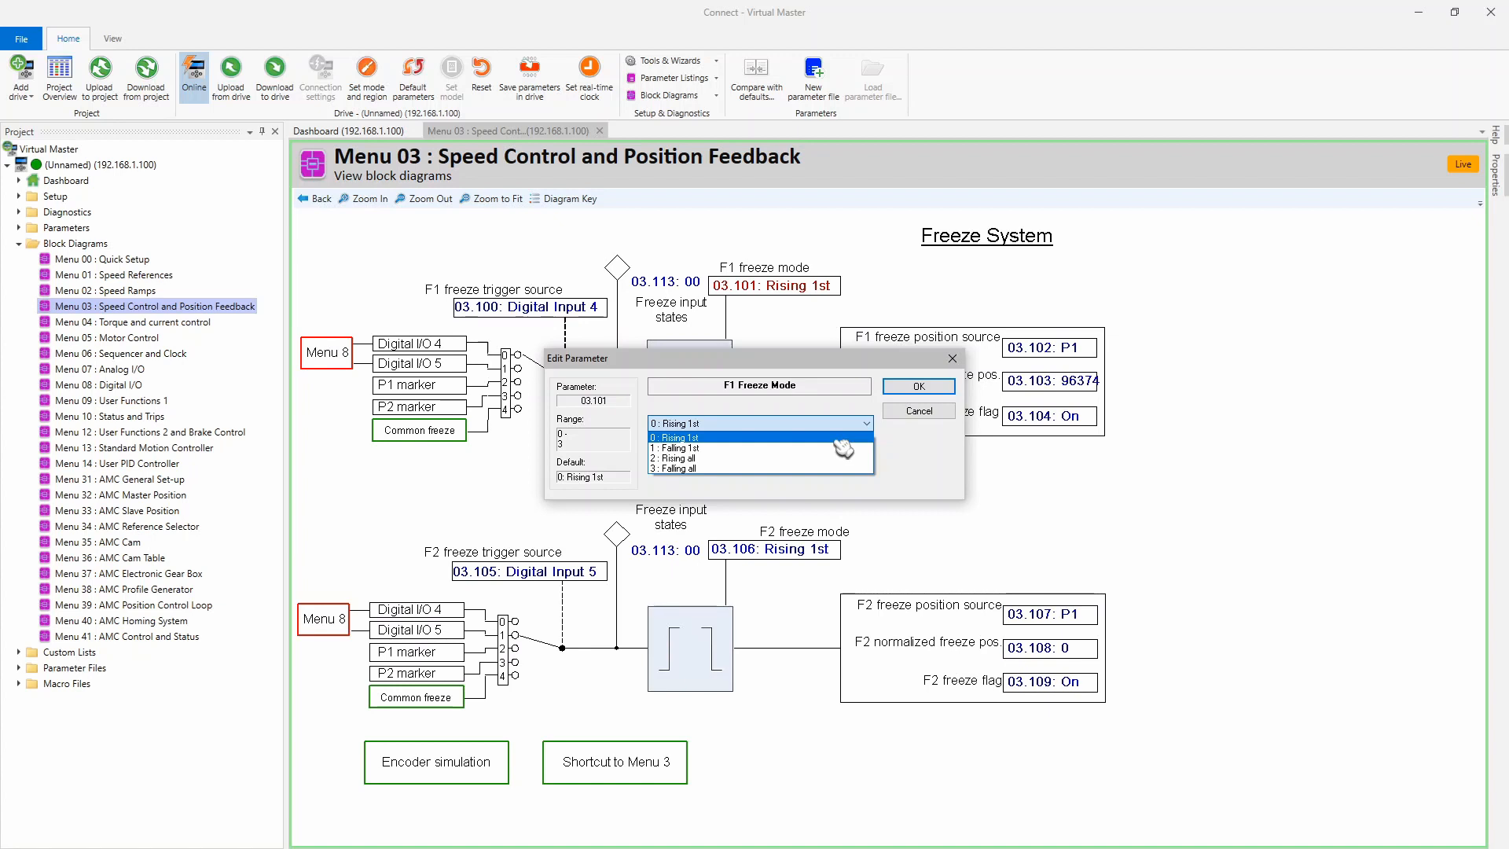
pyautogui.click(917, 385)
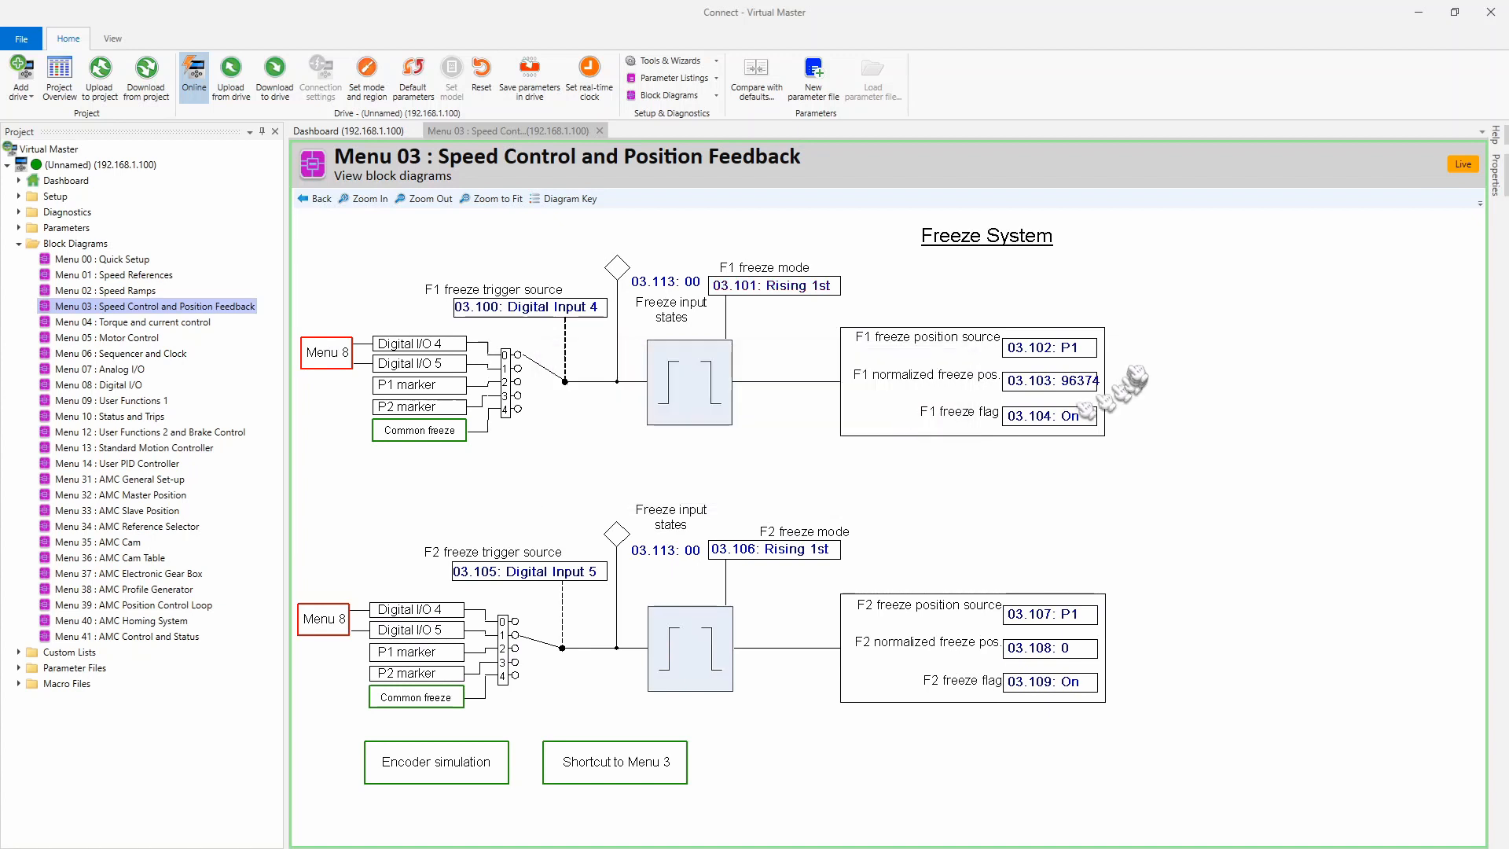
pyautogui.moveTo(1116, 404)
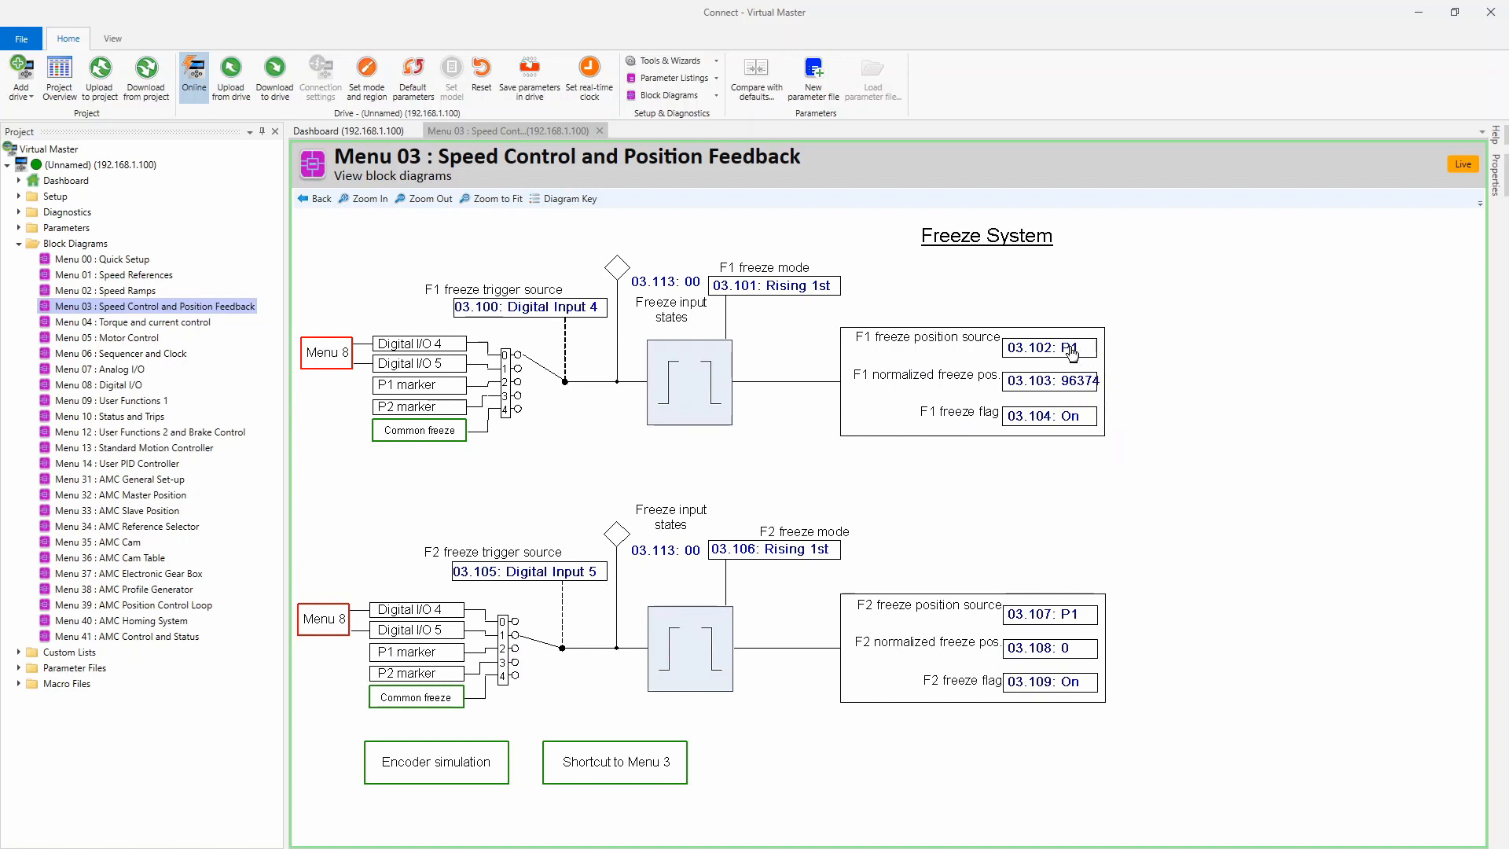
pyautogui.moveTo(1050, 348)
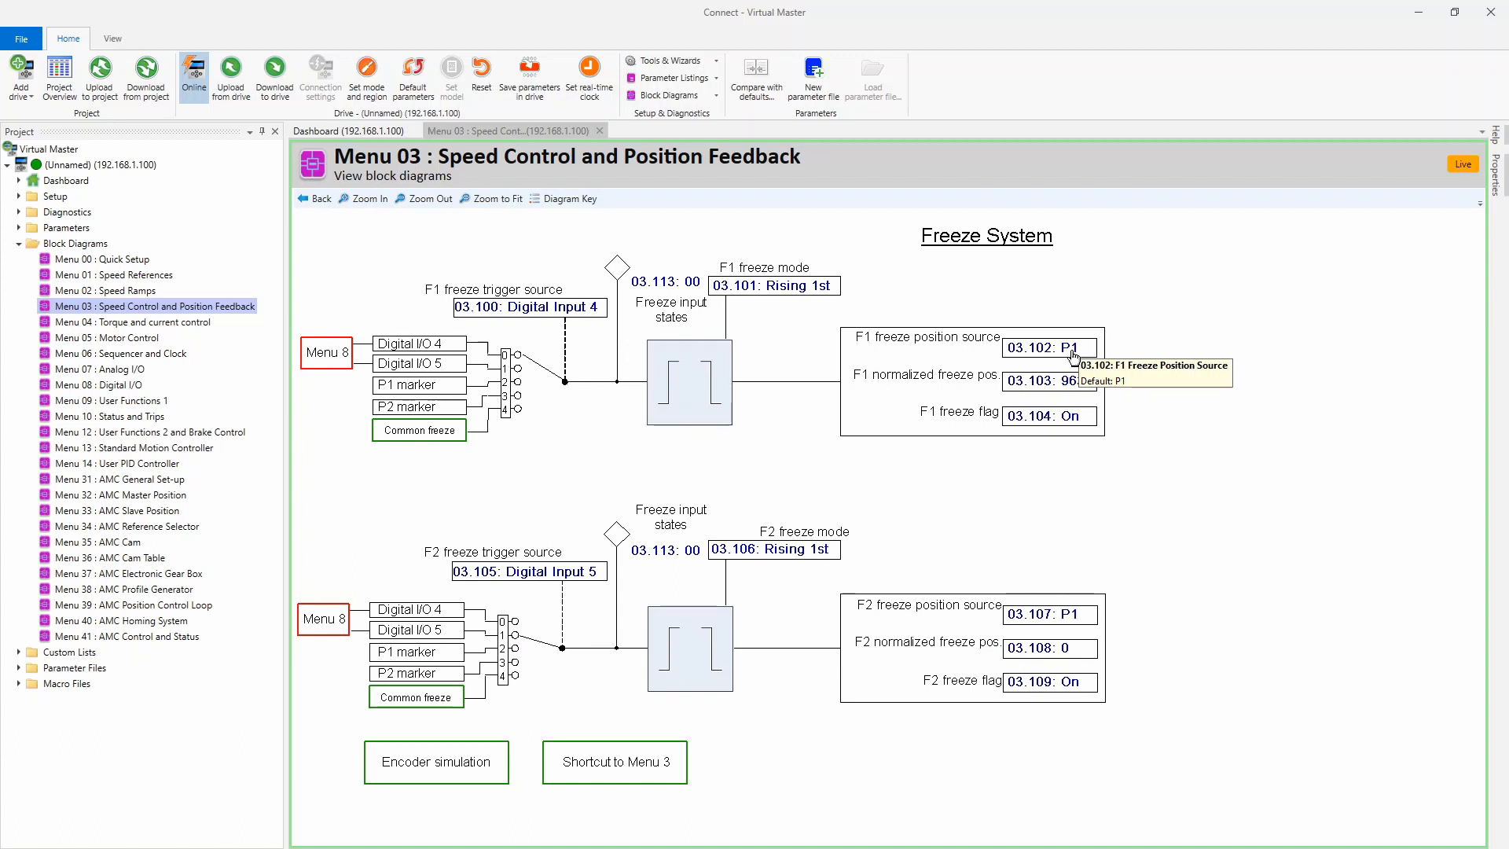
pyautogui.doubleClick(1049, 347)
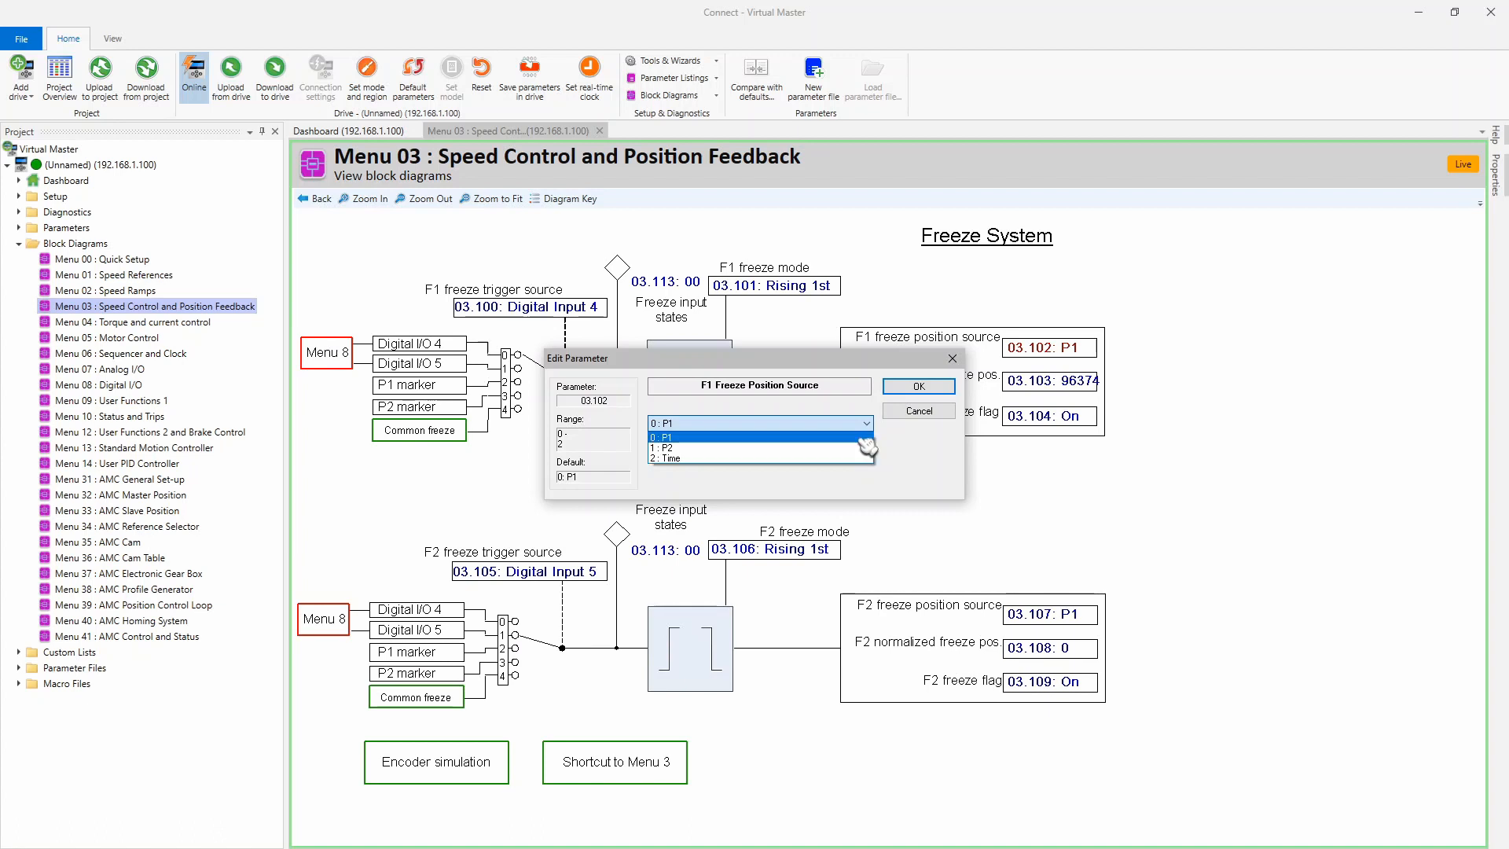
pyautogui.click(915, 411)
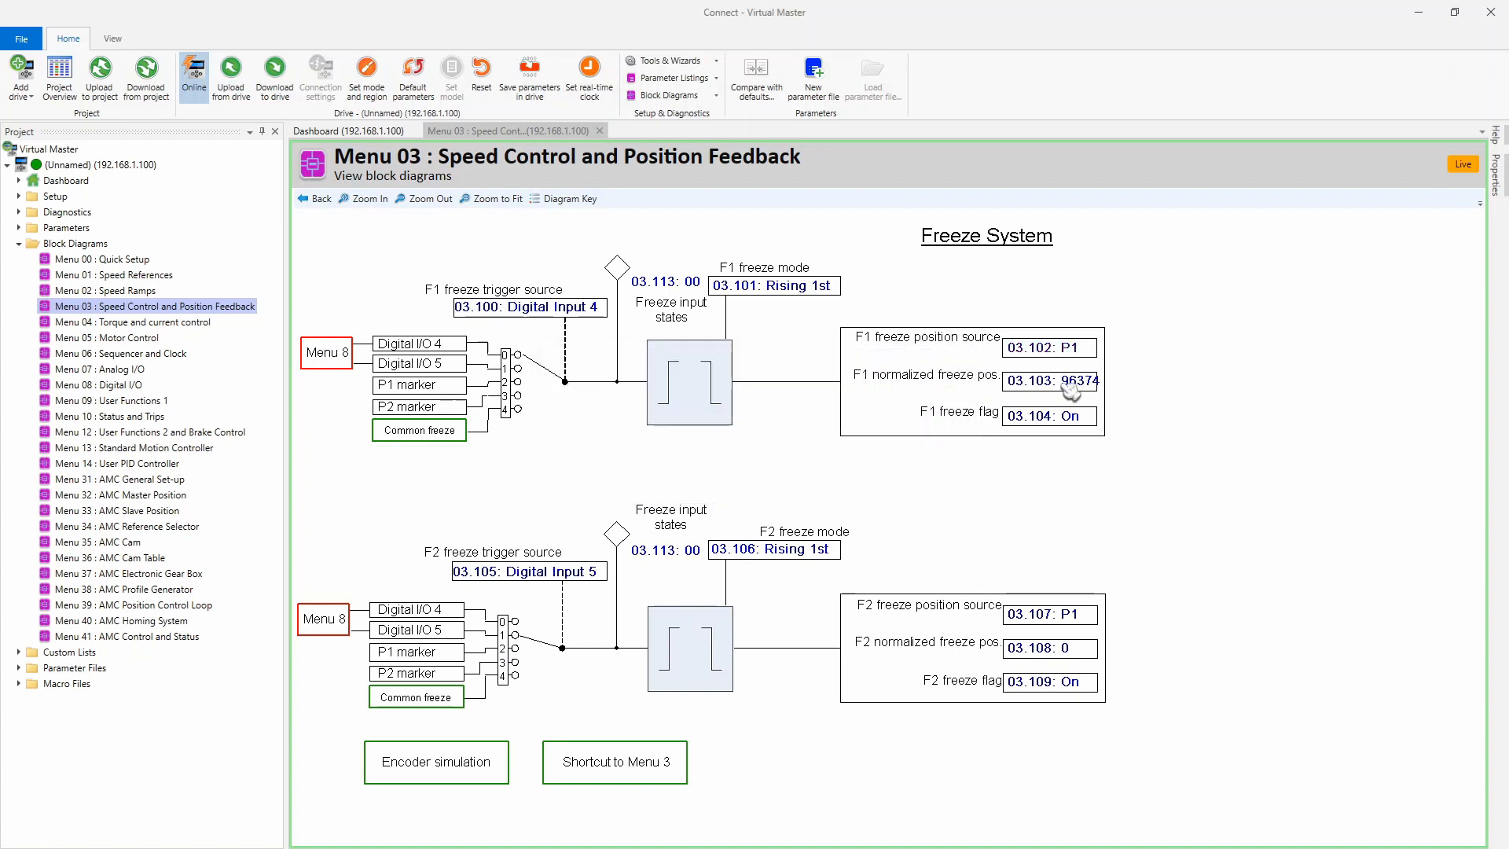
pyautogui.moveTo(1076, 389)
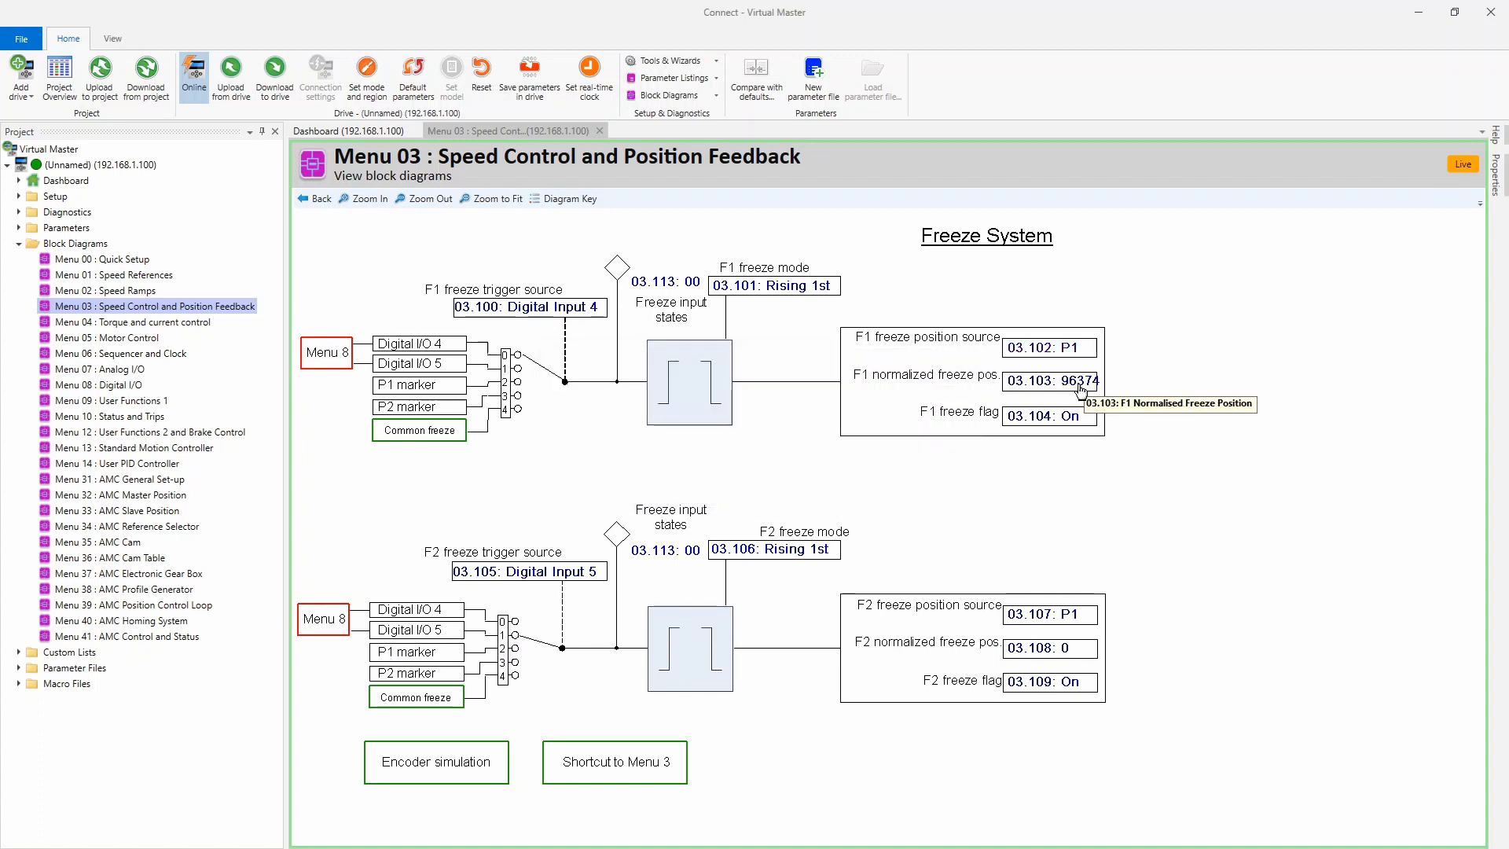
pyautogui.moveTo(1048, 416)
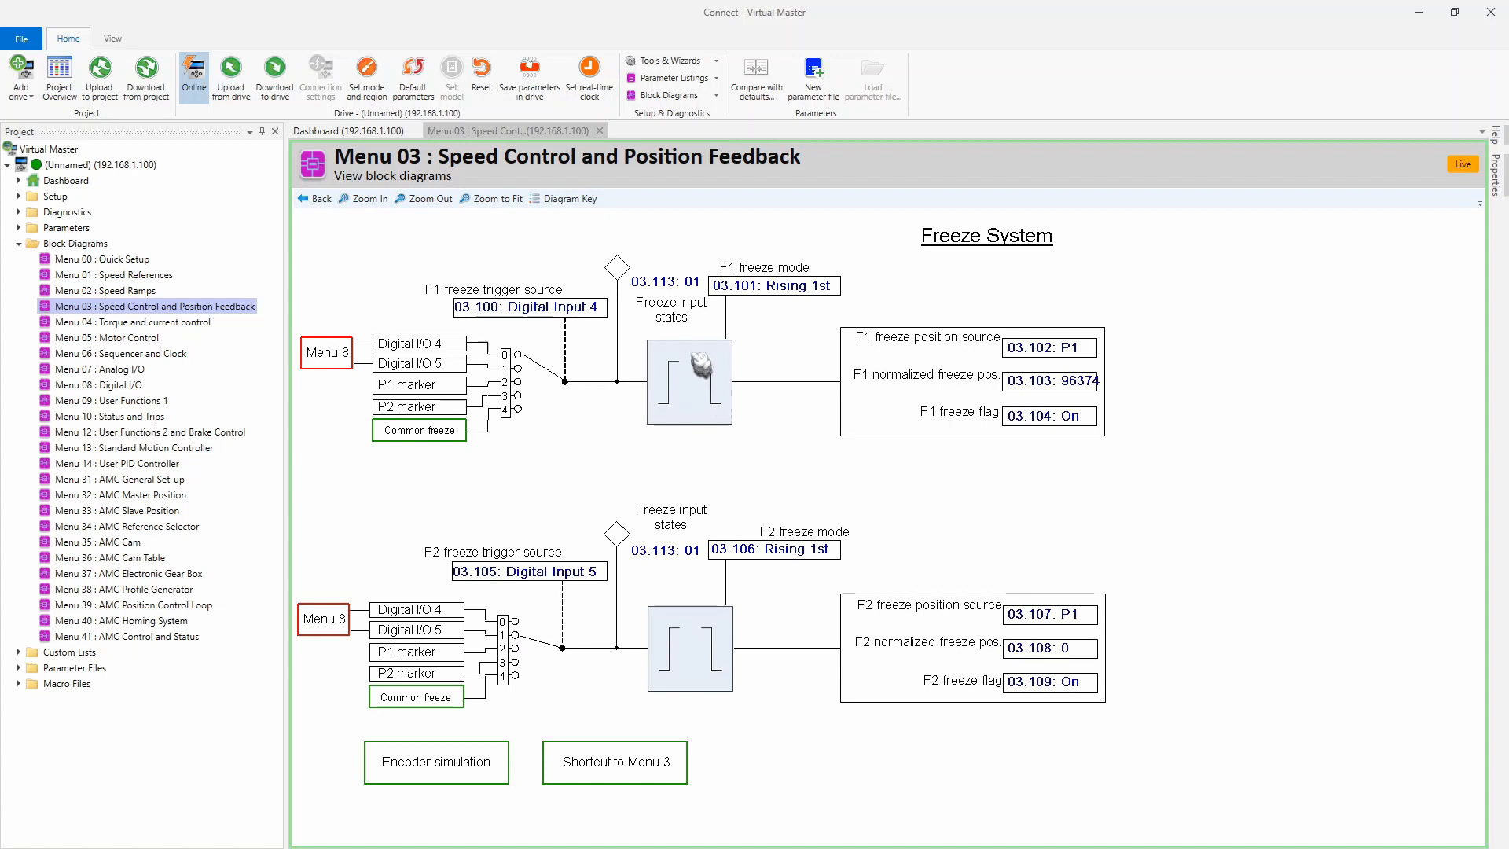
pyautogui.moveTo(703, 363)
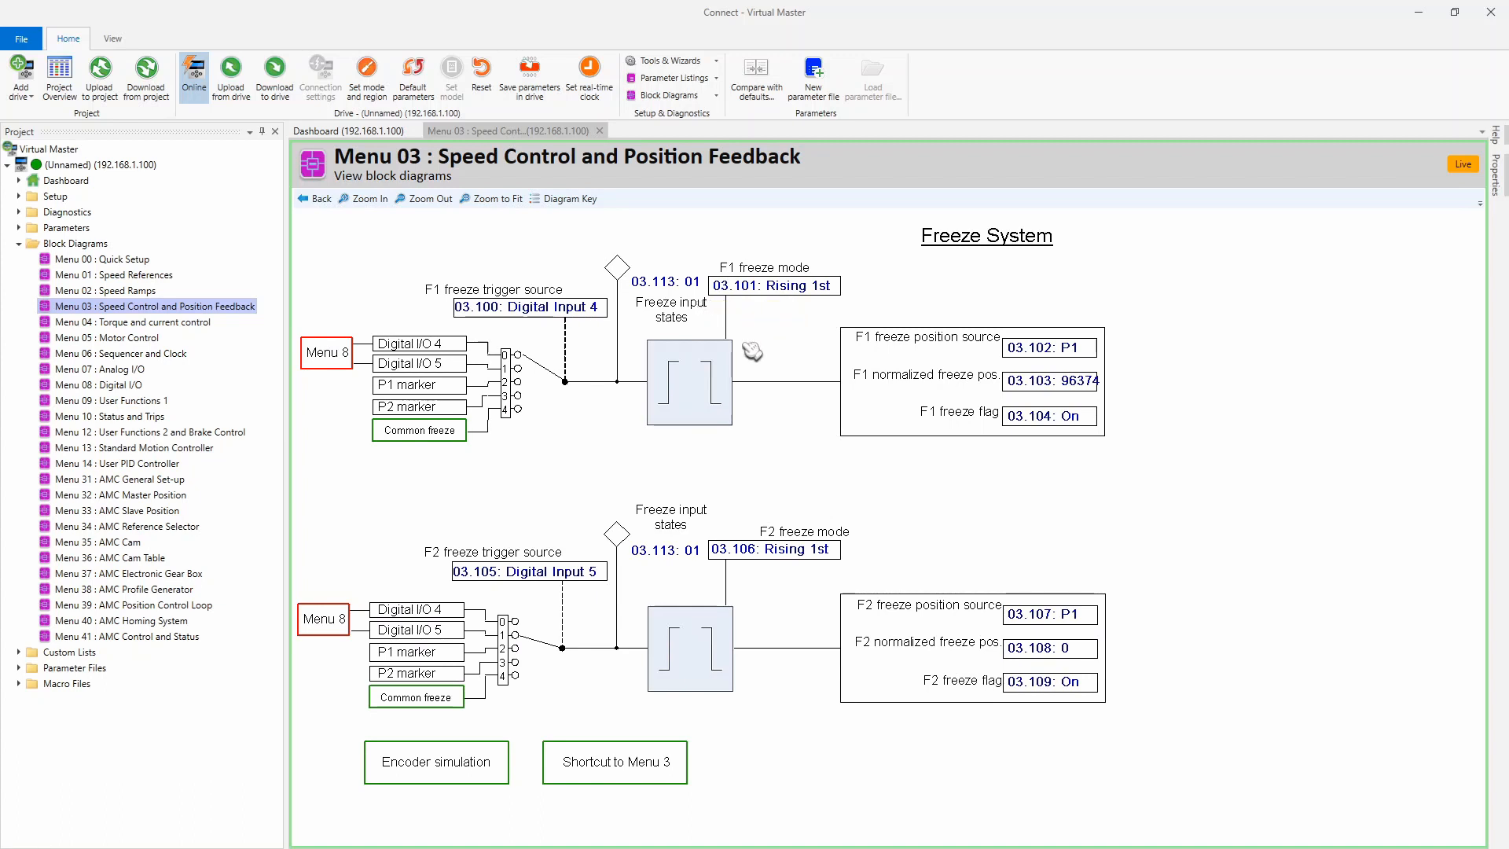
pyautogui.moveTo(848, 377)
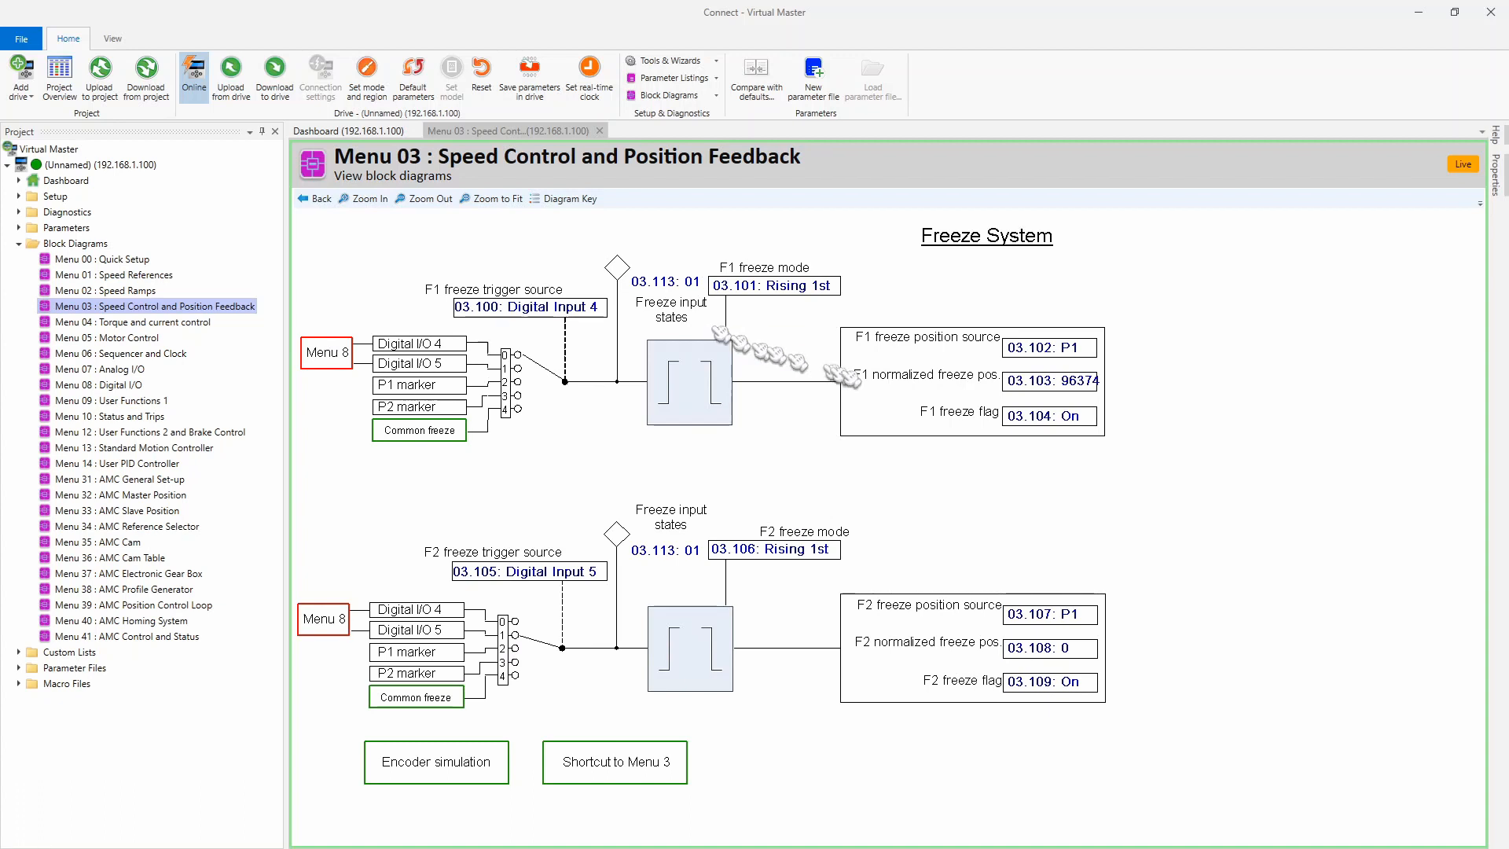
pyautogui.moveTo(1050, 380)
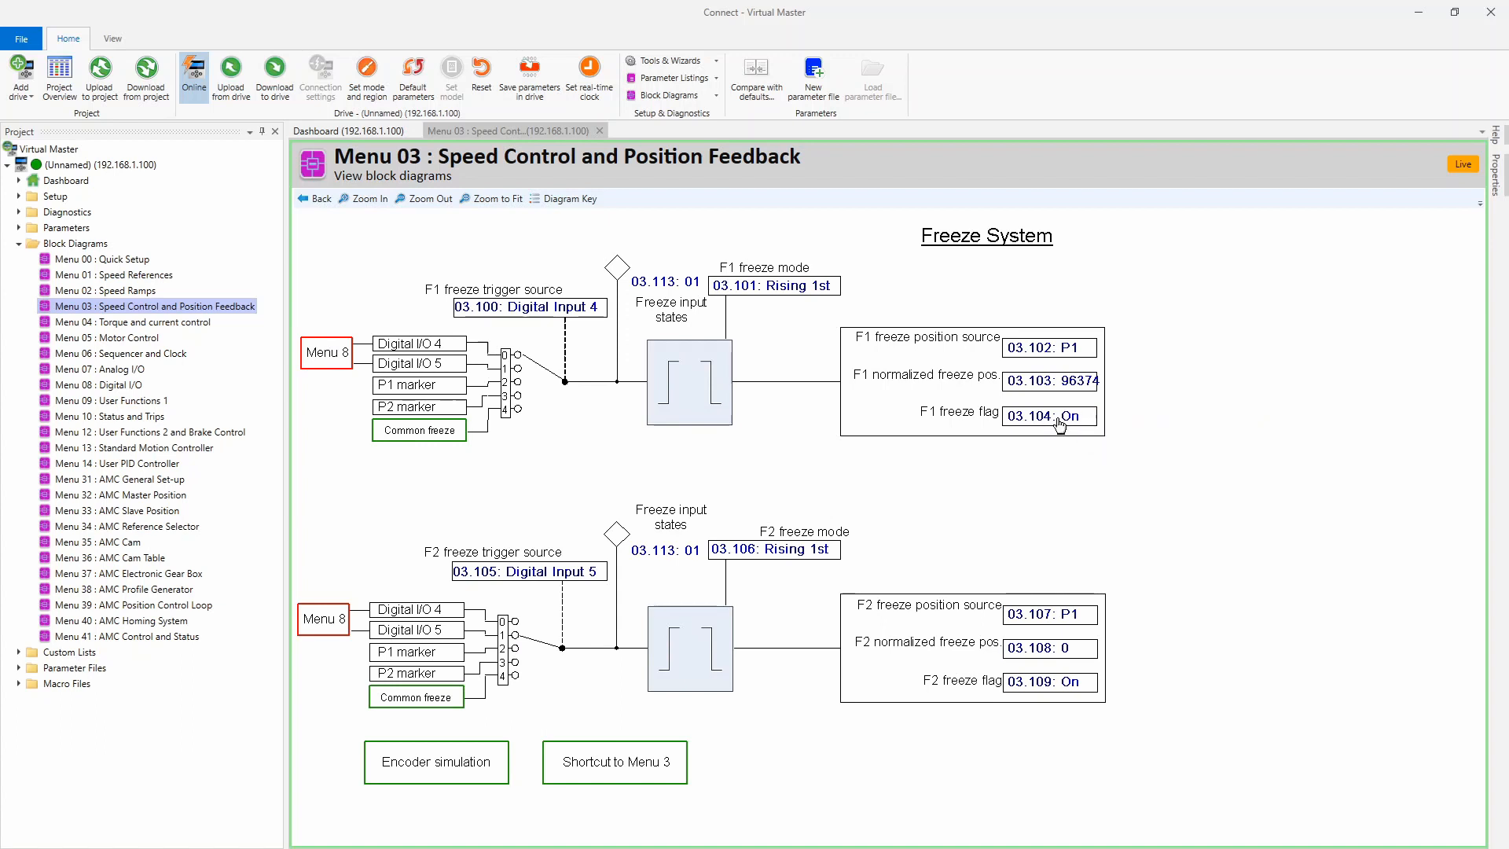
pyautogui.moveTo(1077, 429)
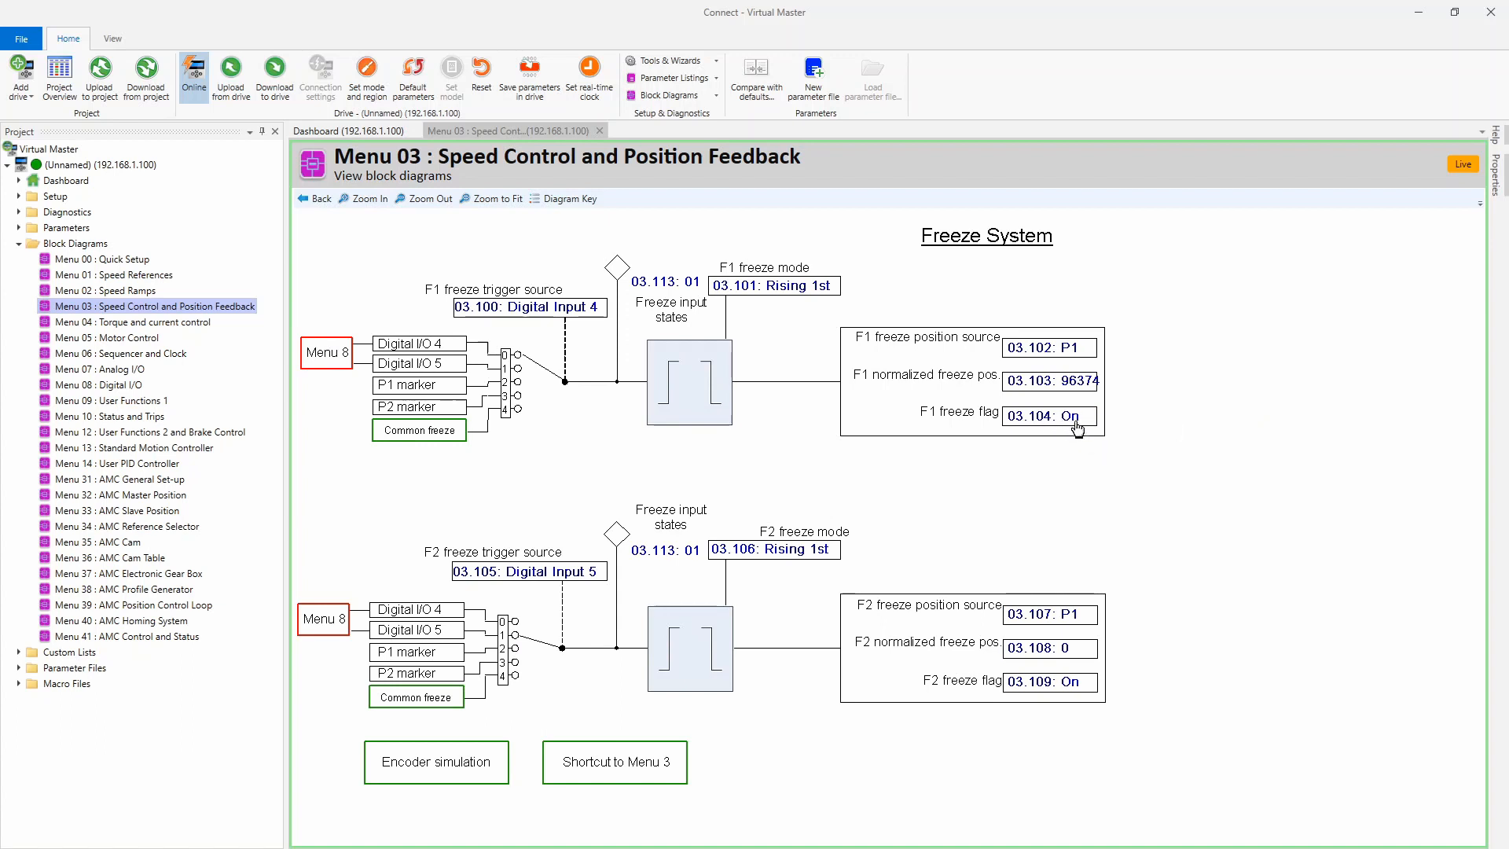
pyautogui.moveTo(1075, 400)
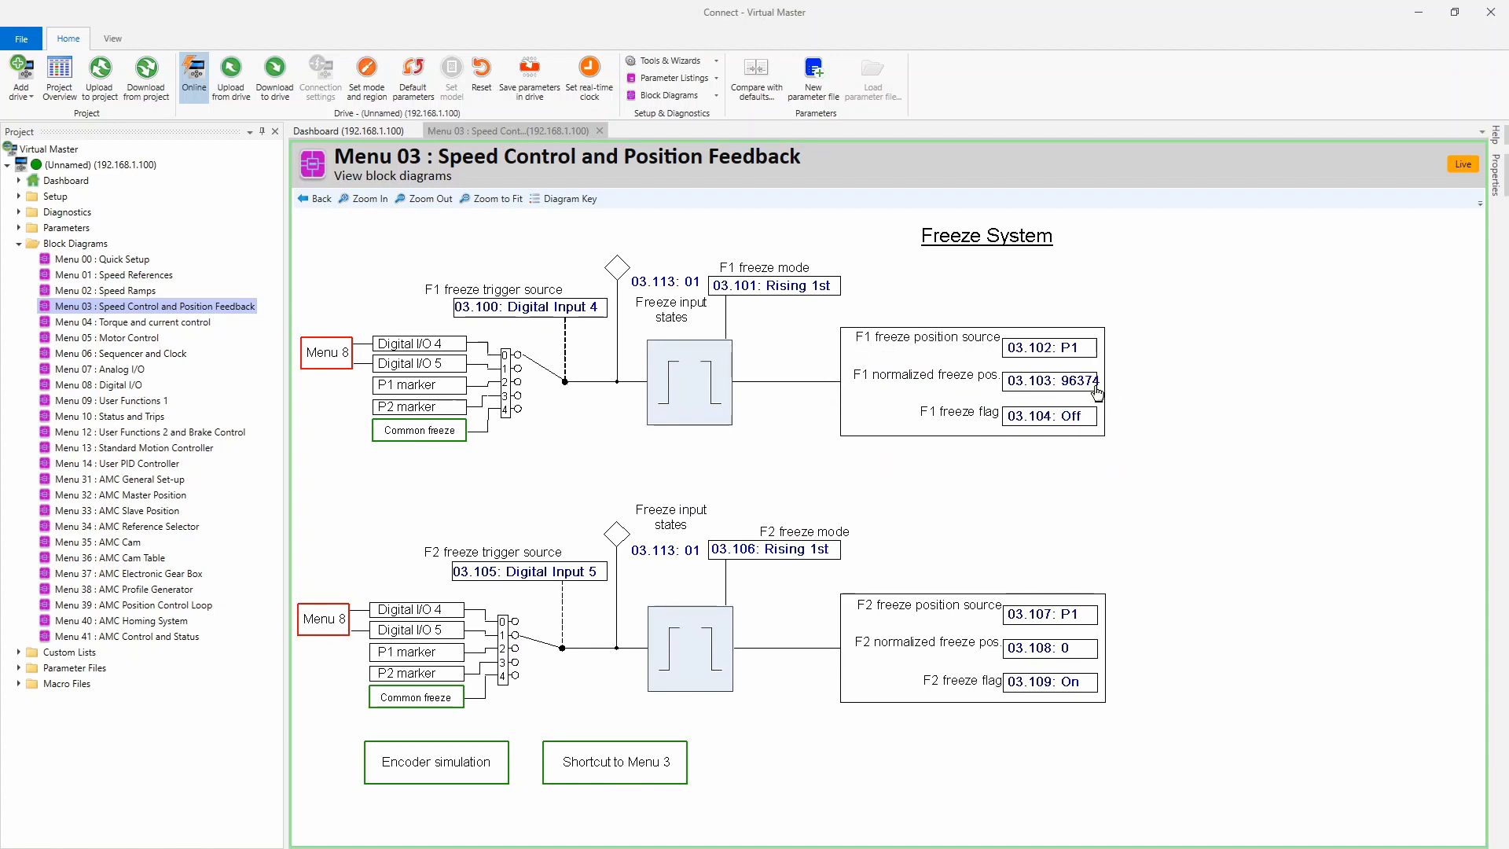
pyautogui.moveTo(688, 305)
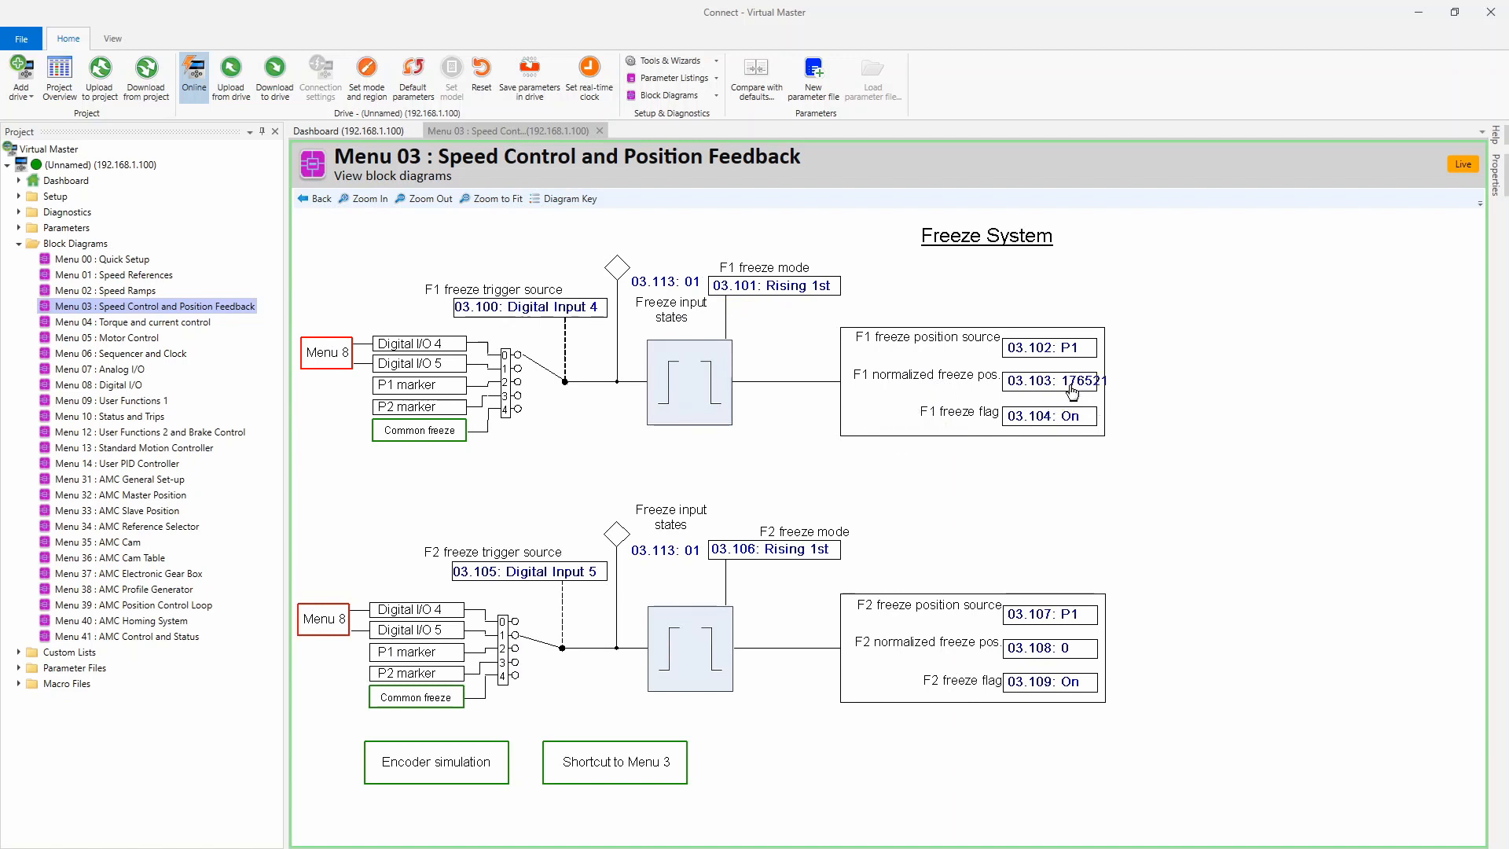
pyautogui.moveTo(1071, 390)
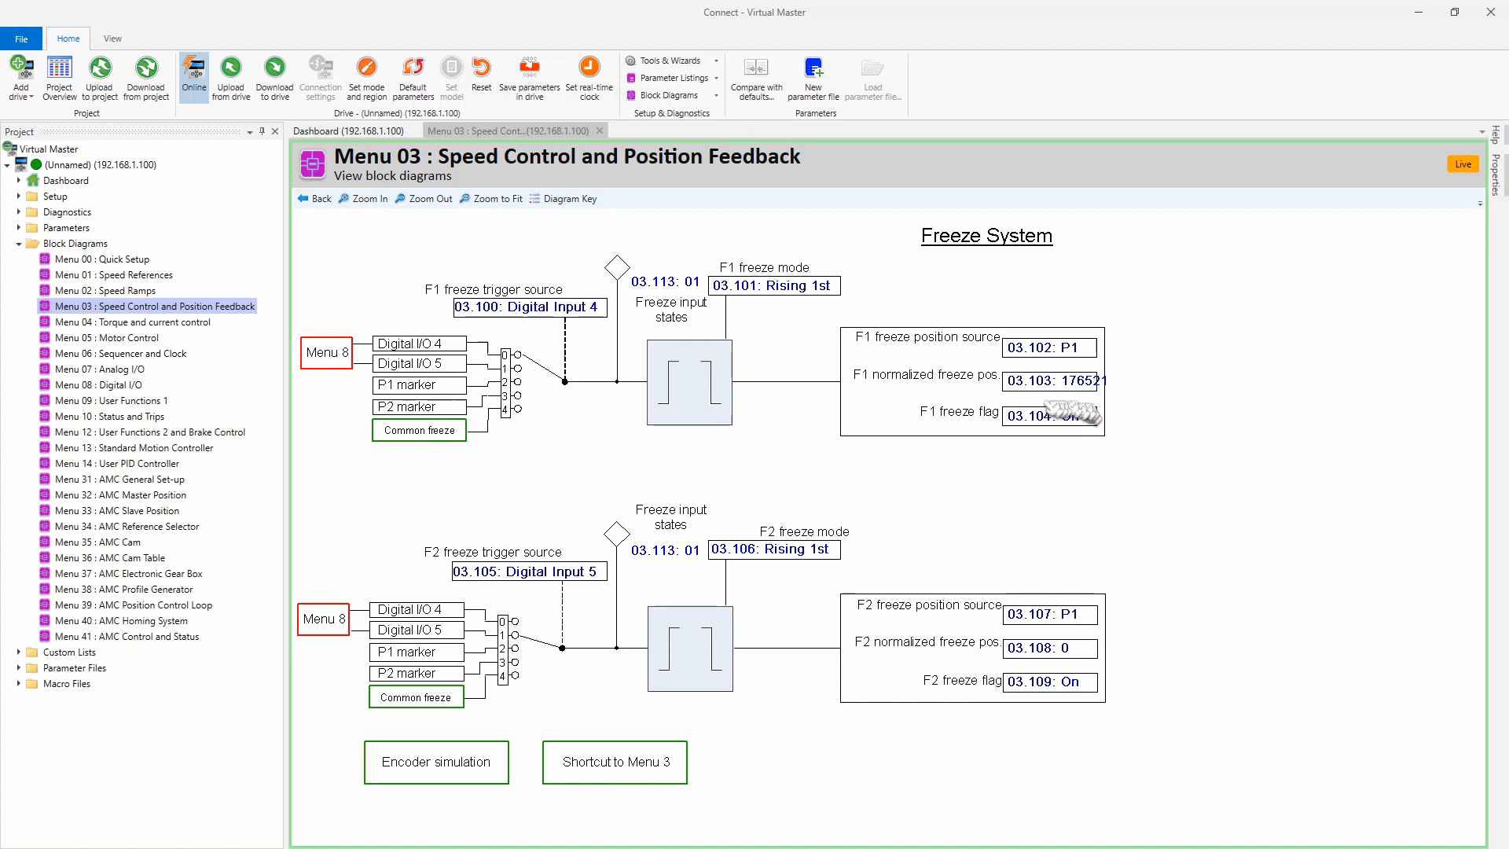
pyautogui.moveTo(1059, 409)
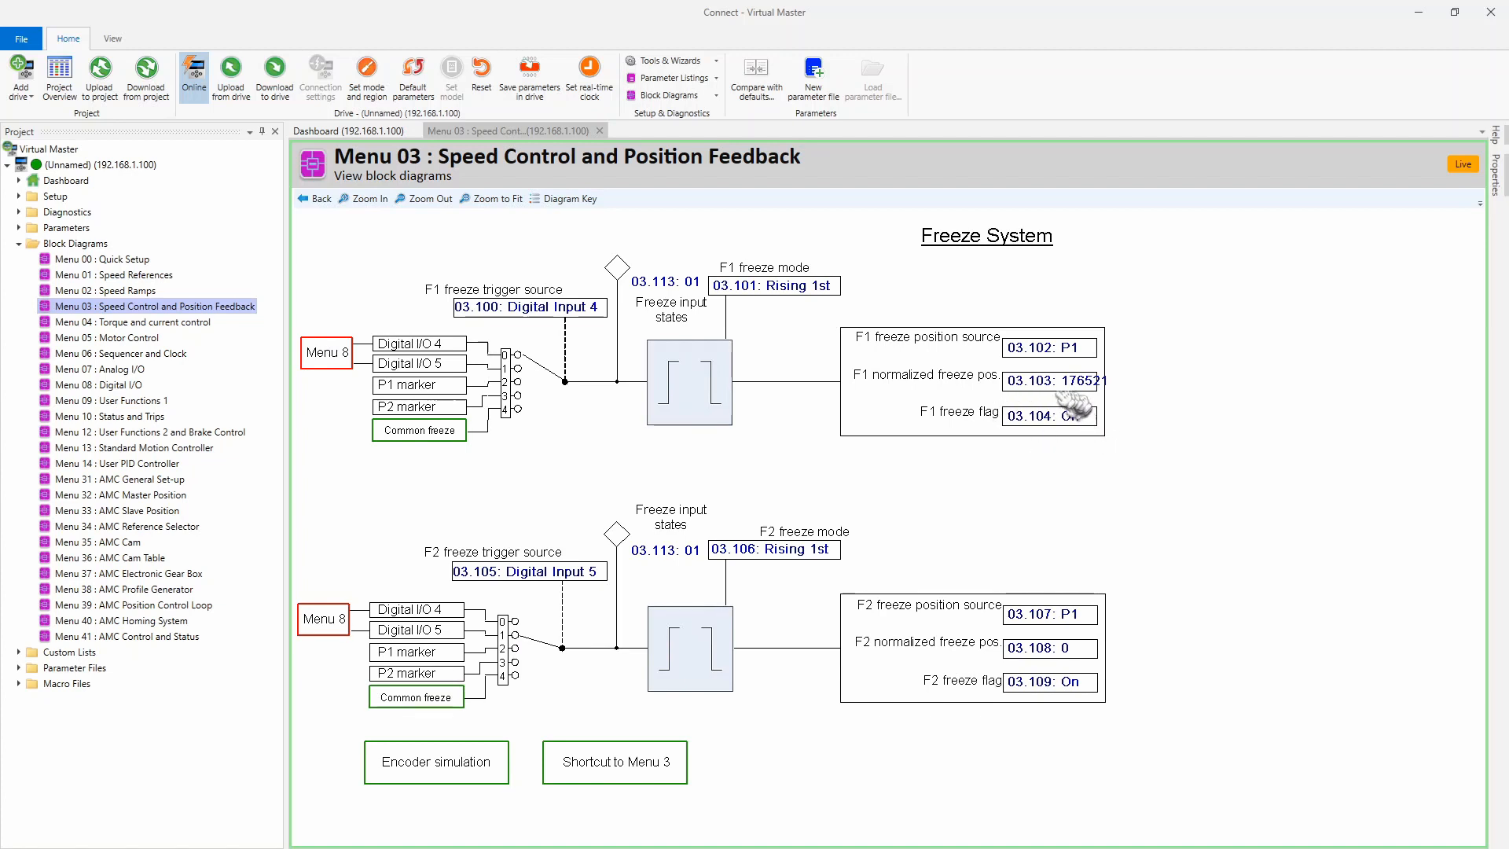
pyautogui.moveTo(1072, 429)
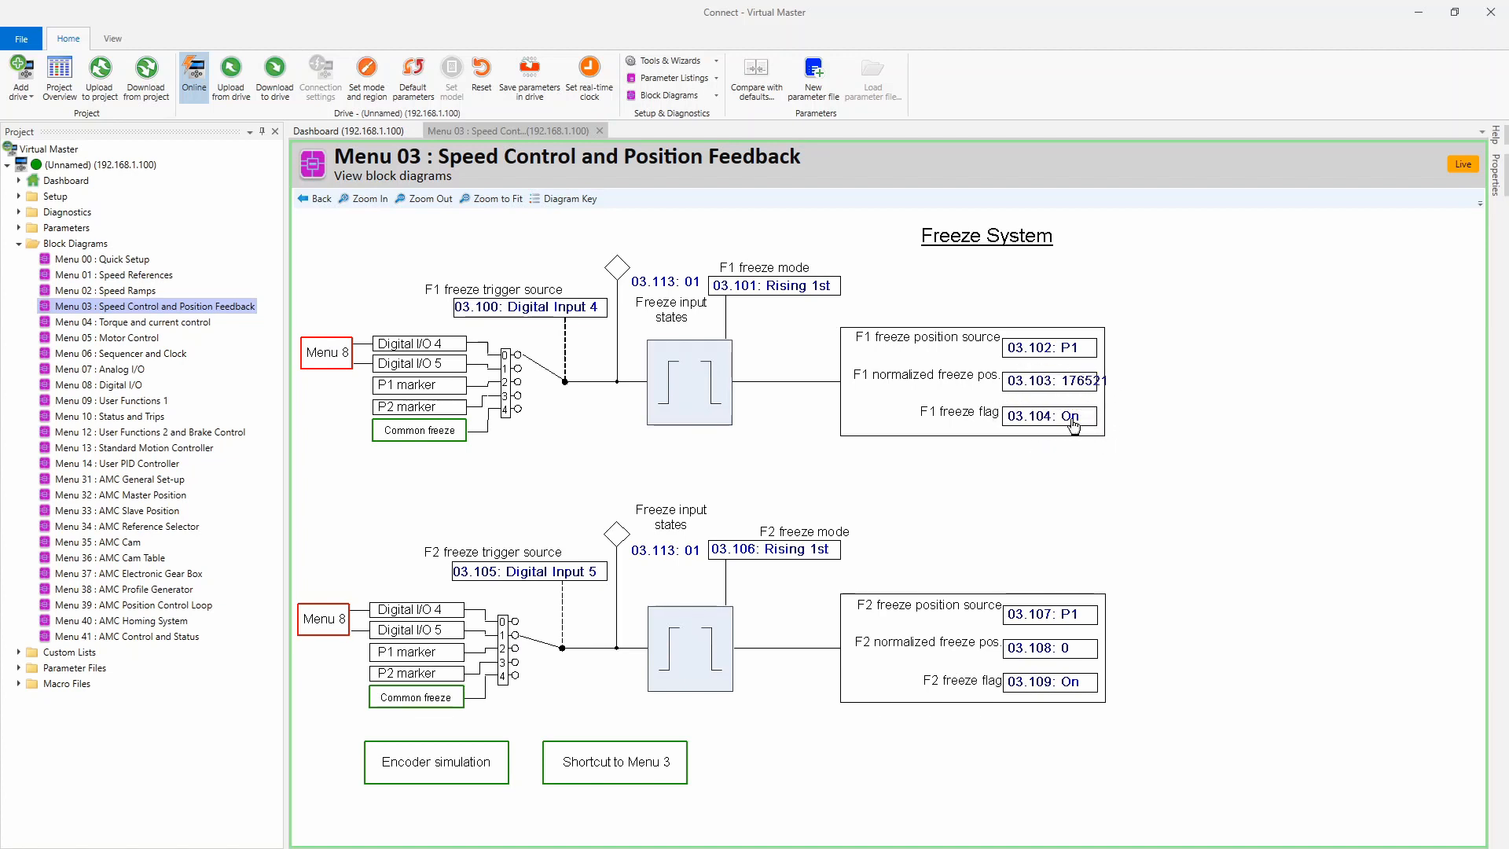
# Re-arm F1 freeze flag 03.104 so a new capture records position 176521
pyautogui.click(1047, 415)
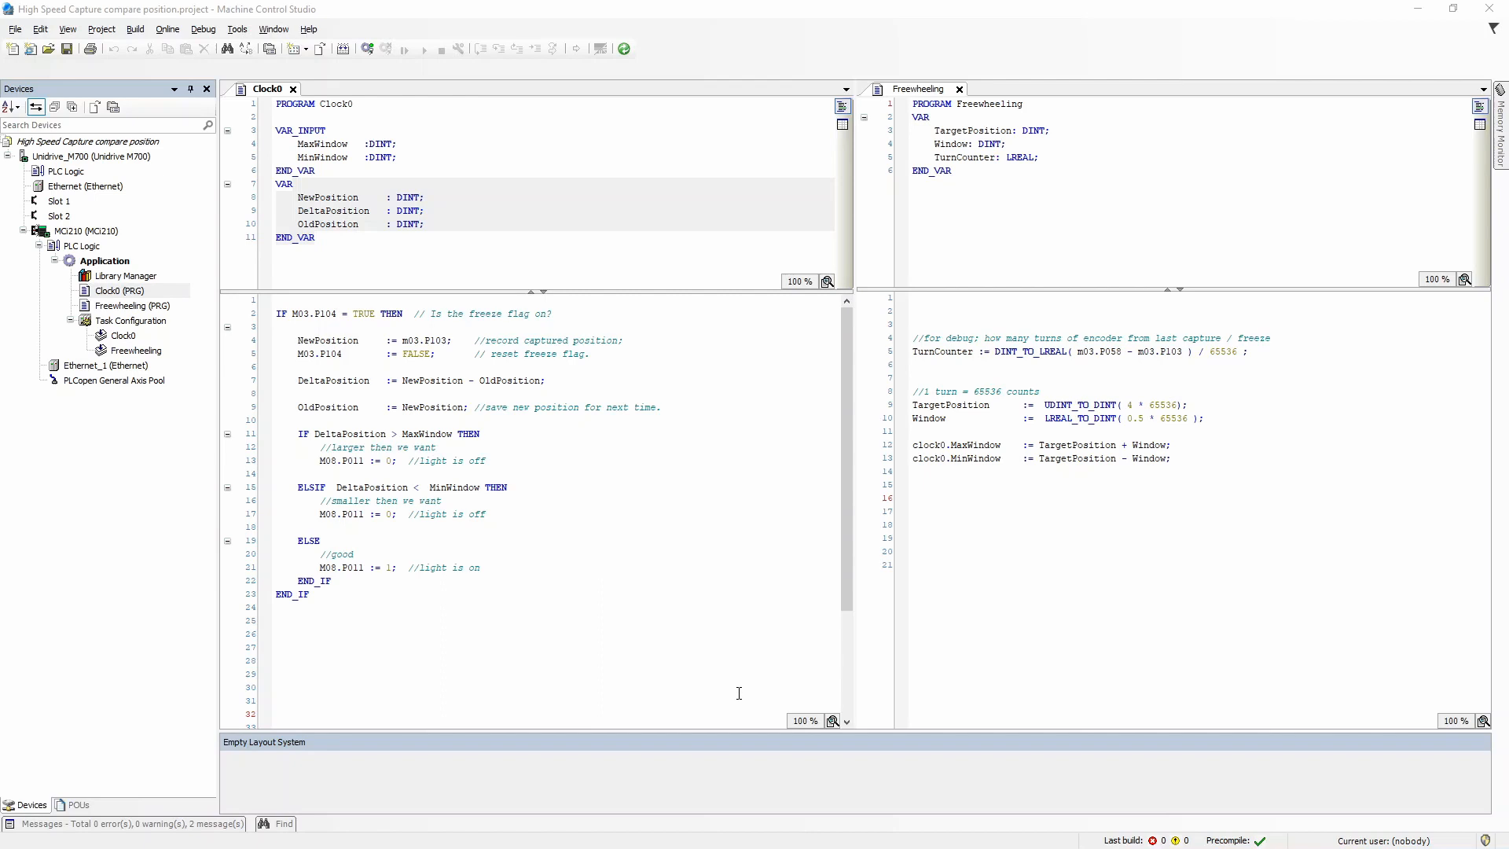
# Select the MCi210 device in the Devices tree and take it online
pyautogui.click(86, 231)
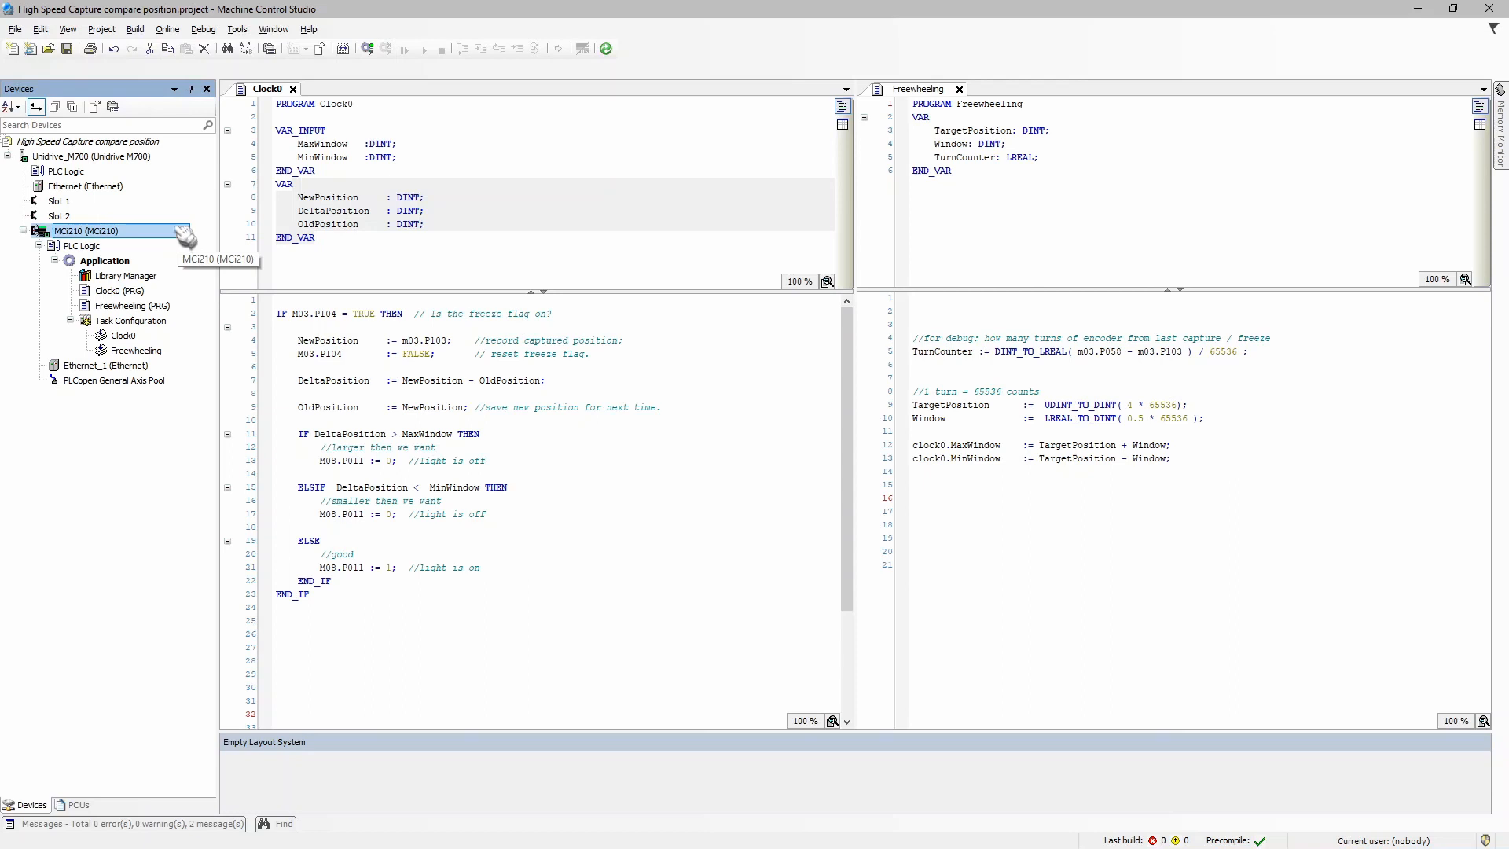
pyautogui.click(90, 155)
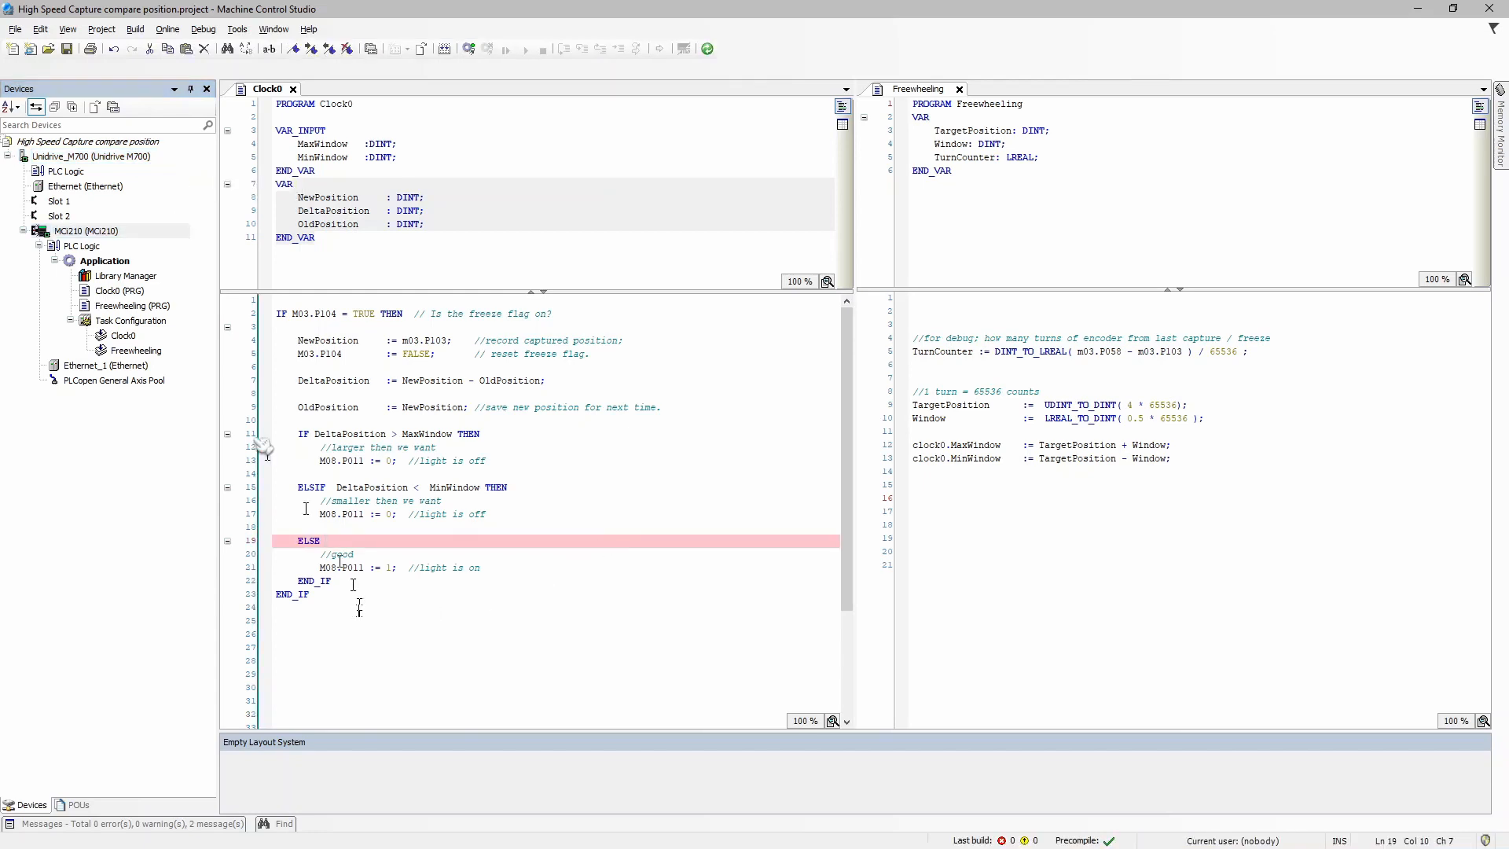
pyautogui.click(120, 290)
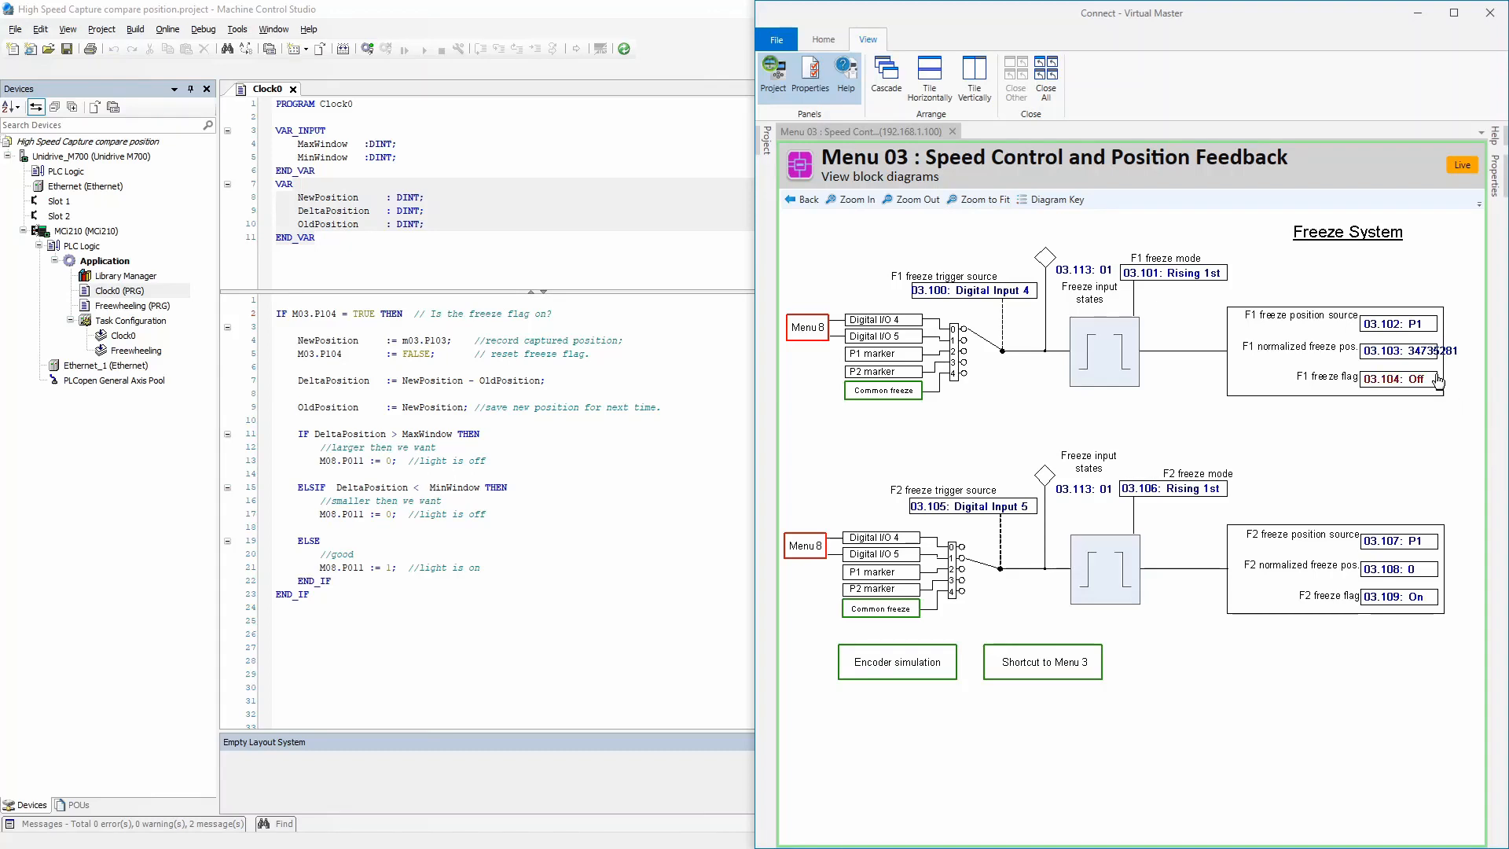
pyautogui.moveTo(1389, 393)
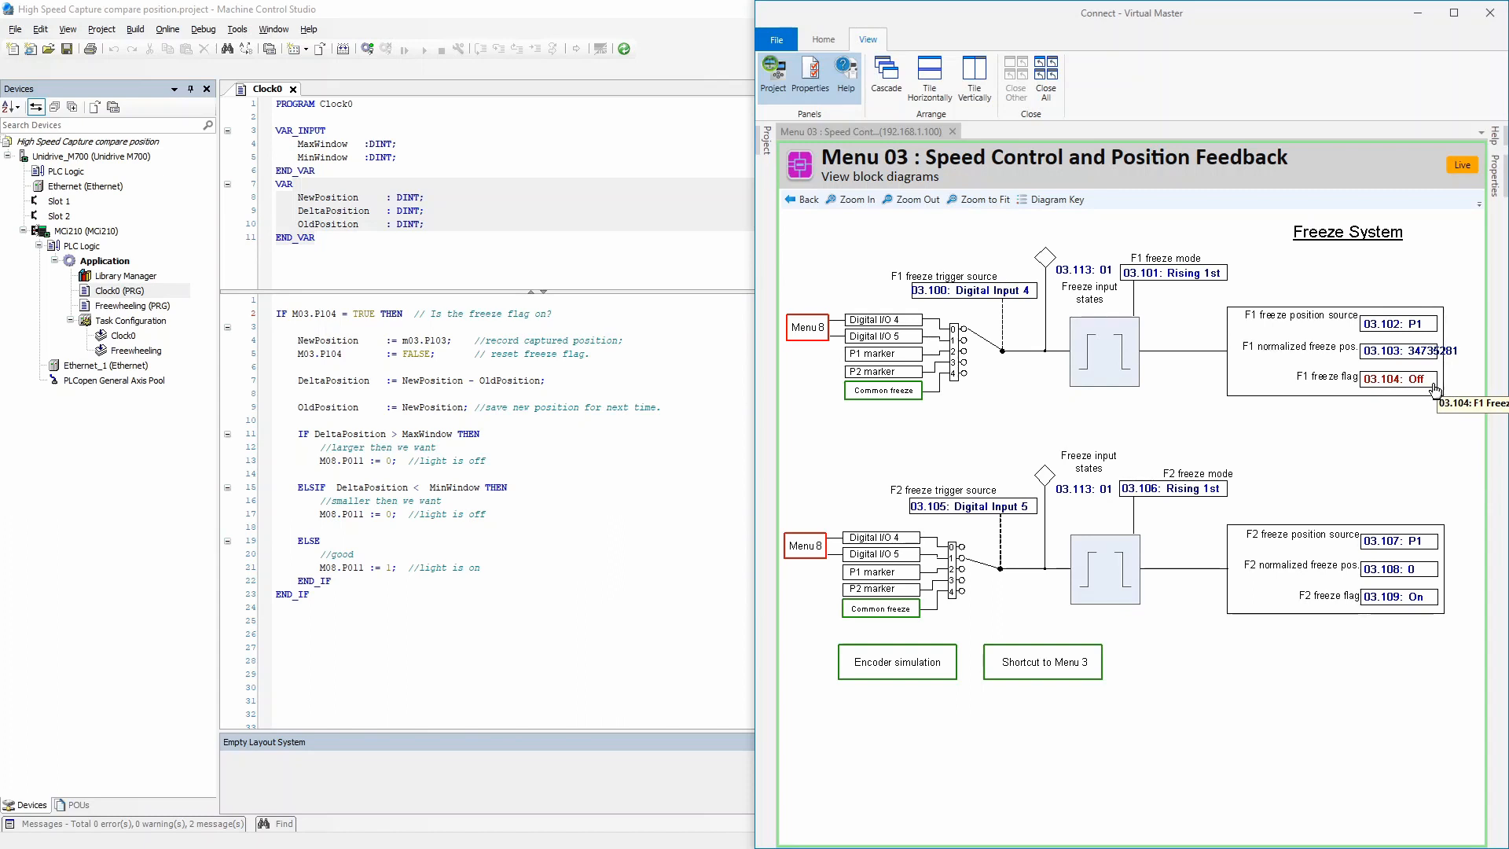
pyautogui.moveTo(281, 305)
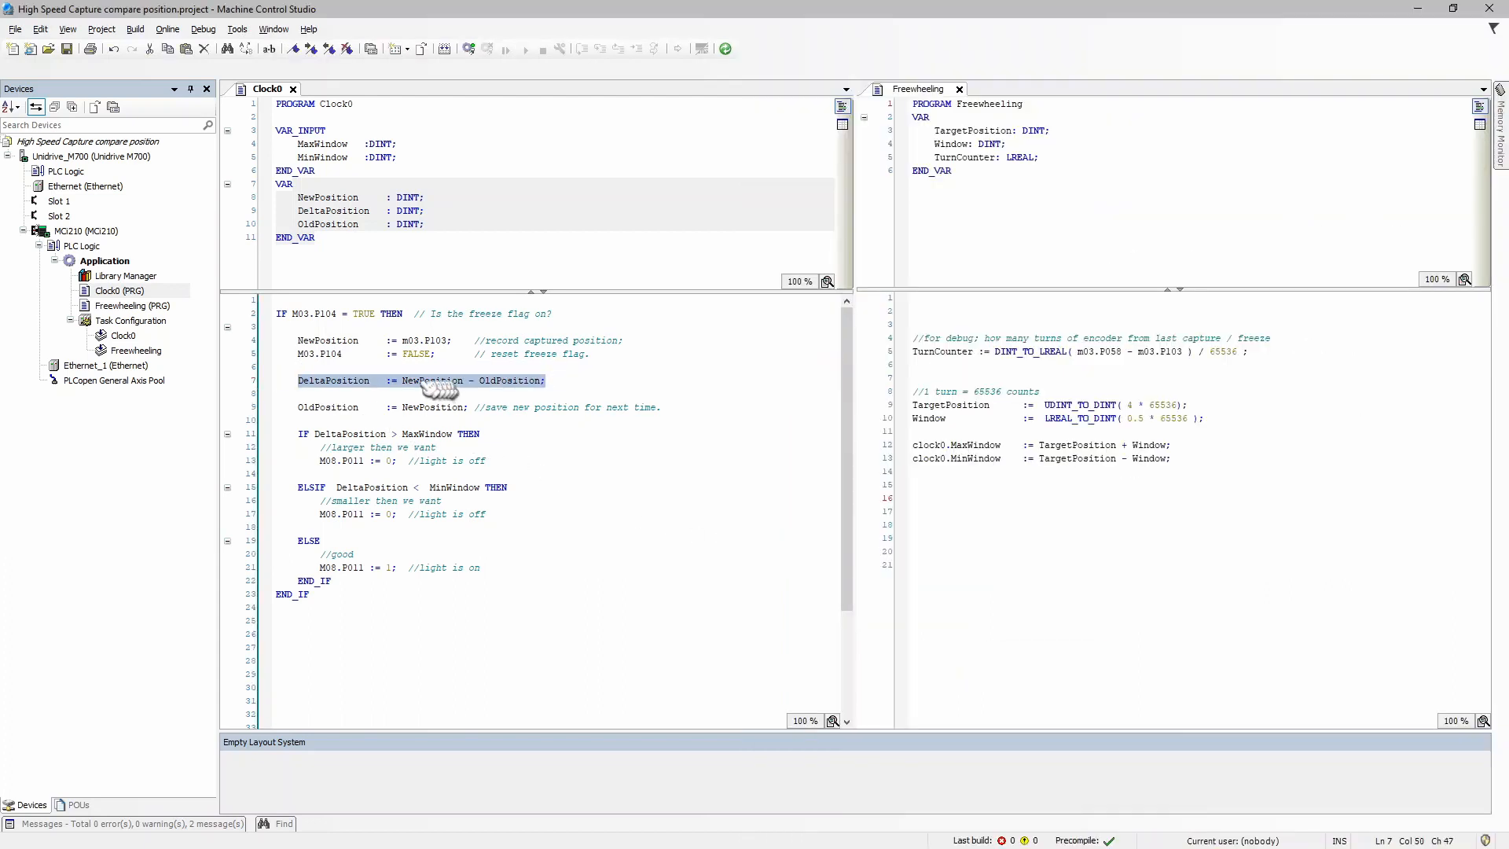
pyautogui.moveTo(501, 380)
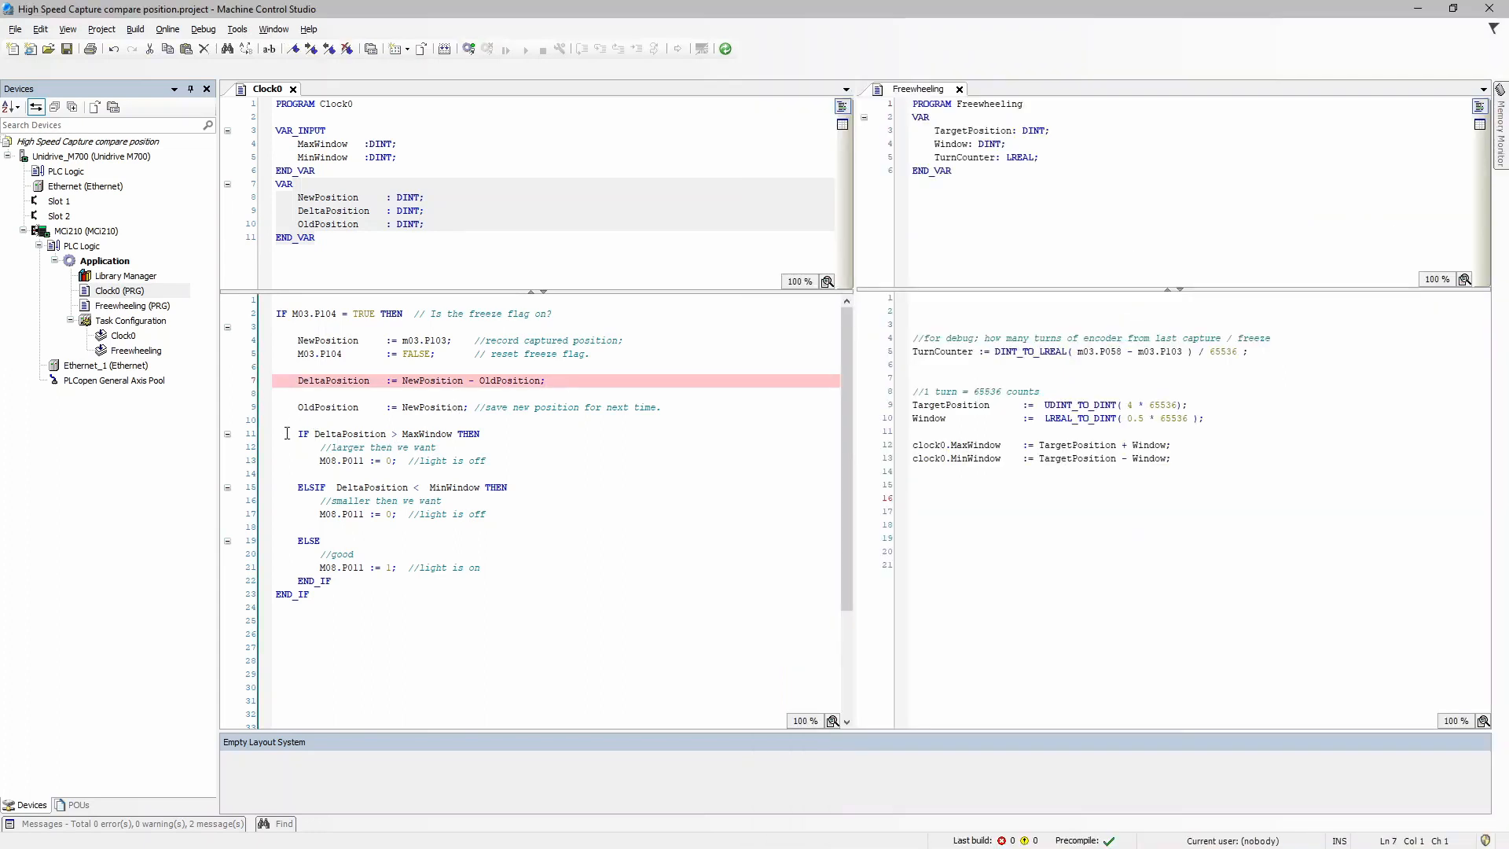
# Select the Clock0 IF block comparing DeltaPosition against MaxWindow and MinWindow
pyautogui.moveTo(289, 433); pyautogui.dragTo(332, 580)
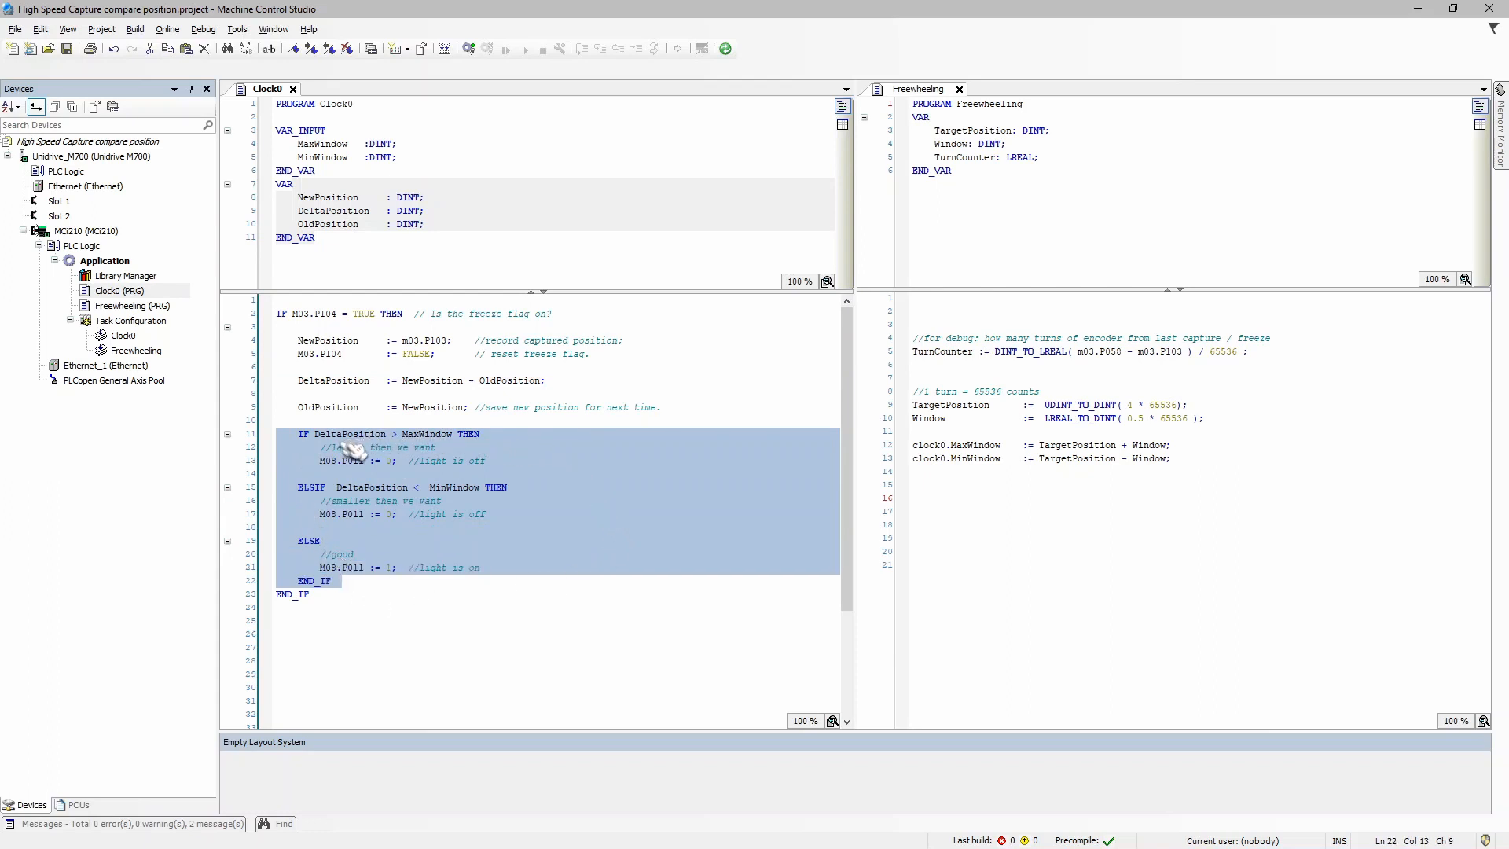
pyautogui.moveTo(433, 445)
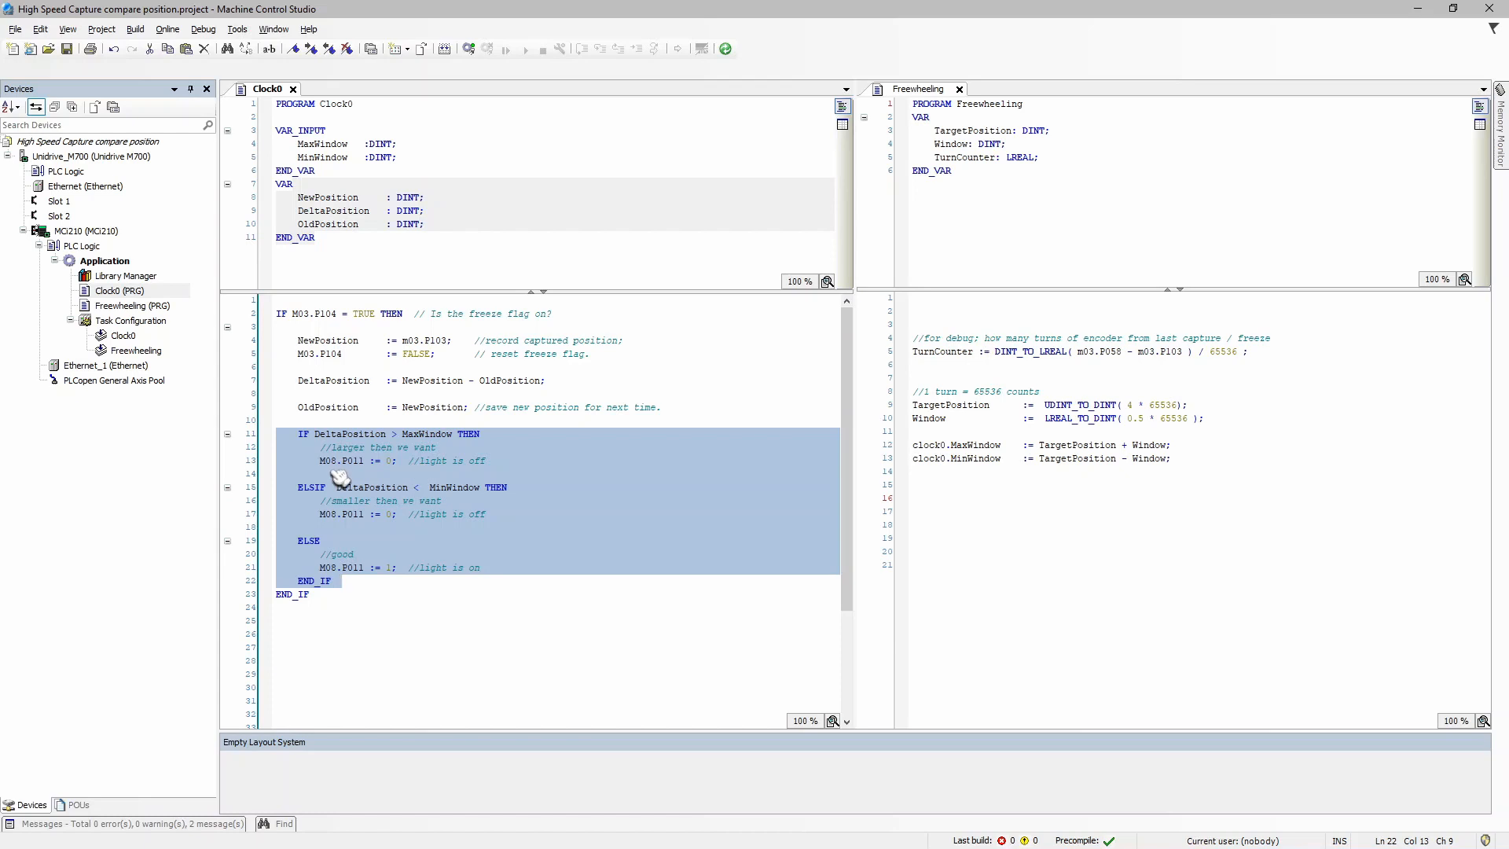
pyautogui.moveTo(370, 478)
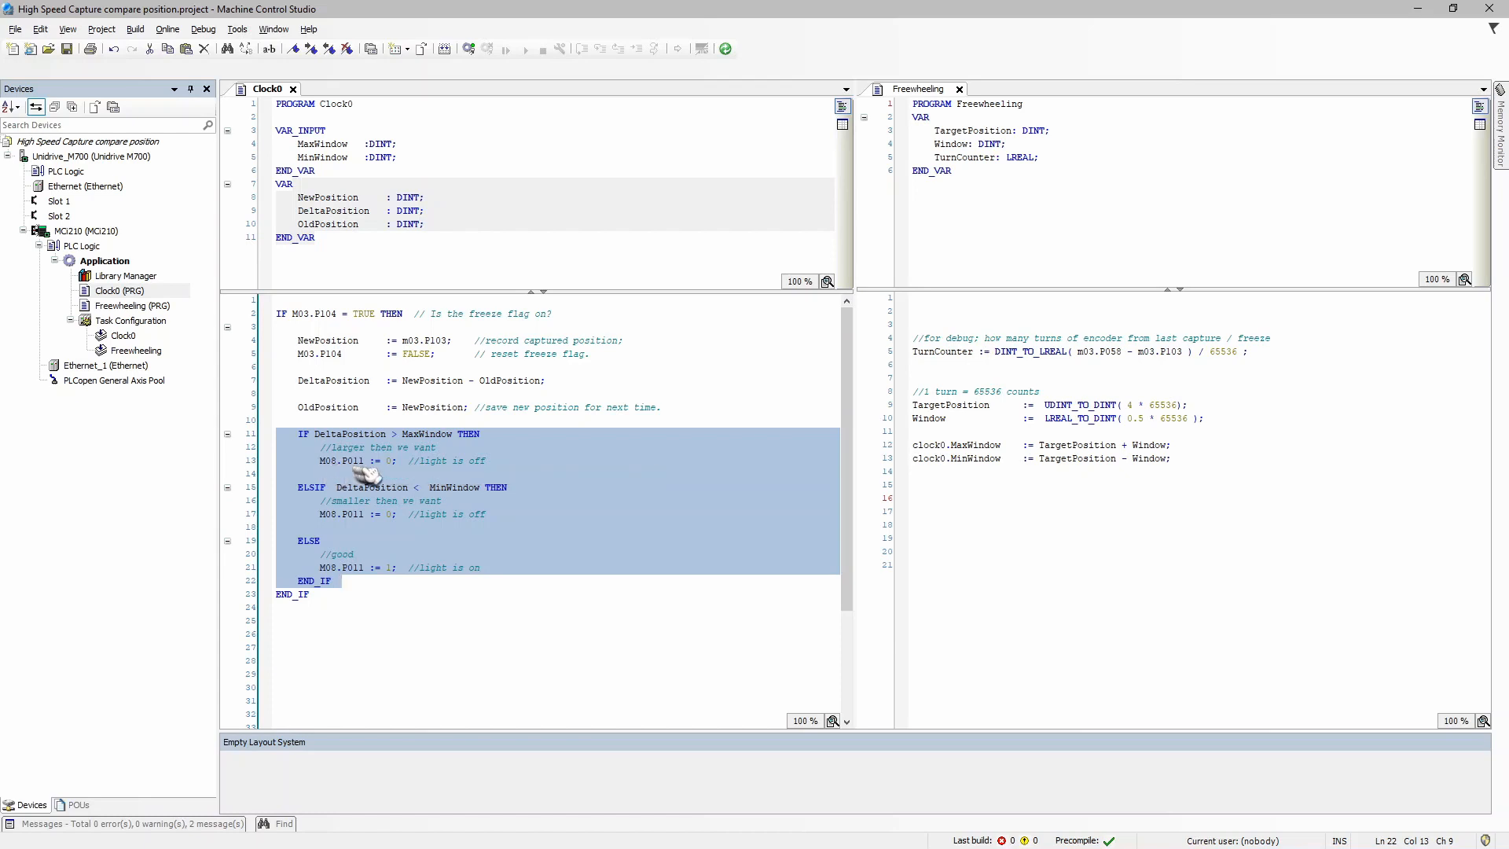
pyautogui.moveTo(395, 475)
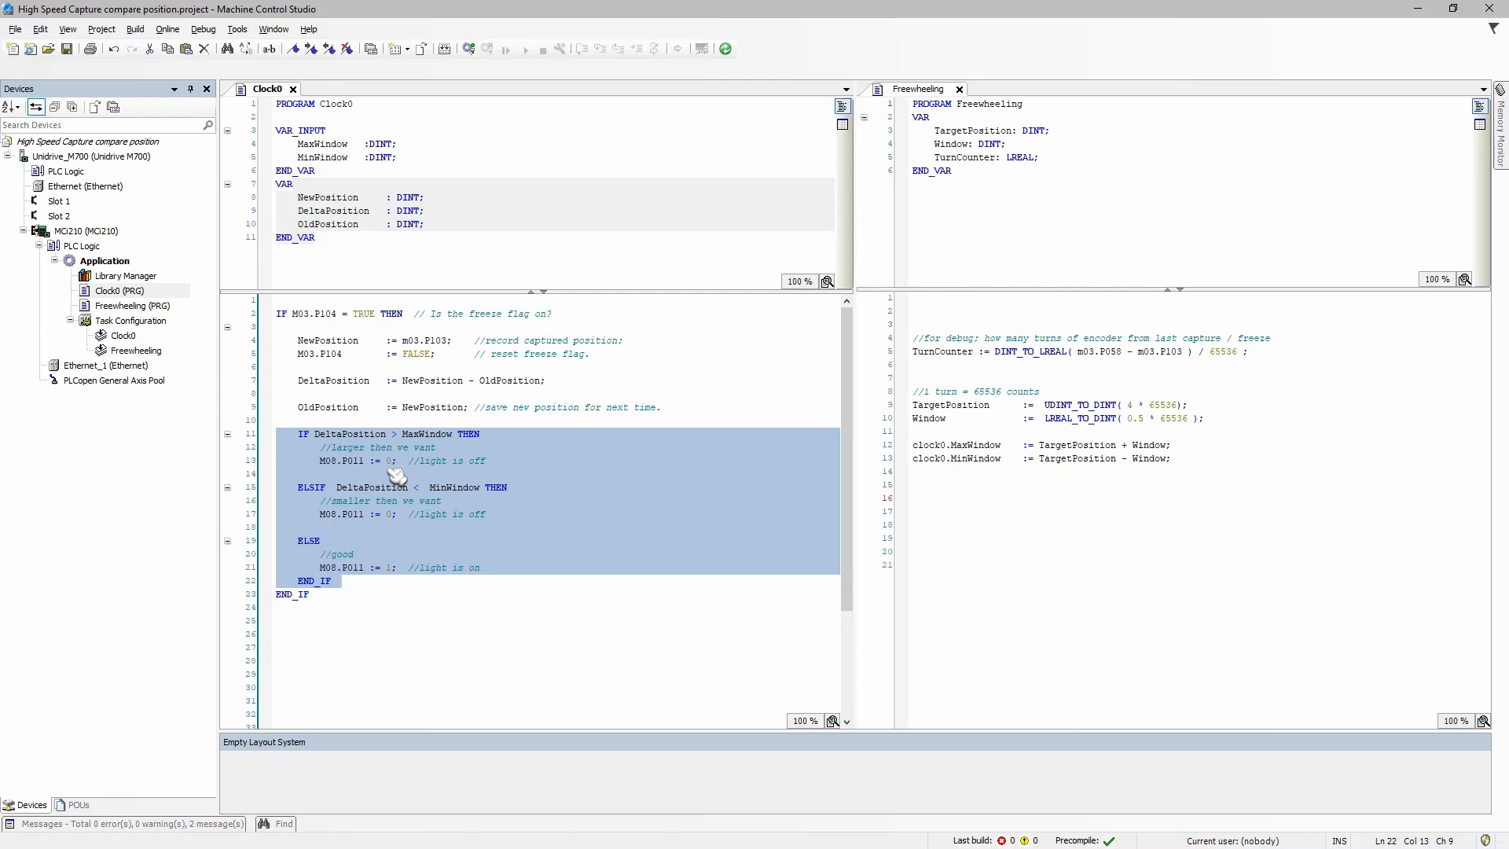
pyautogui.moveTo(398, 475)
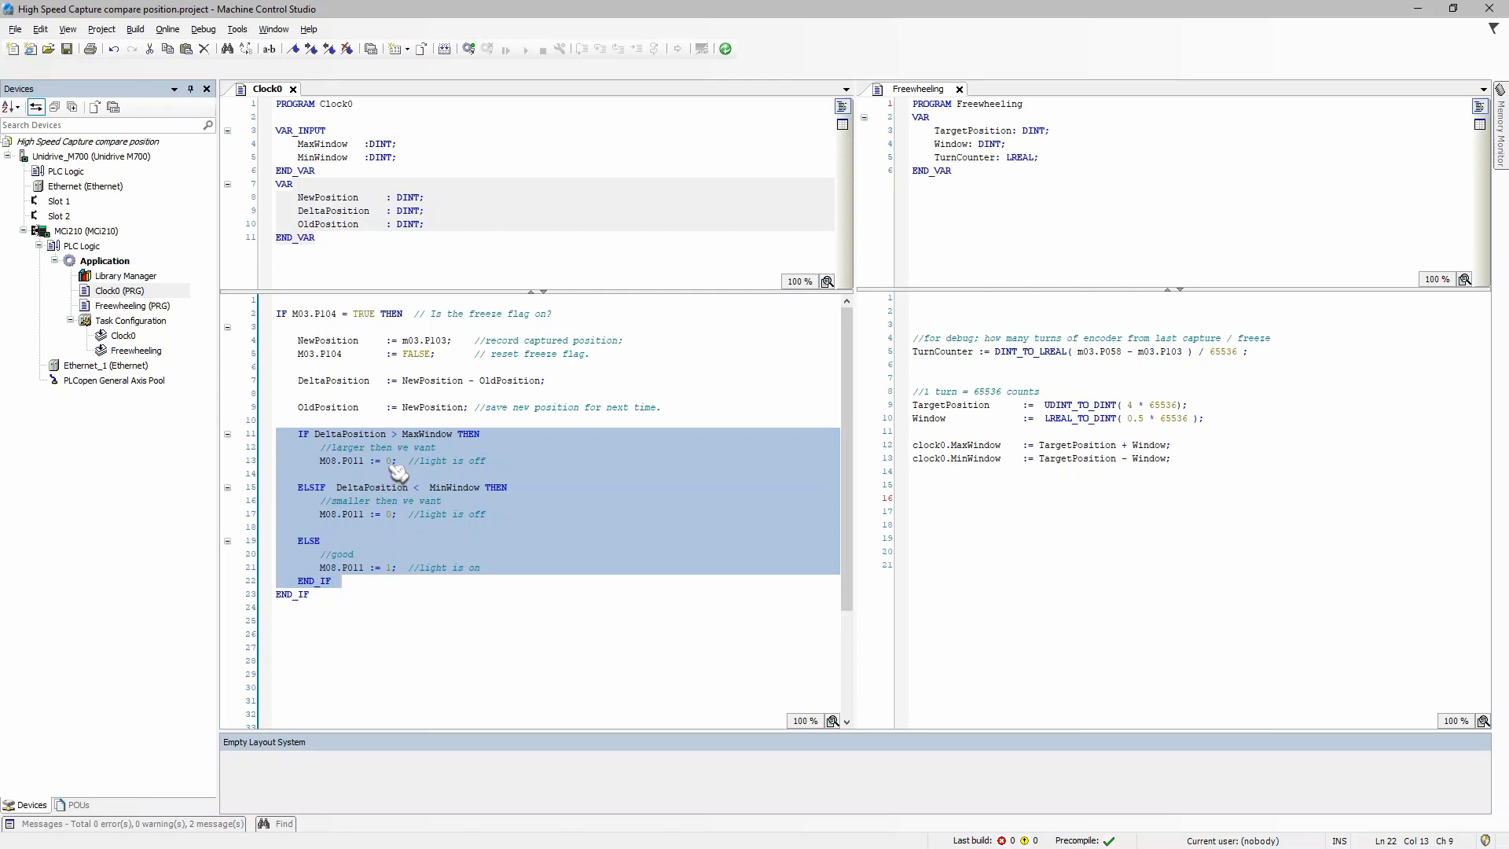
pyautogui.click(342, 580)
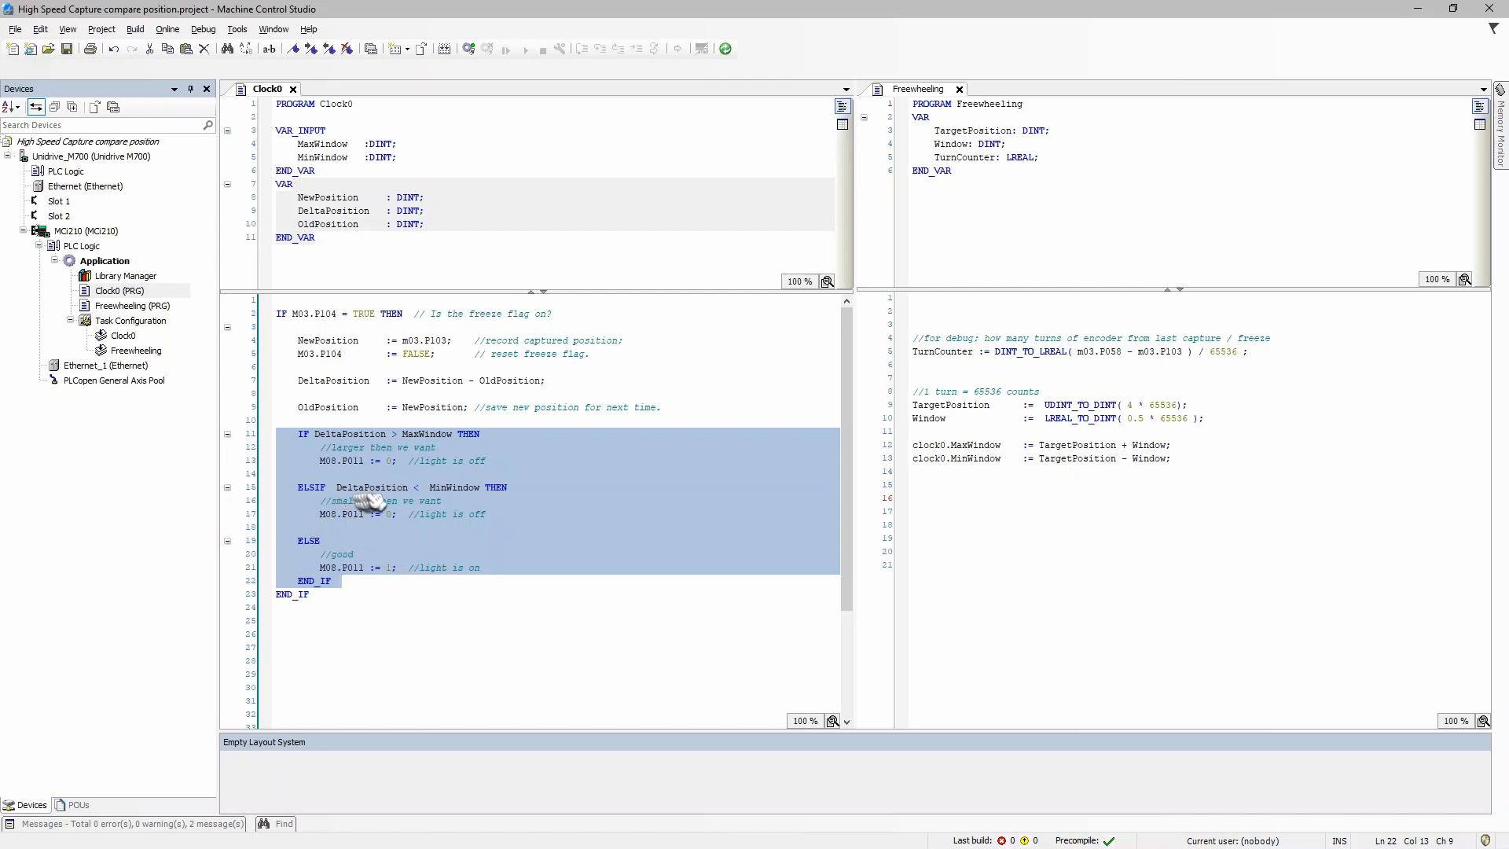
pyautogui.moveTo(455, 500)
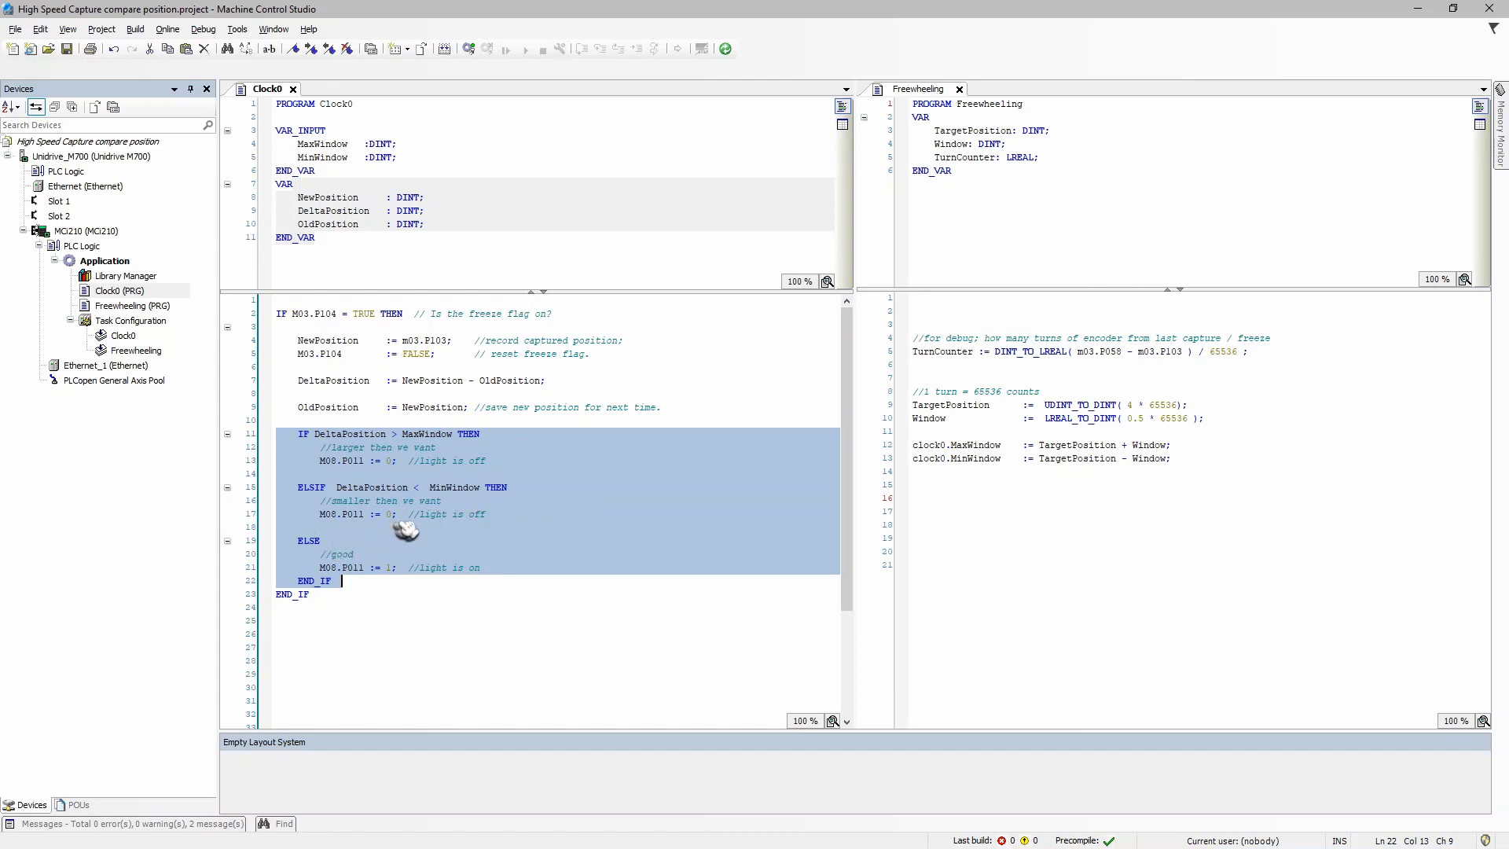
pyautogui.moveTo(481, 471)
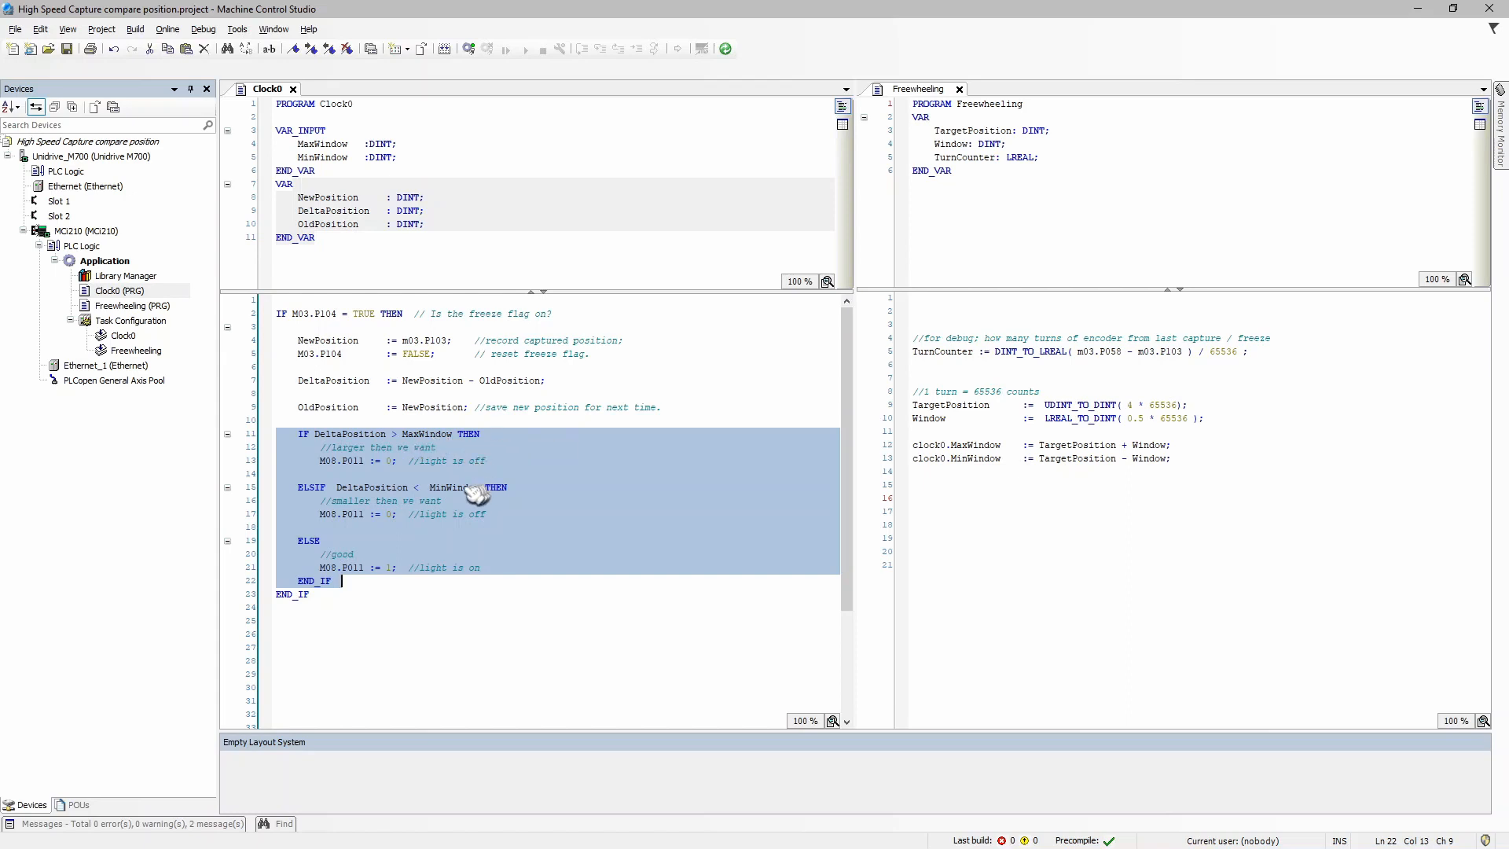
pyautogui.moveTo(453, 549)
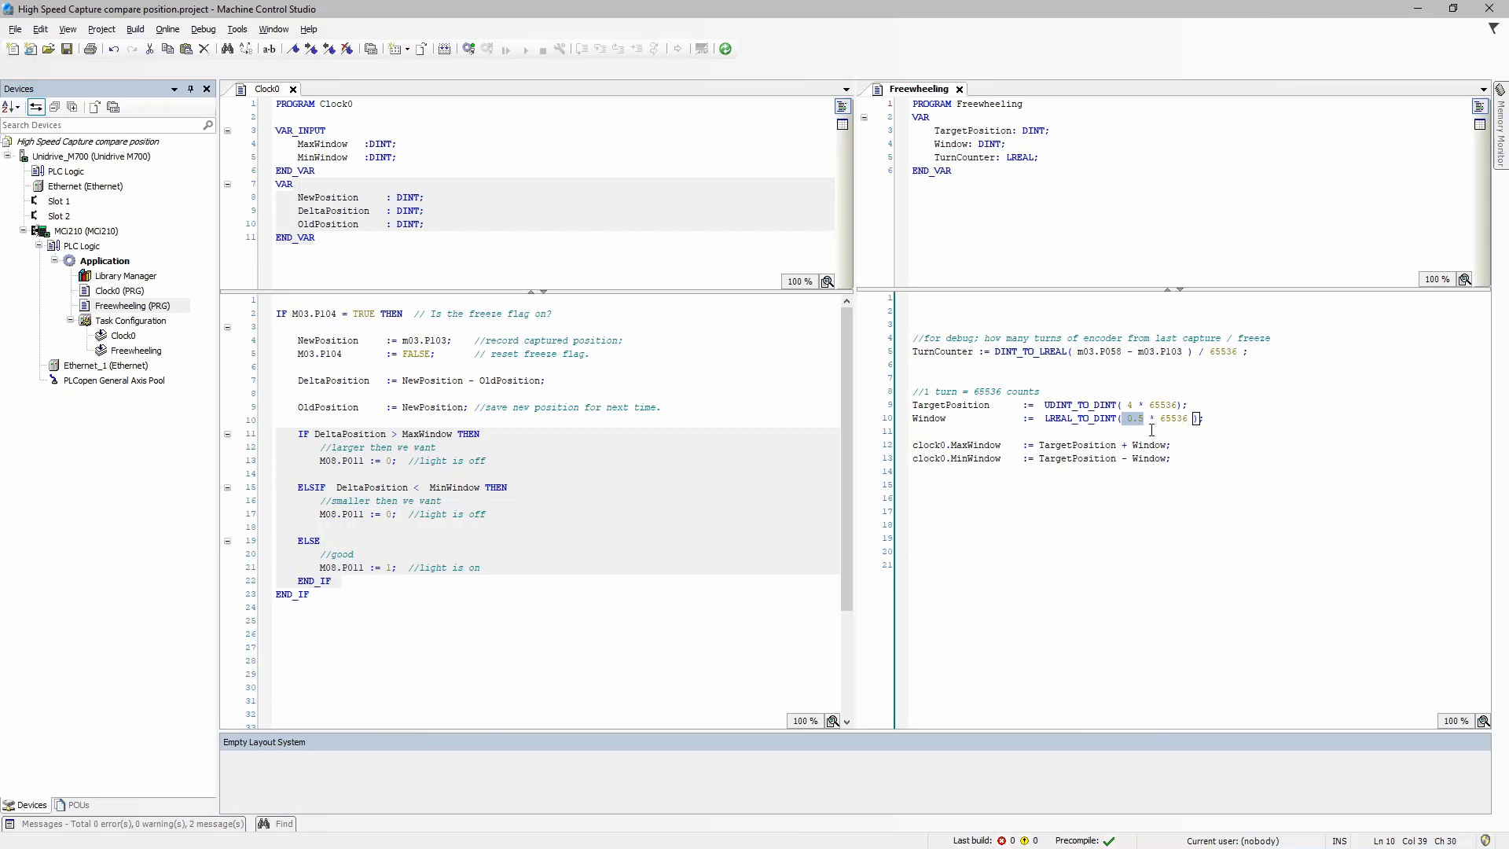
pyautogui.moveTo(1140, 427)
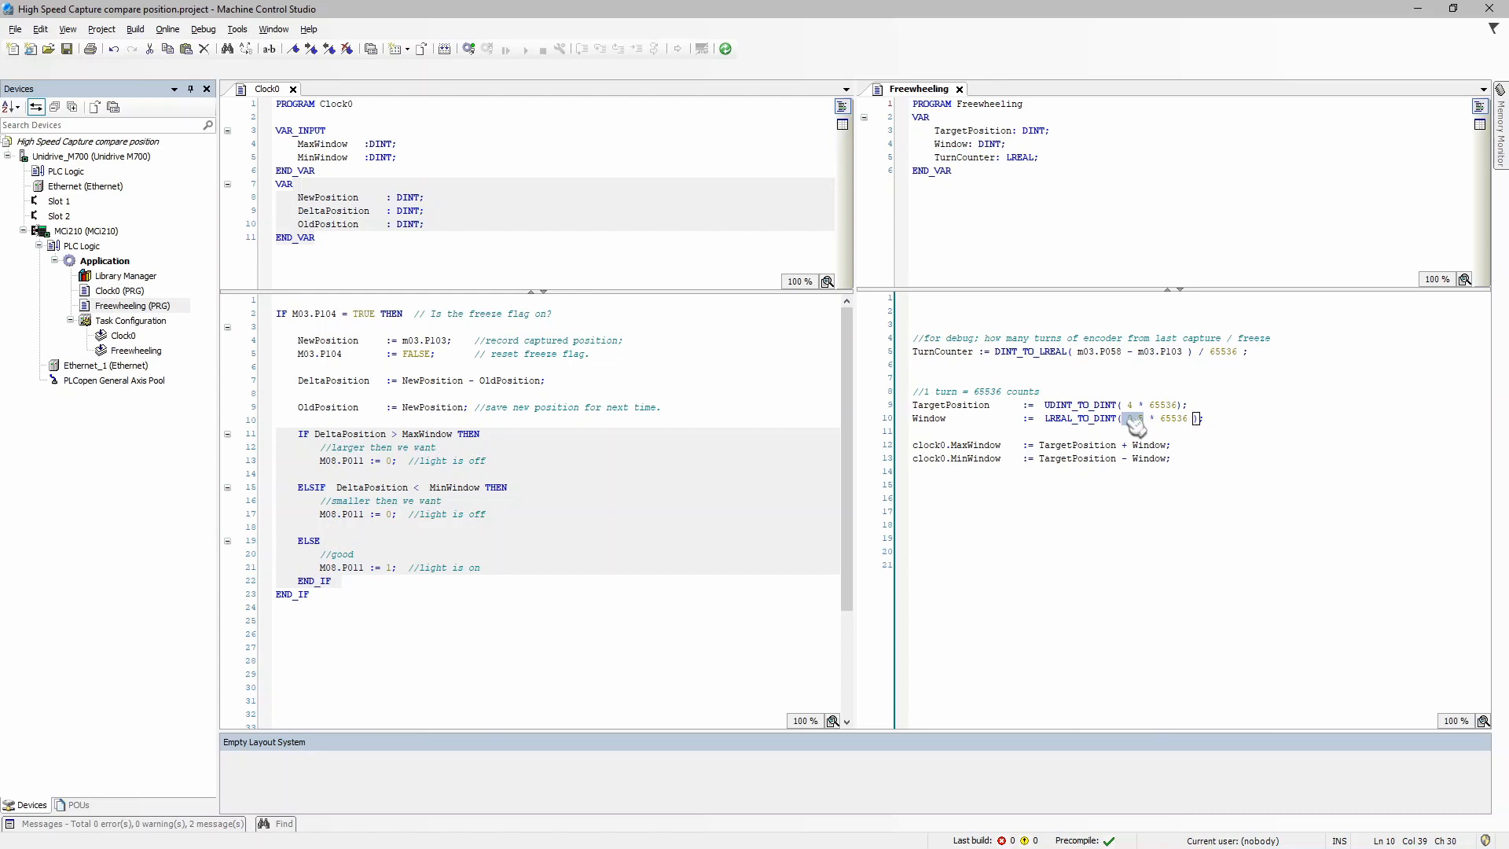
pyautogui.doubleClick(1138, 418)
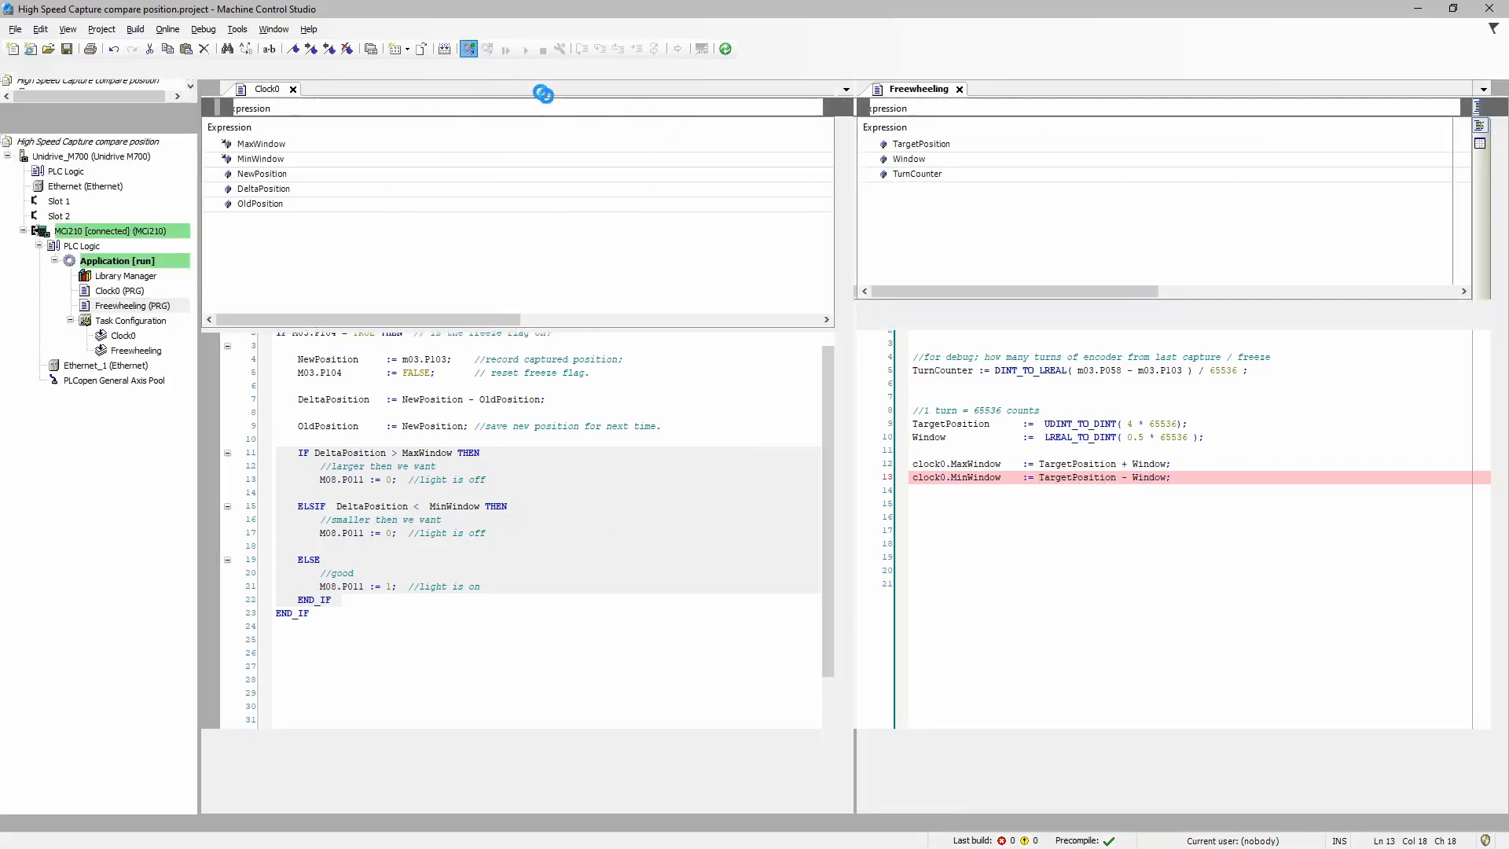
# Log in to the MCi210 from the Online menu to run the application
pyautogui.click(505, 48)
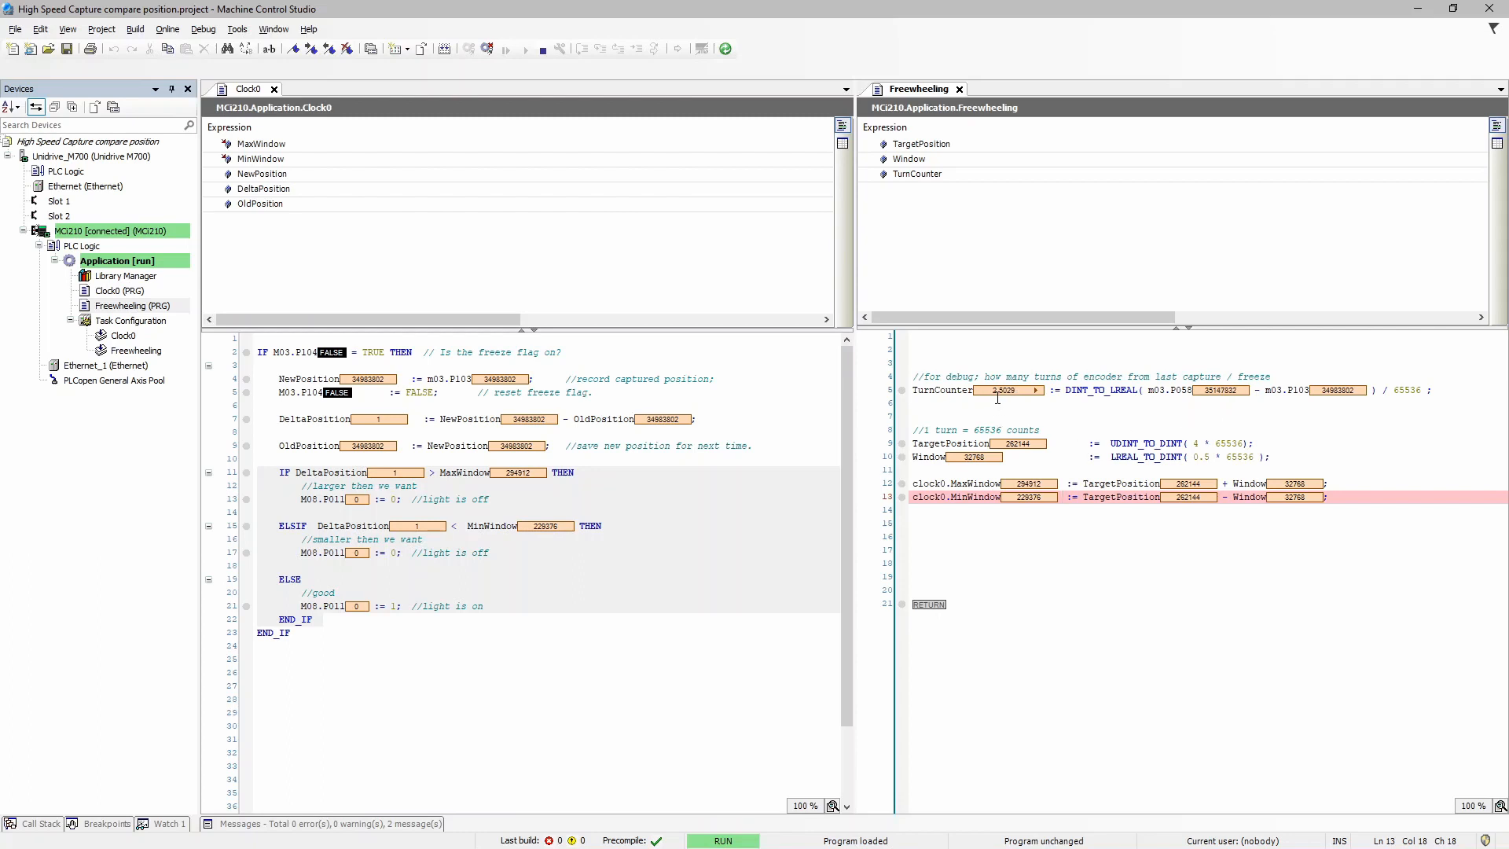
pyautogui.moveTo(998, 396)
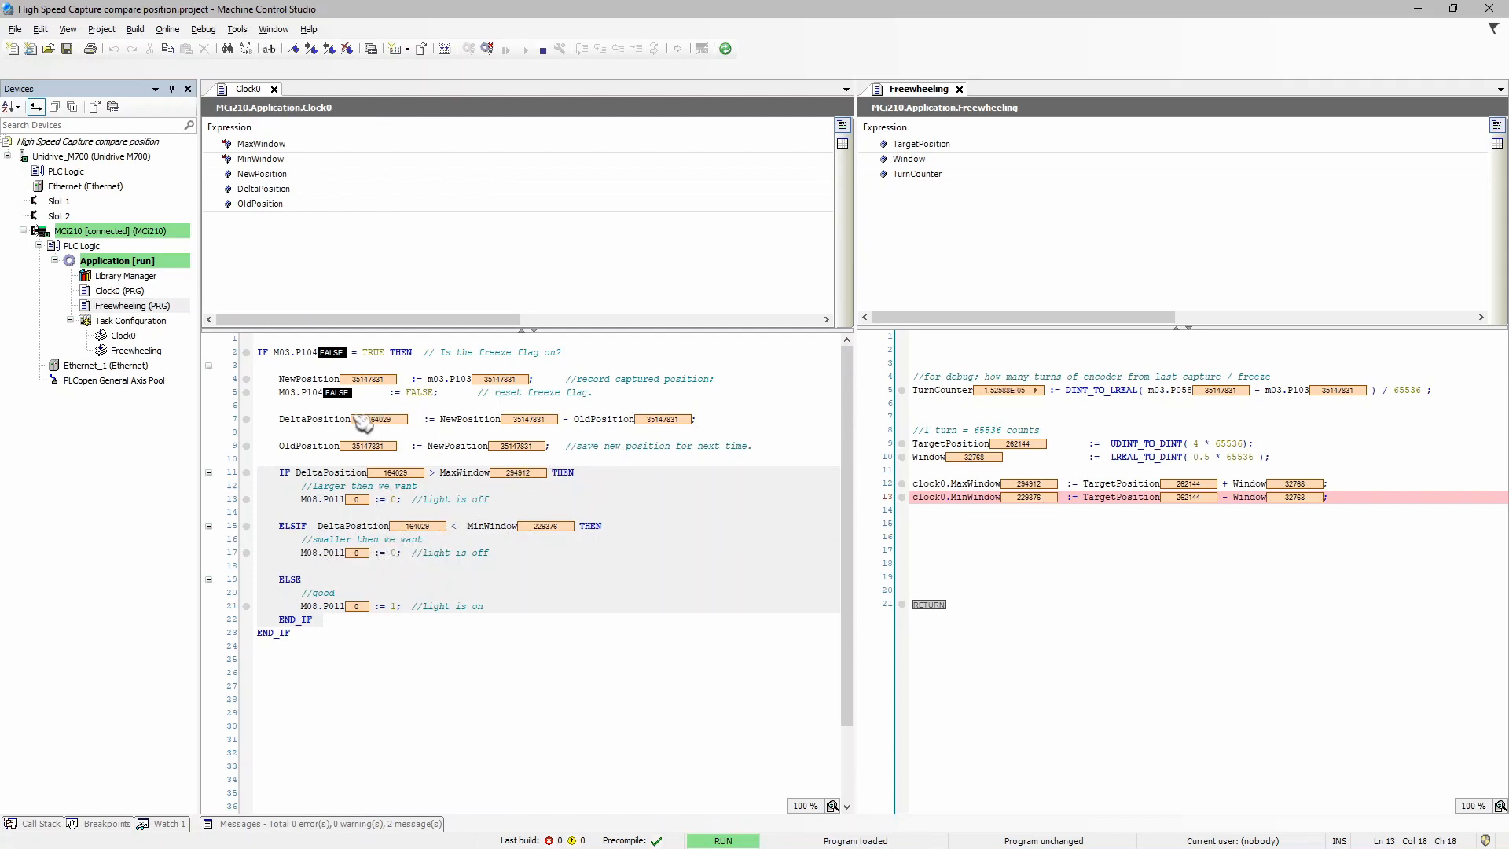
pyautogui.moveTo(553, 537)
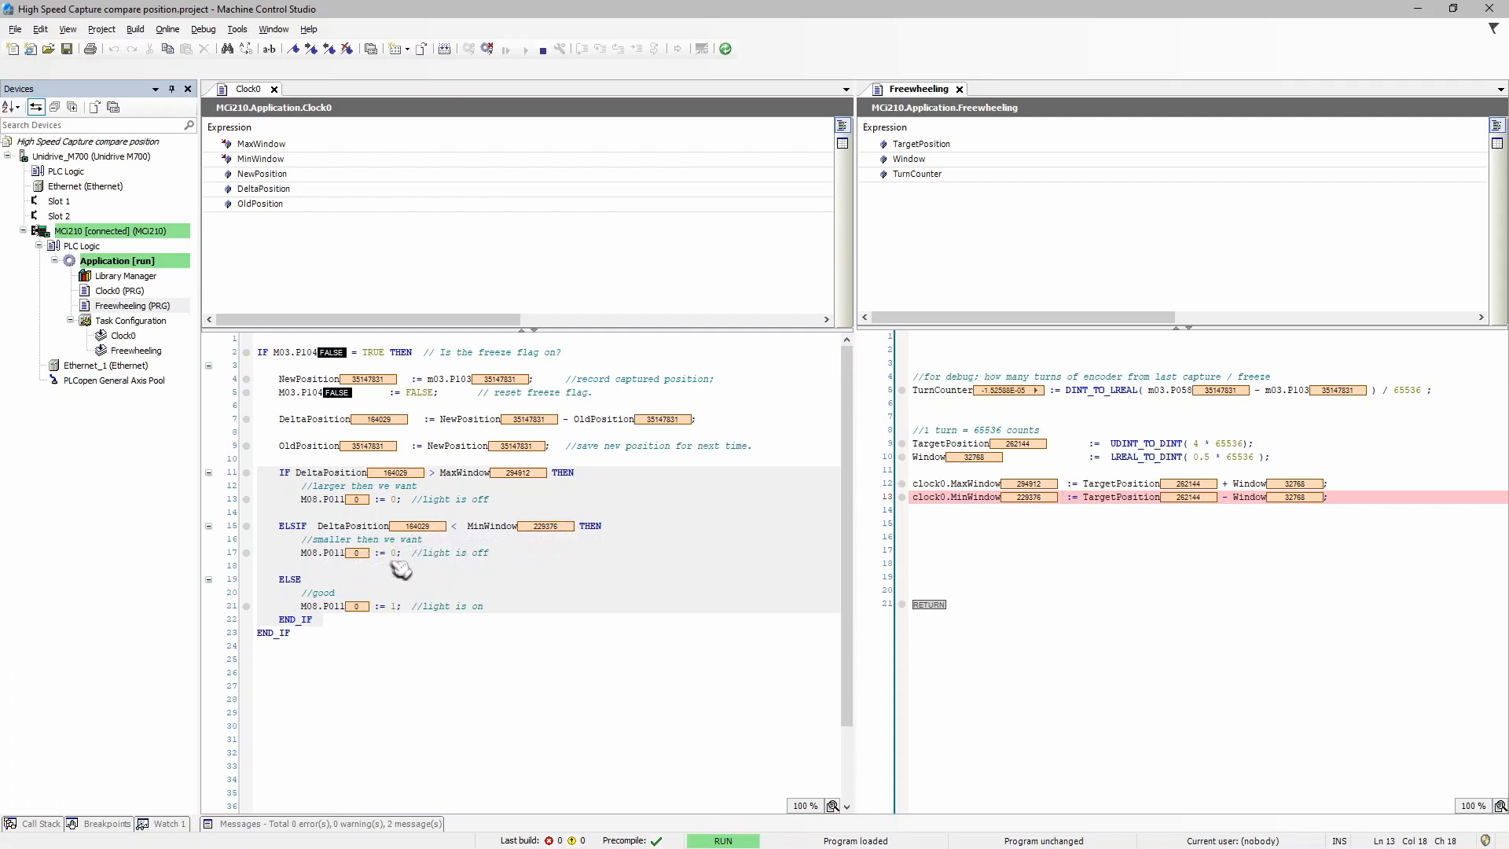
pyautogui.moveTo(412, 585)
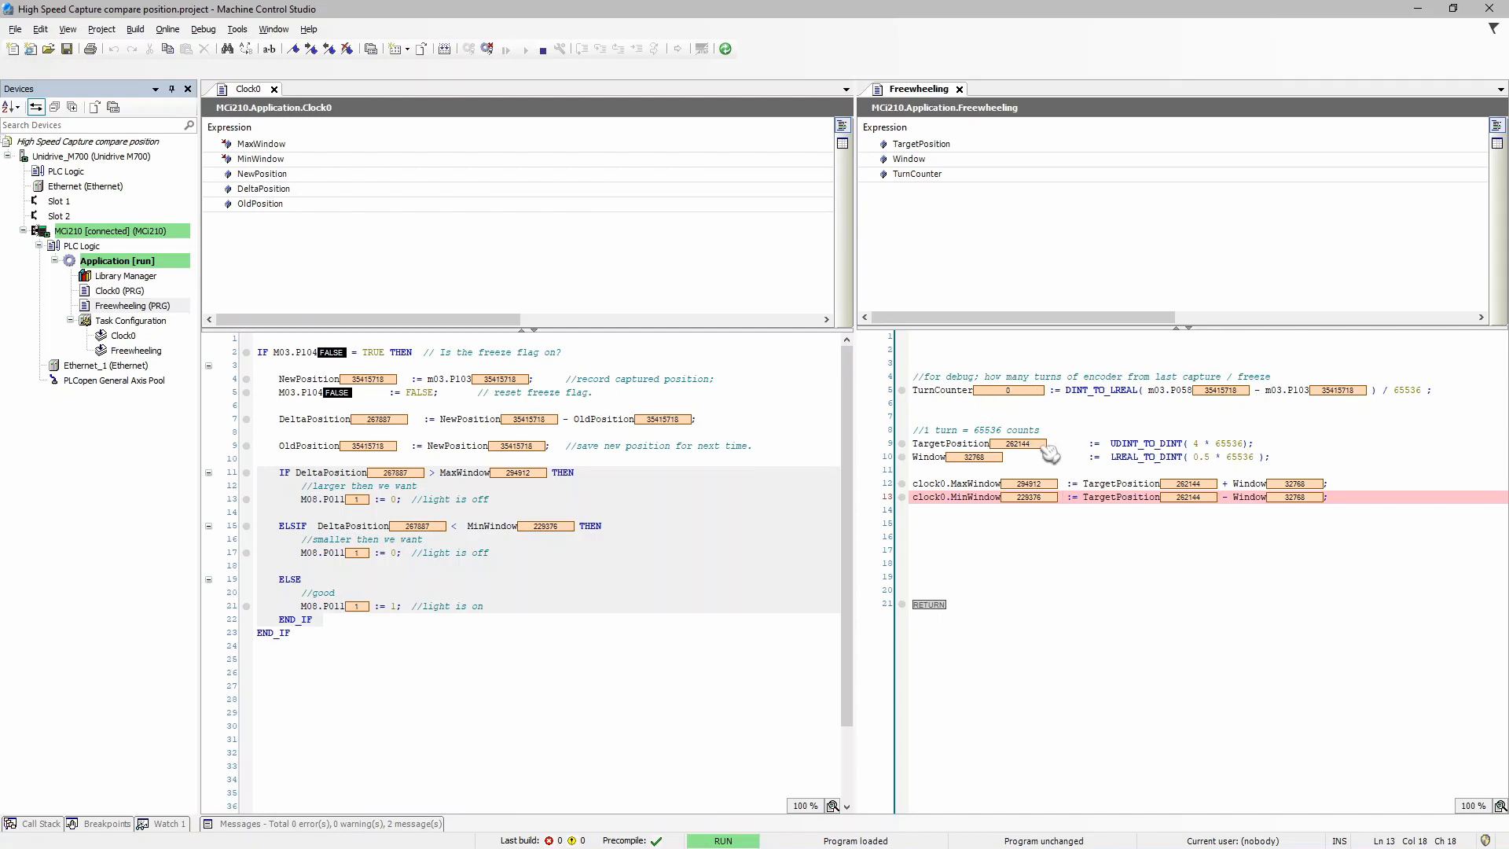
pyautogui.moveTo(364, 425)
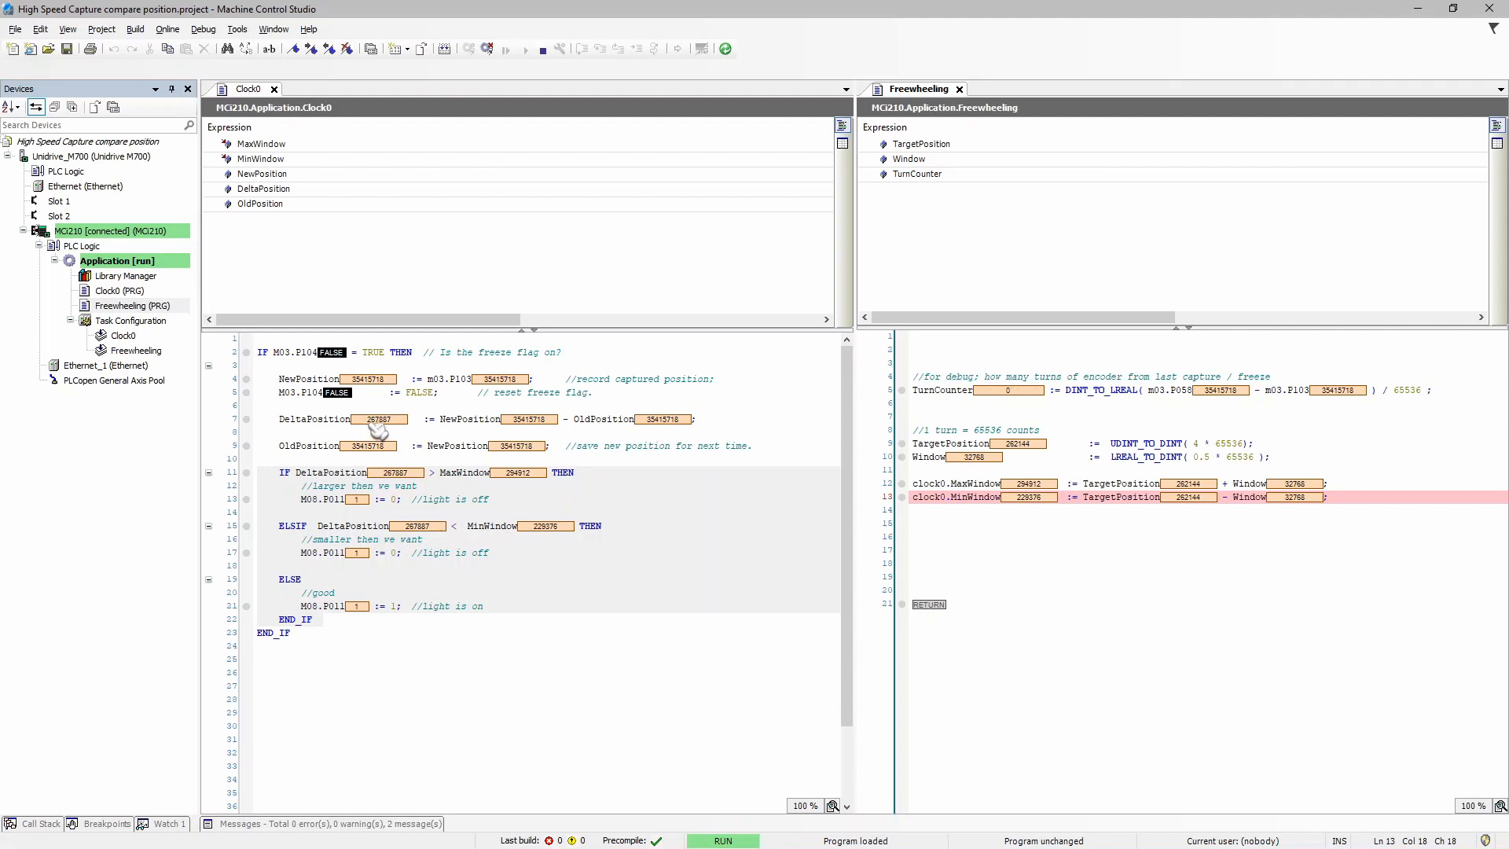
pyautogui.moveTo(385, 431)
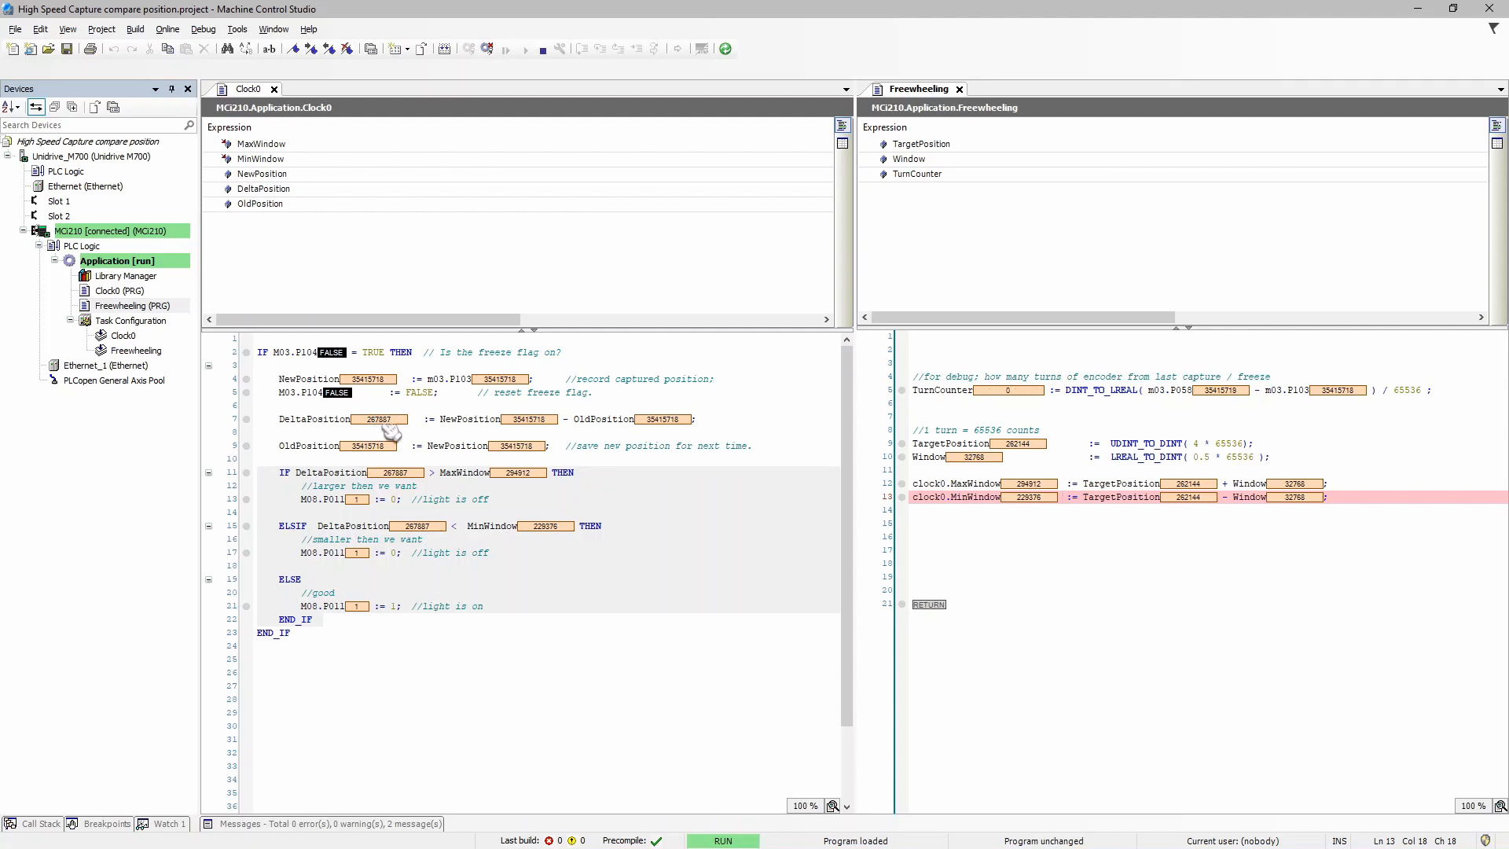
pyautogui.moveTo(416, 496)
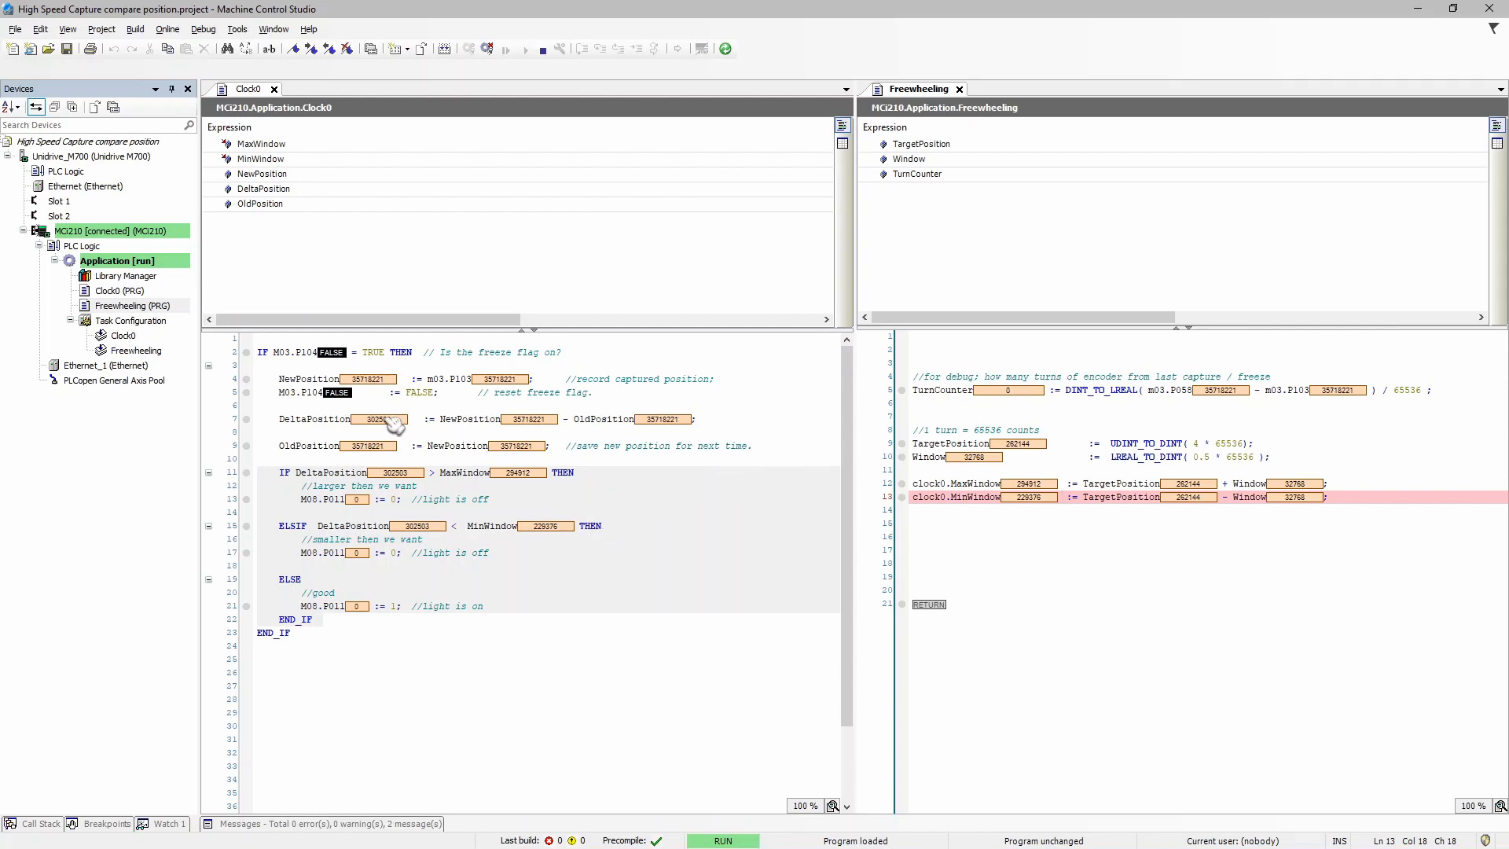
pyautogui.moveTo(524, 490)
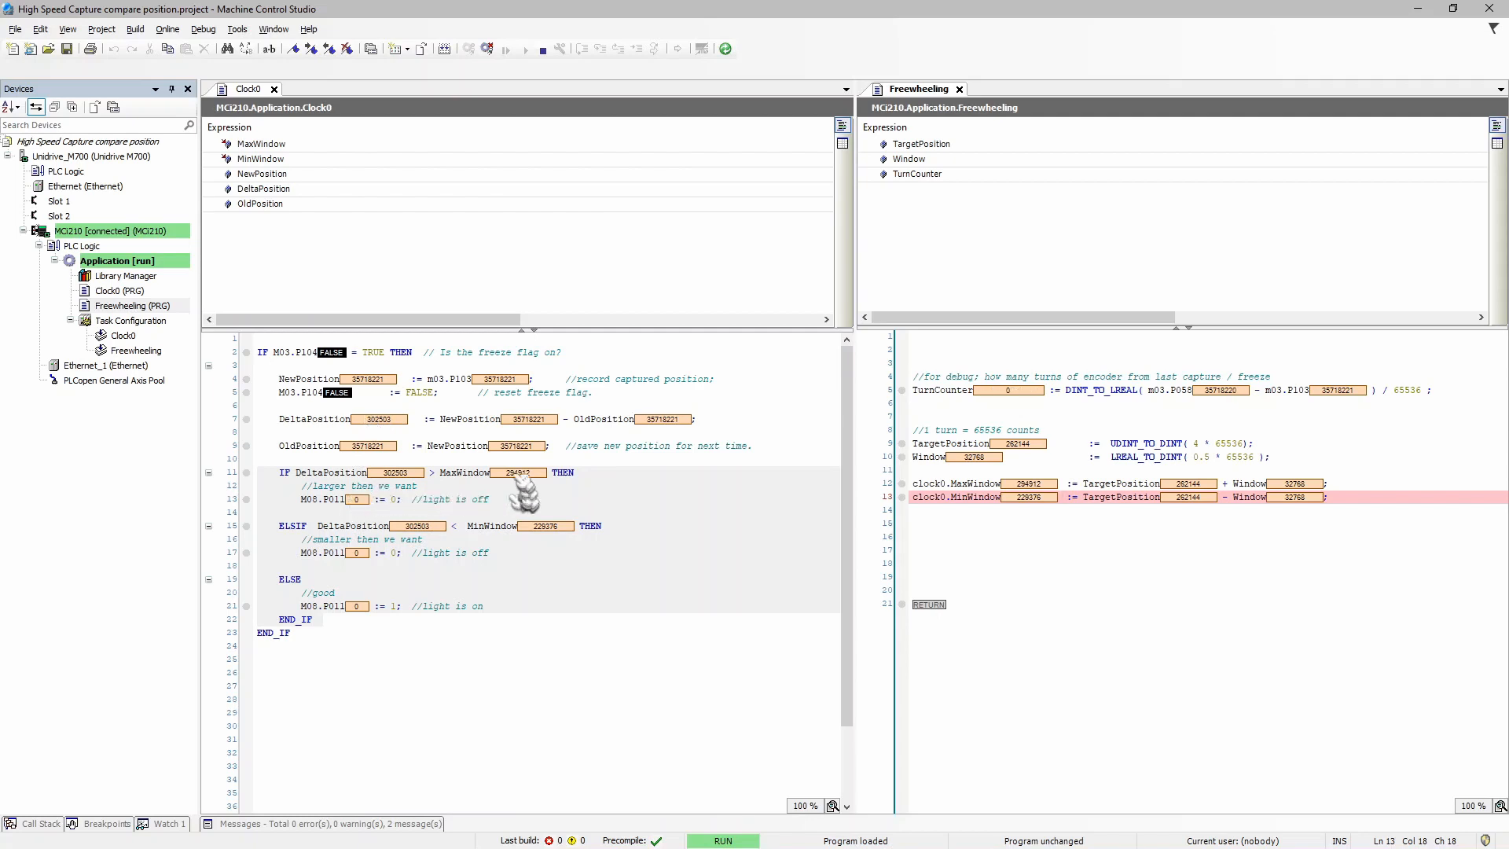